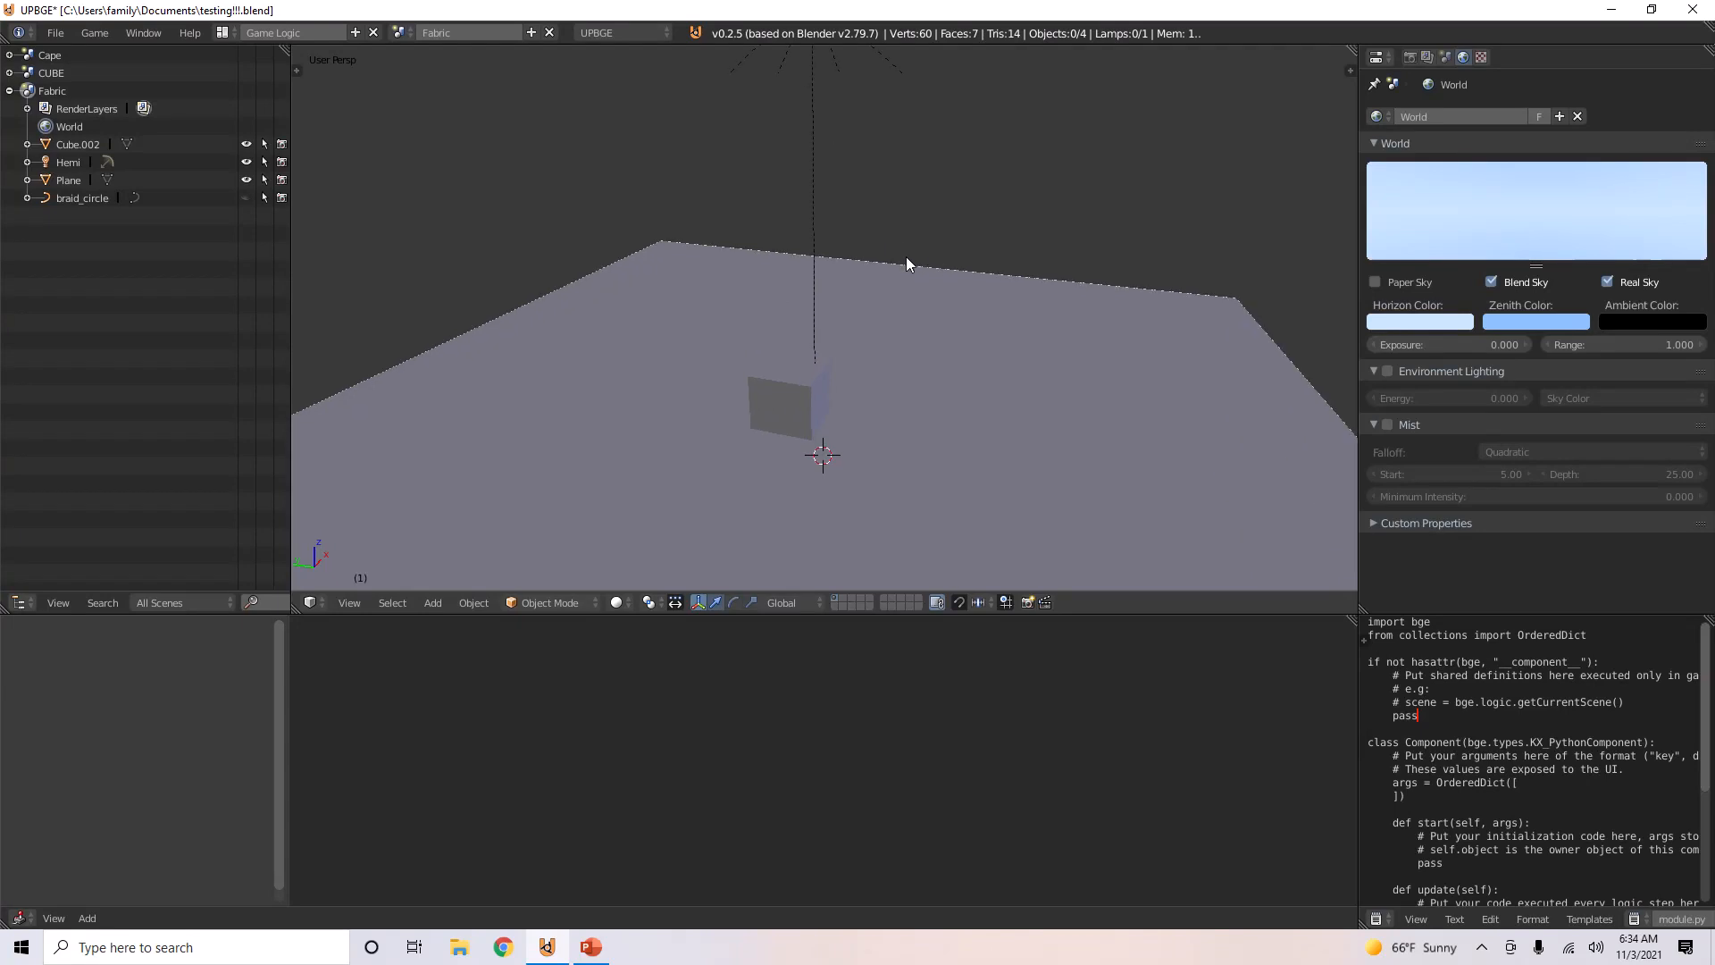
mouse_move(862, 359)
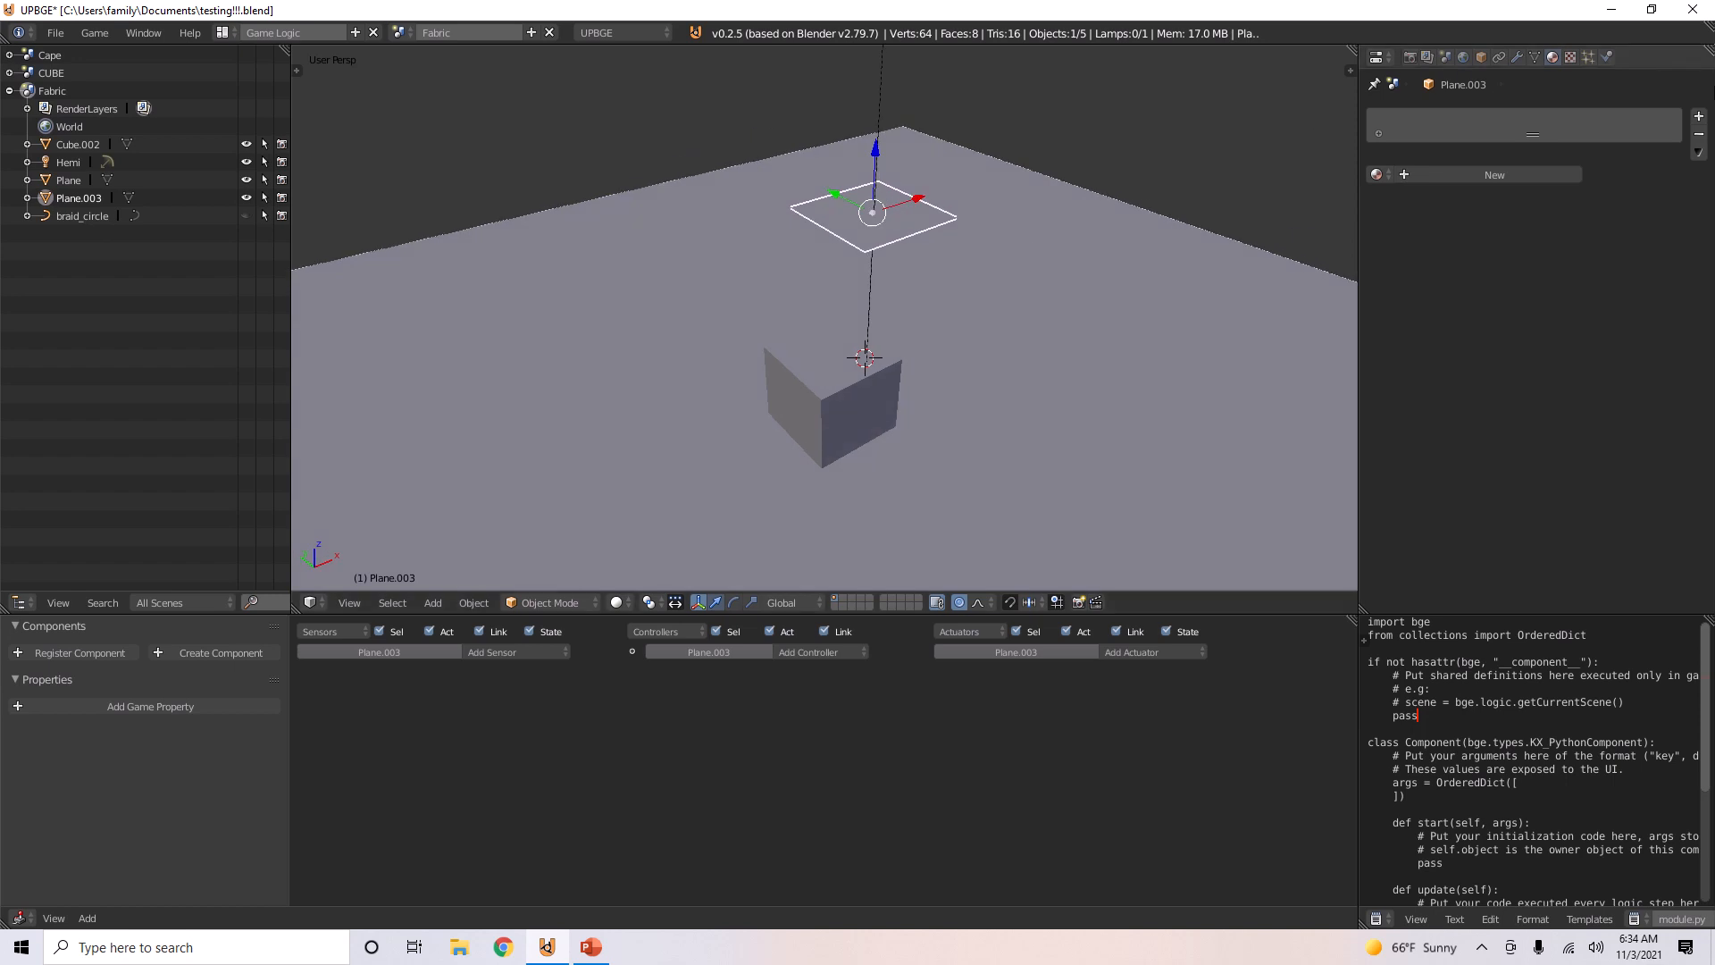
Step: Show the physics settings for the new Plane.003 above the cube
left_click(1605, 57)
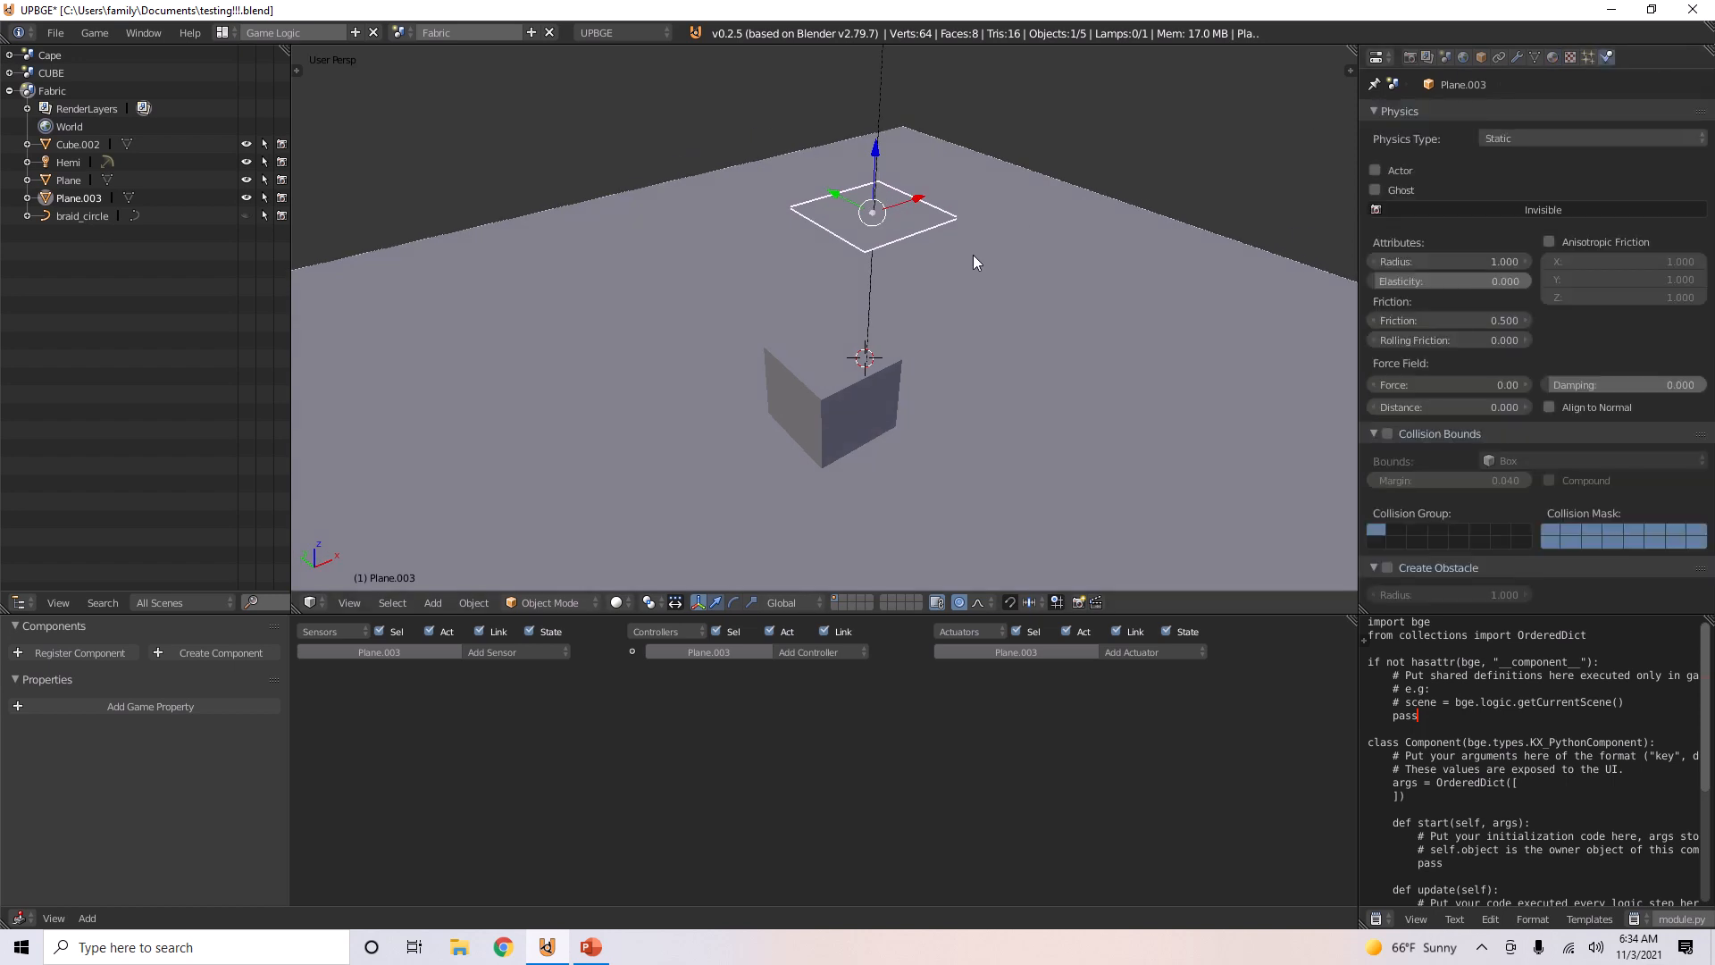
mouse_move(981, 277)
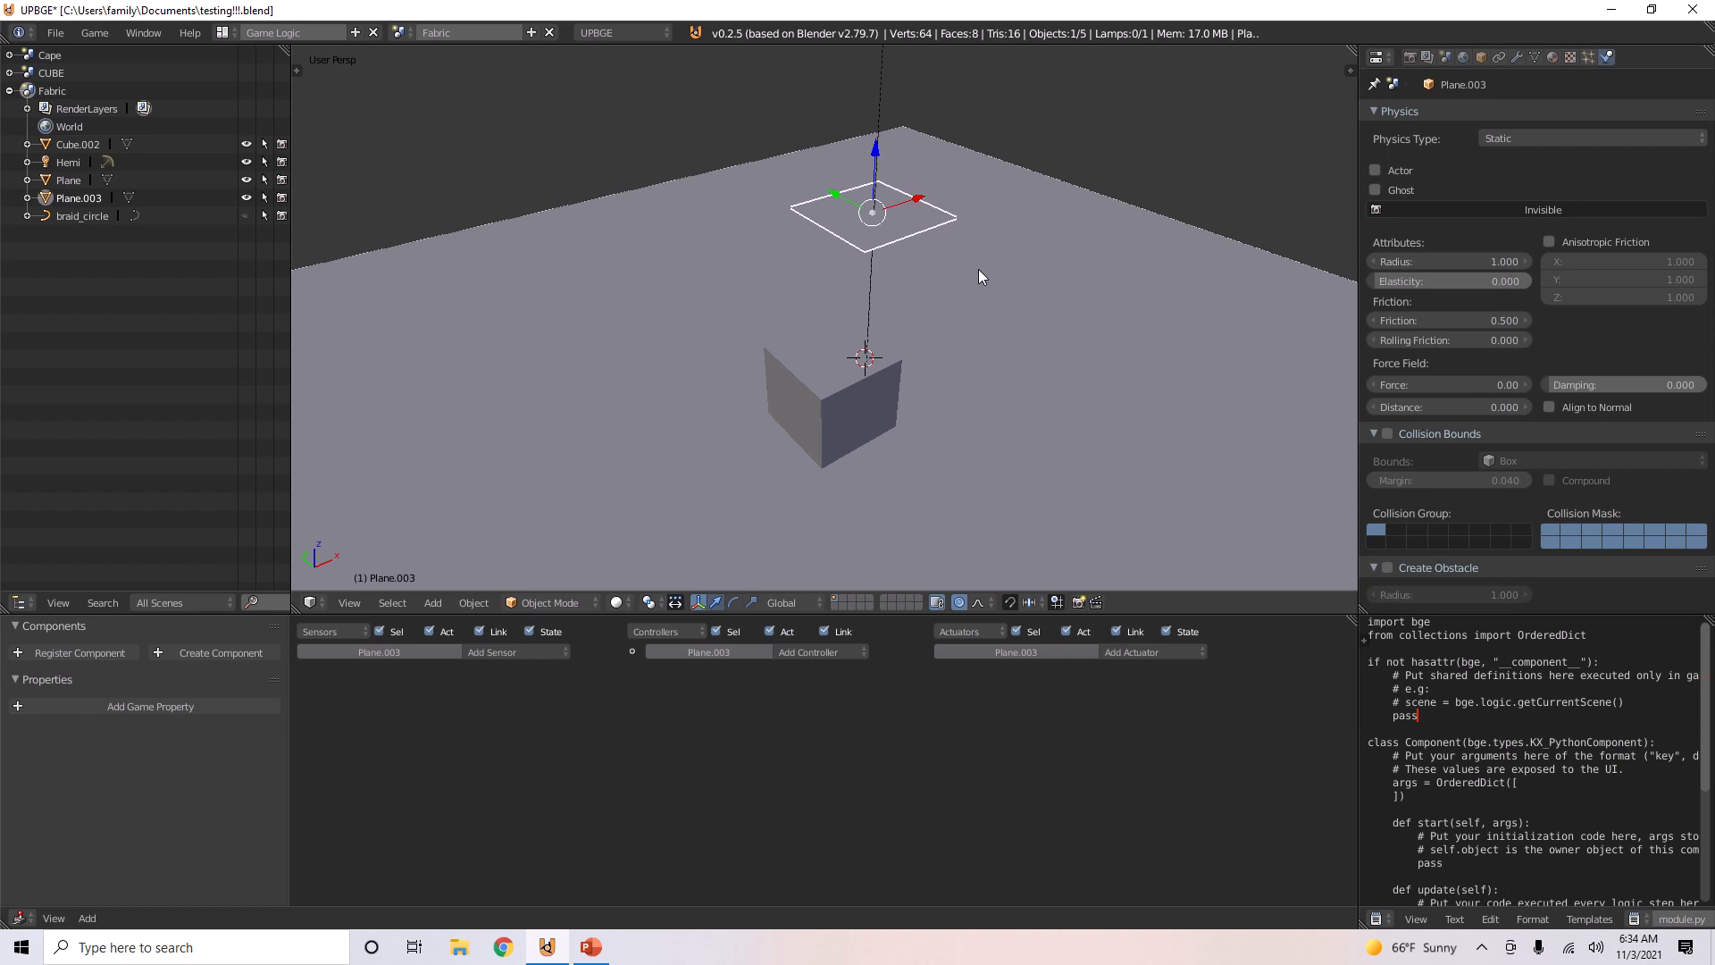
Step: Make Plane.003 a soft body with Triangle Mesh collision bounds
left_click(1590, 138)
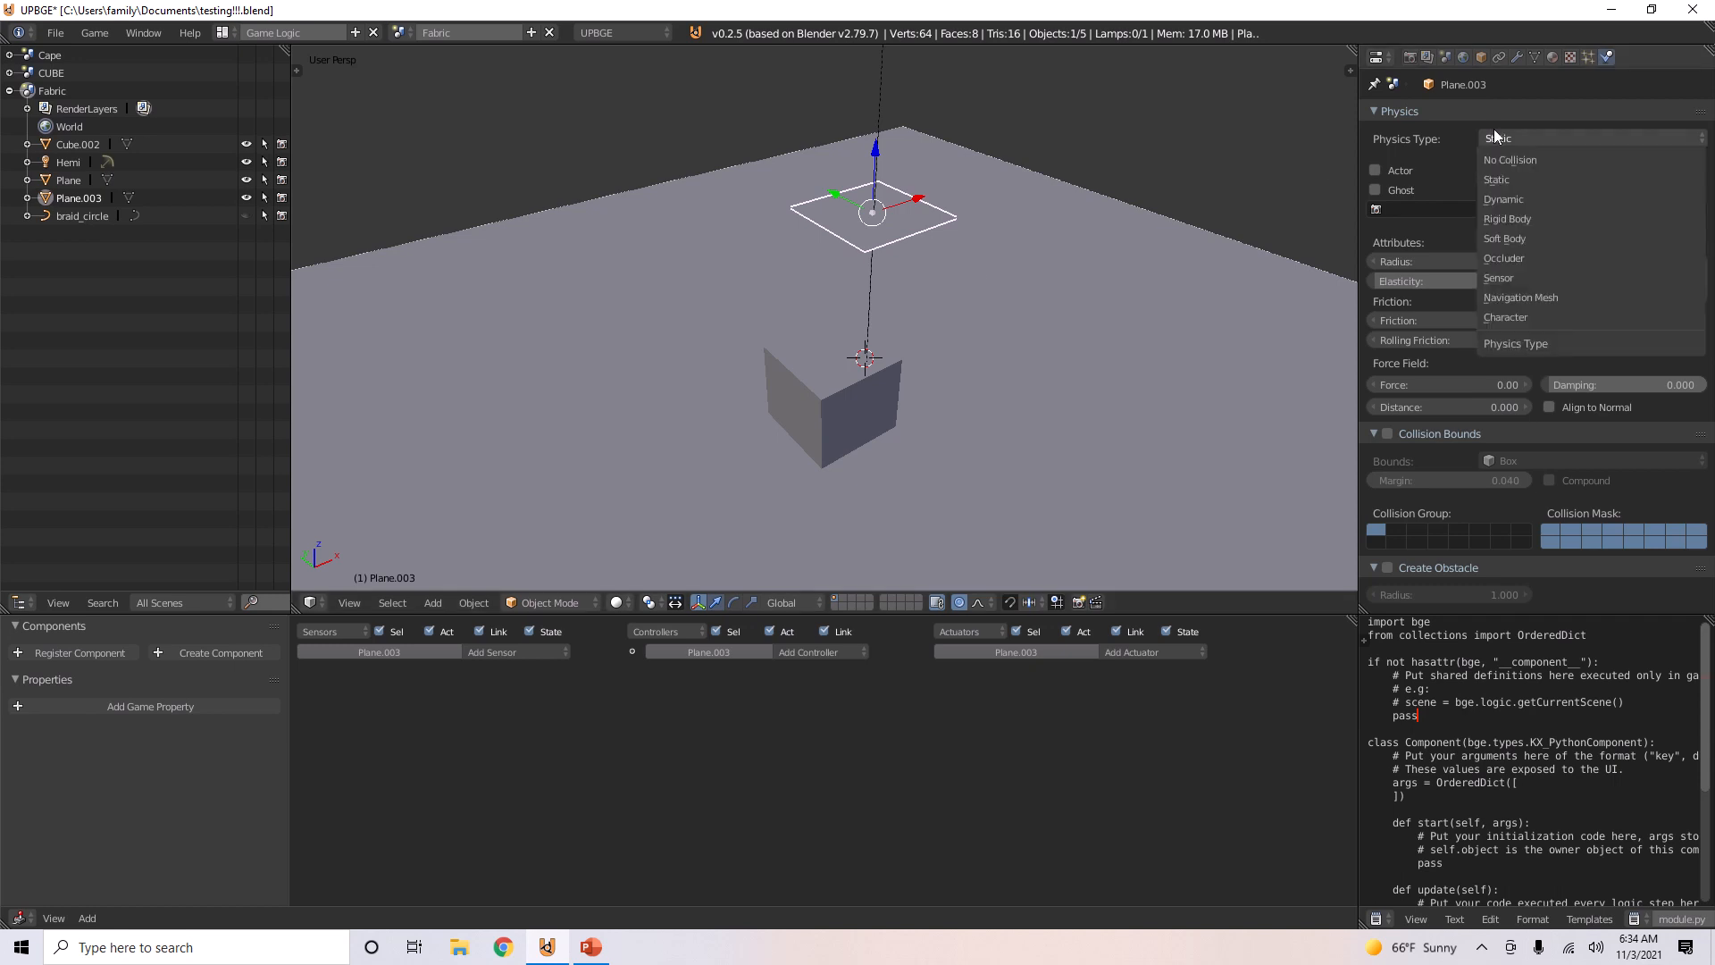
left_click(1504, 238)
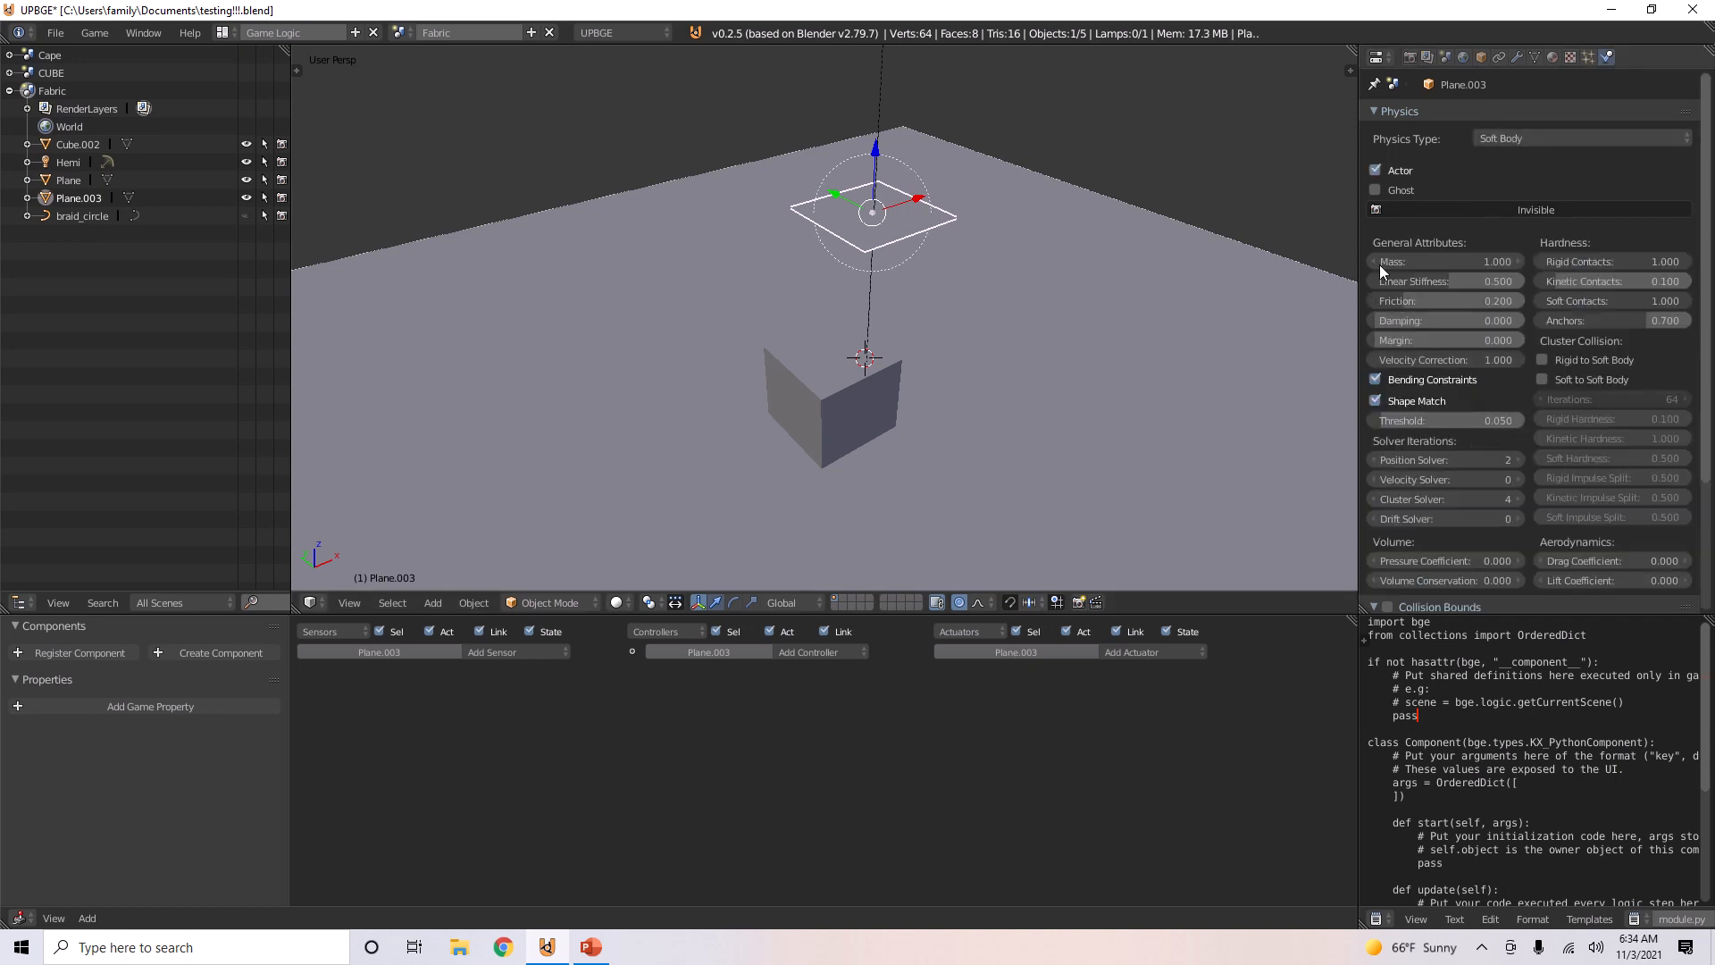
left_click(1582, 459)
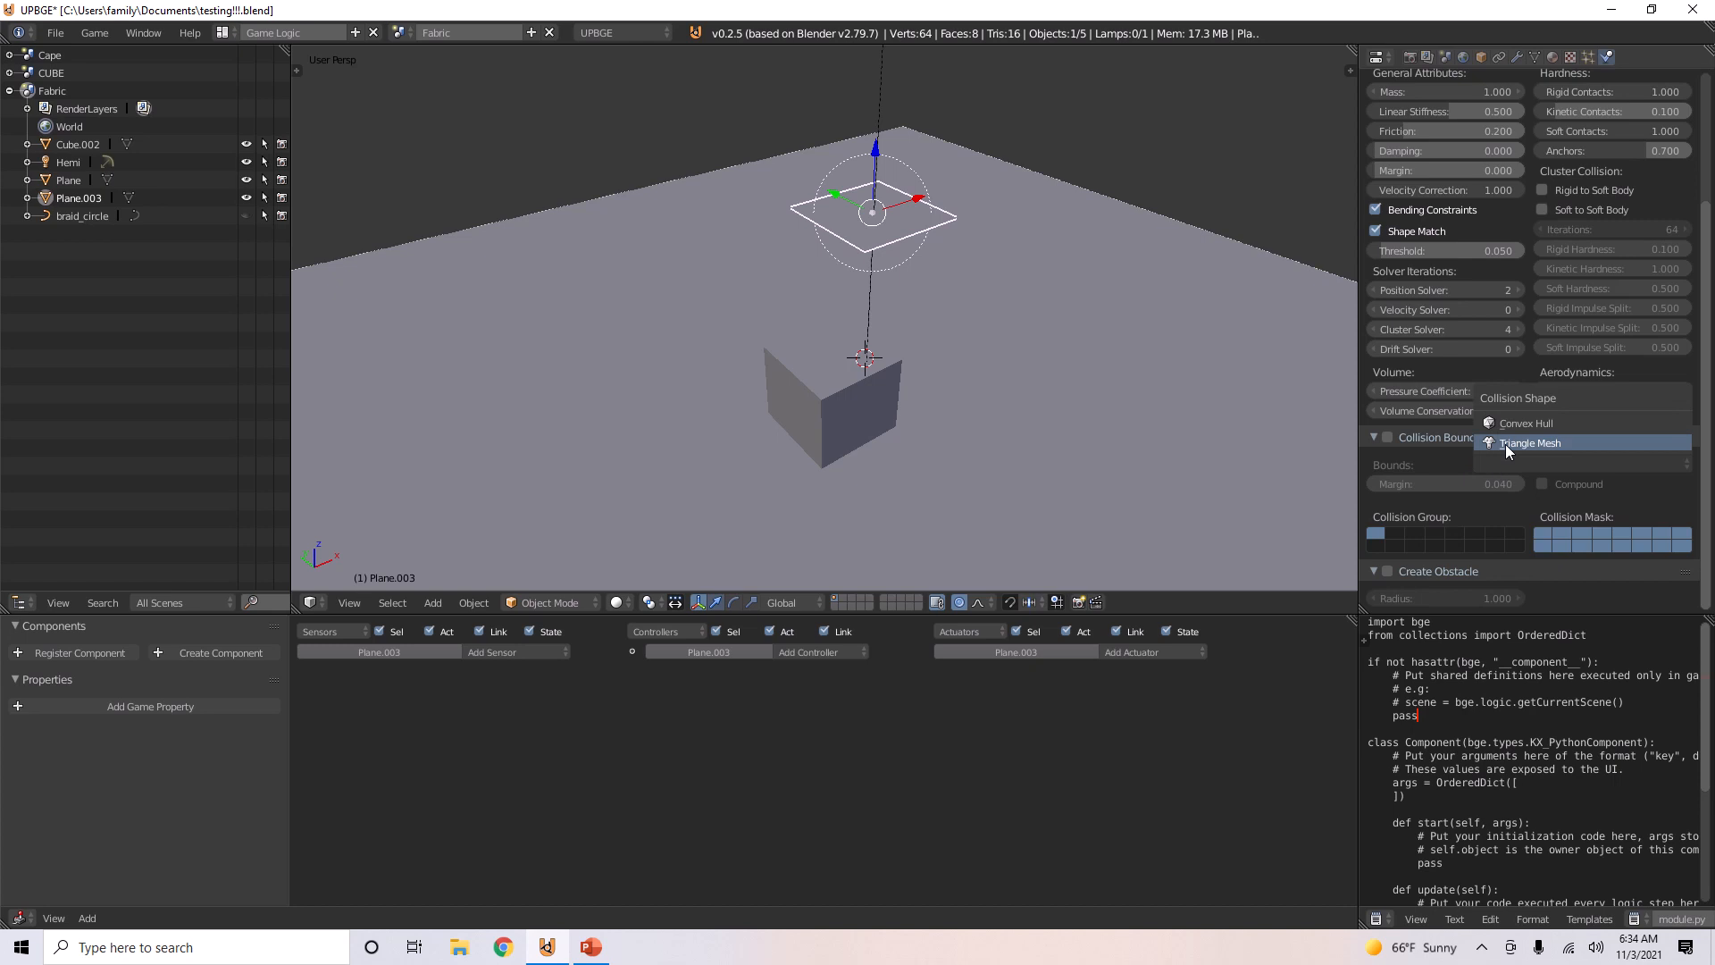
left_click(1530, 442)
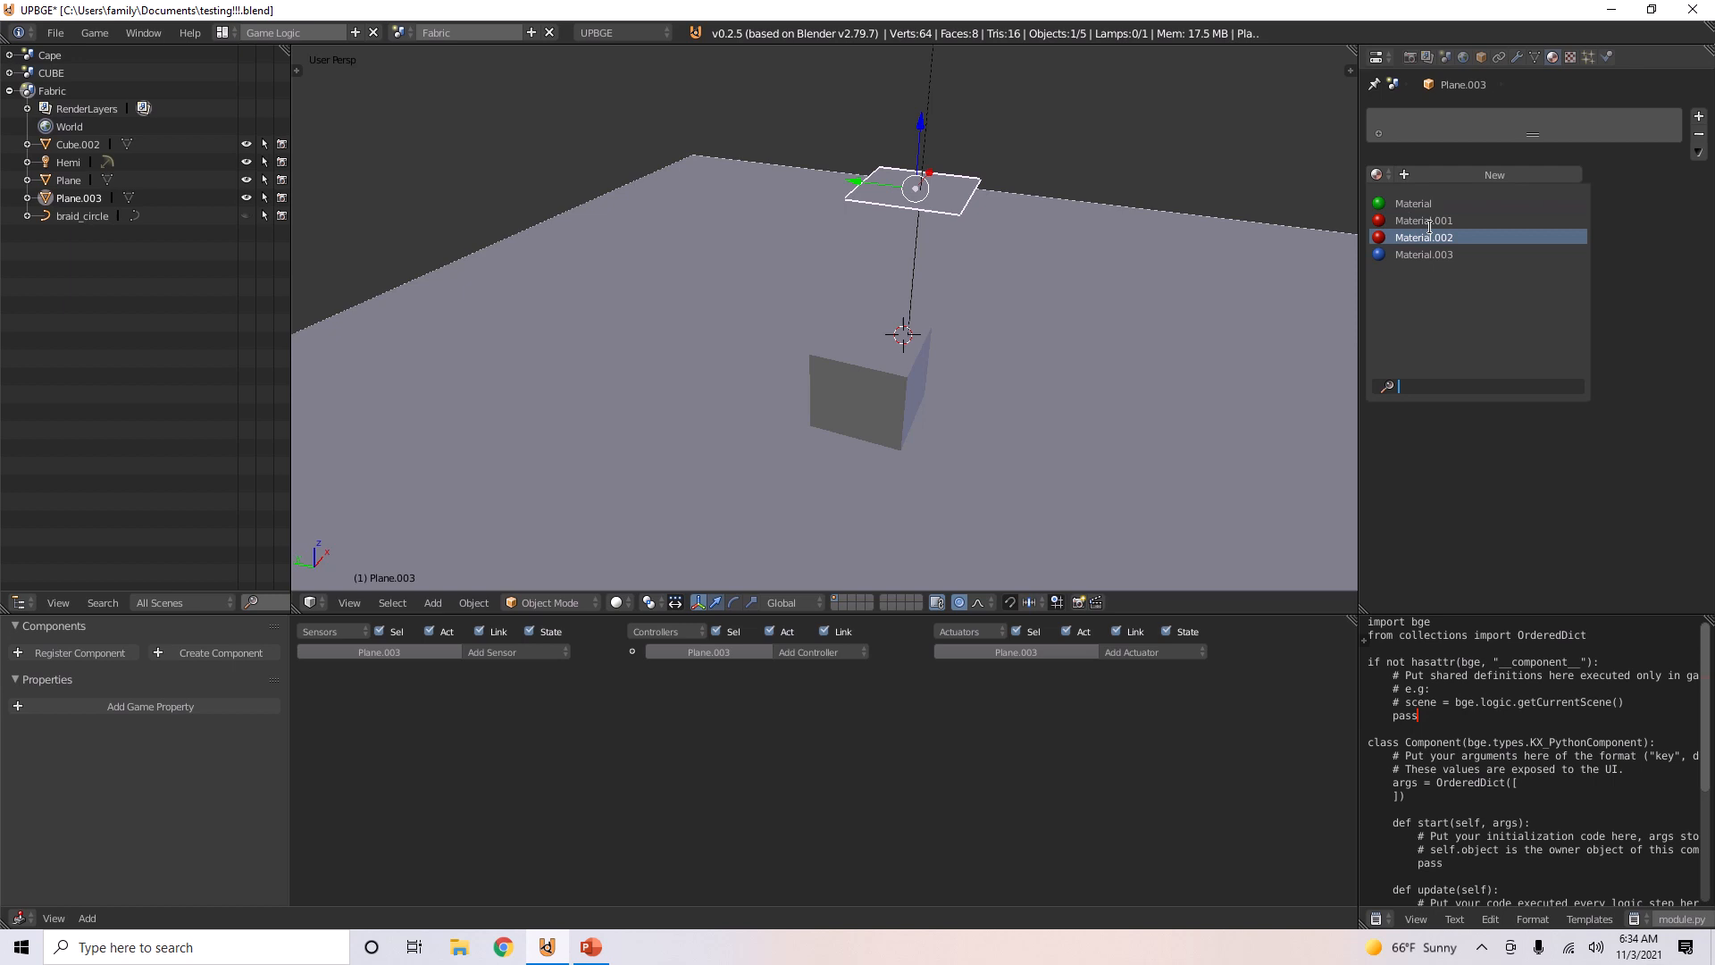
Step: Assign the red Material.002 to Plane.003 and enable Backface Culling
left_click(1423, 237)
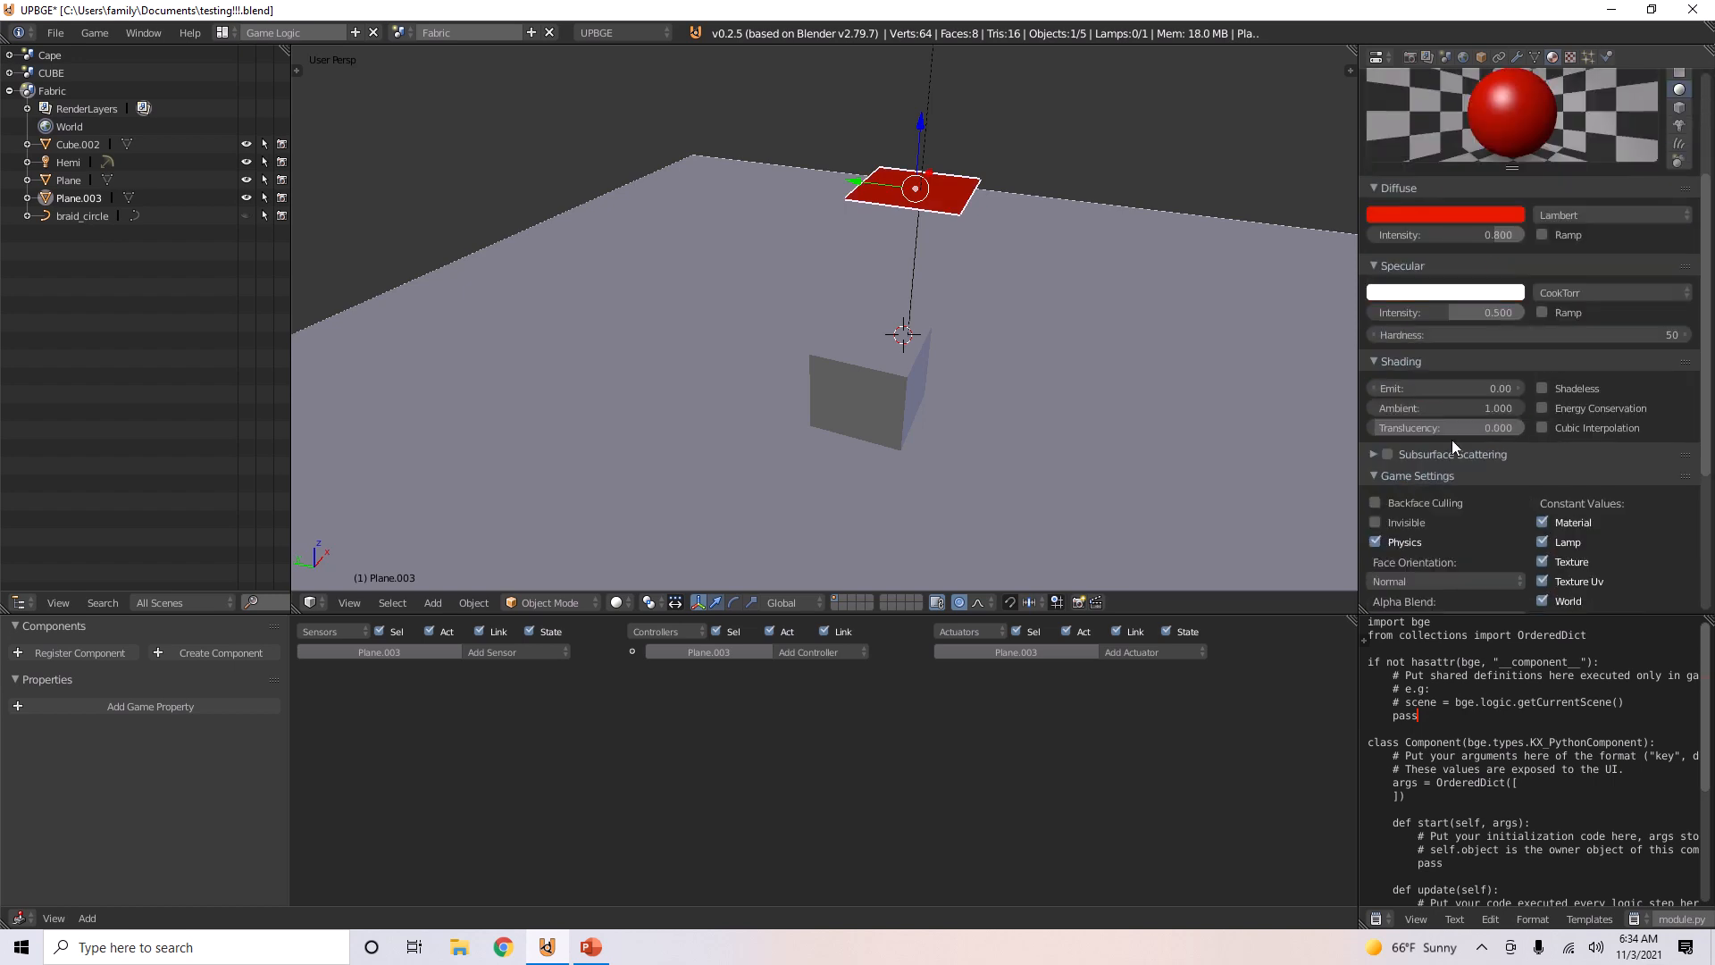
mouse_move(1377, 517)
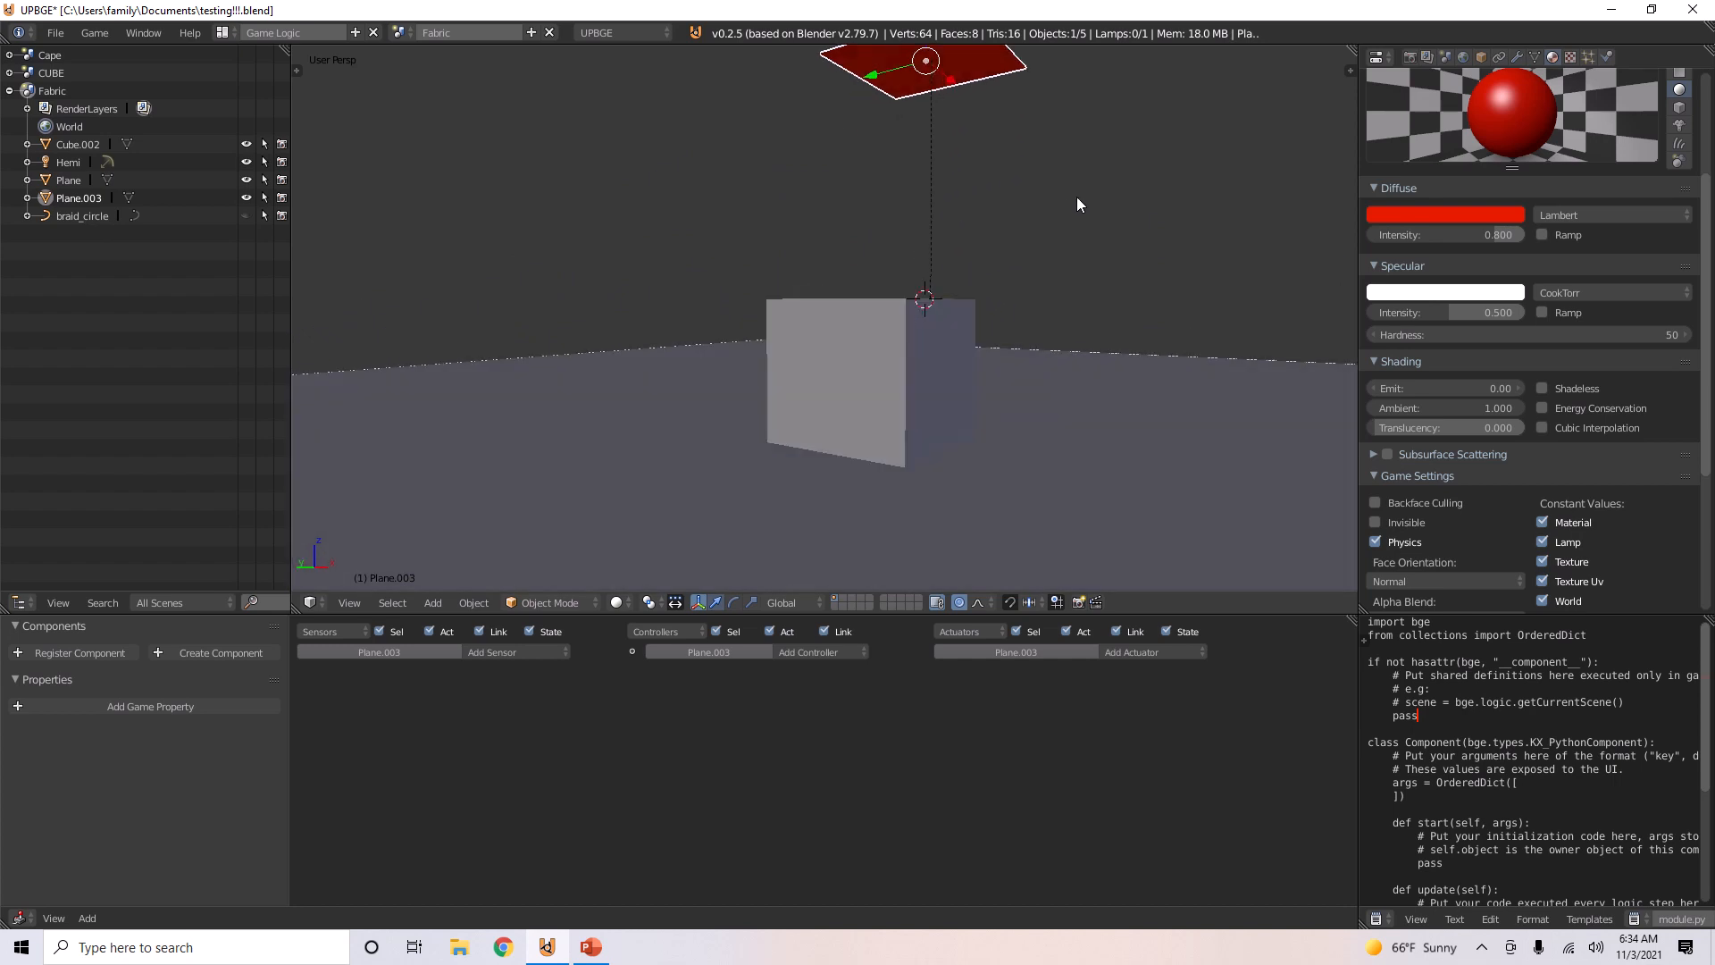
left_click(1375, 503)
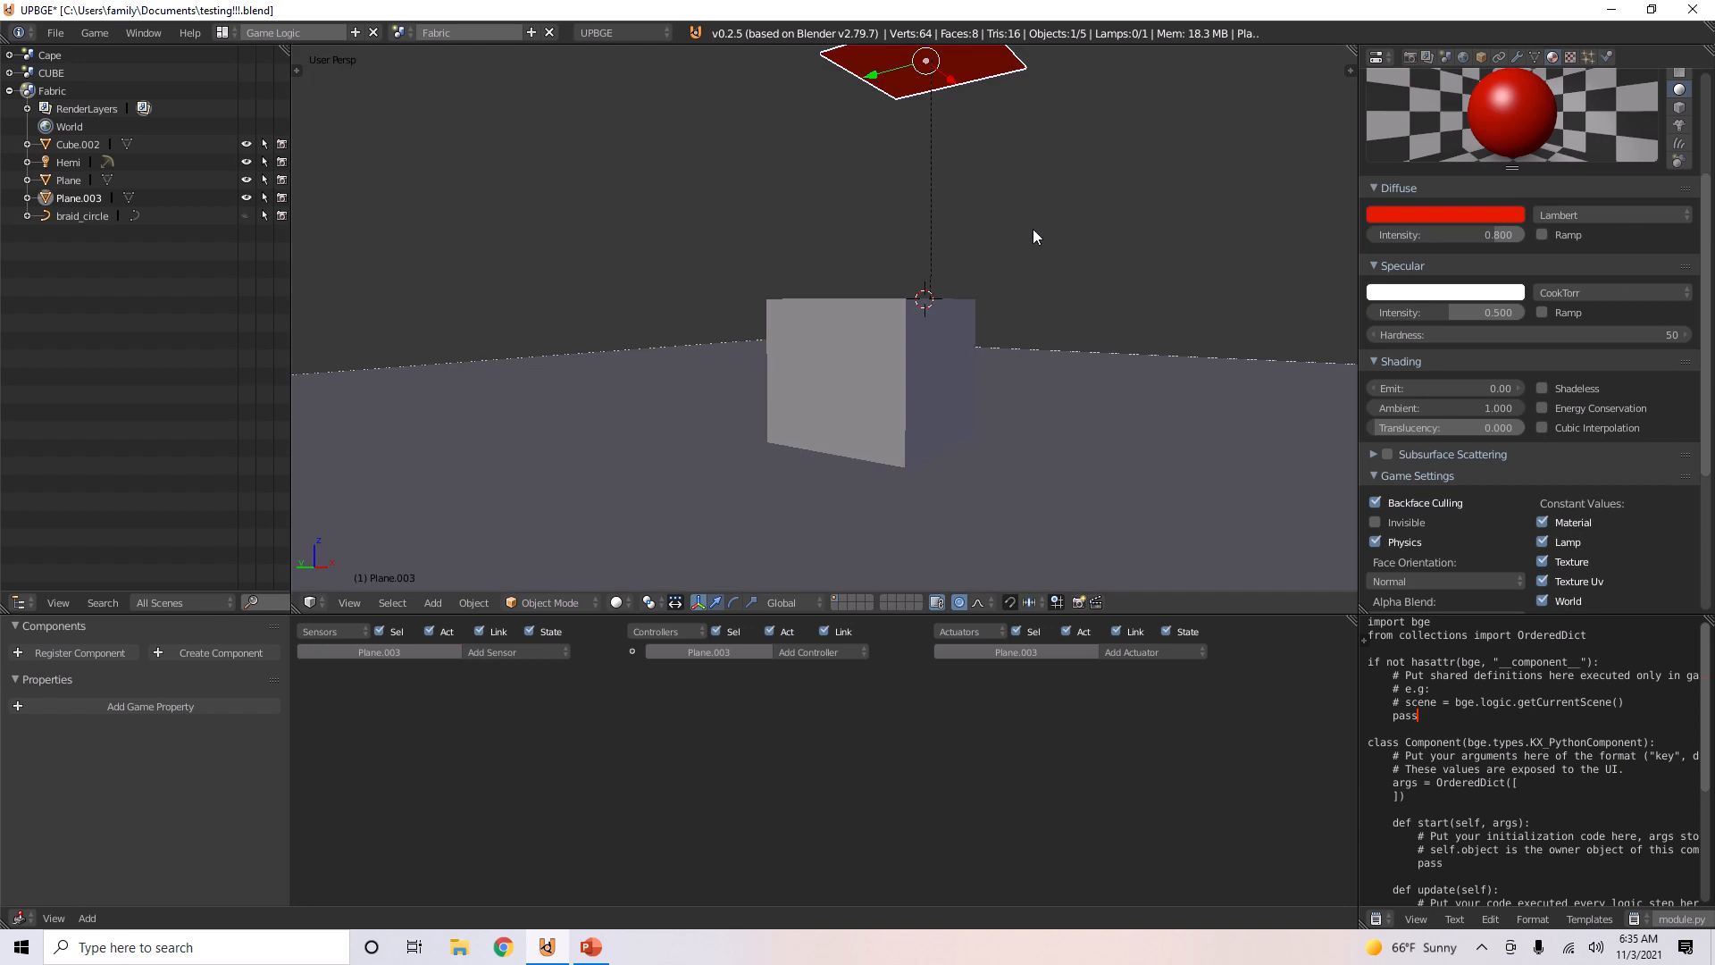
left_click(1375, 503)
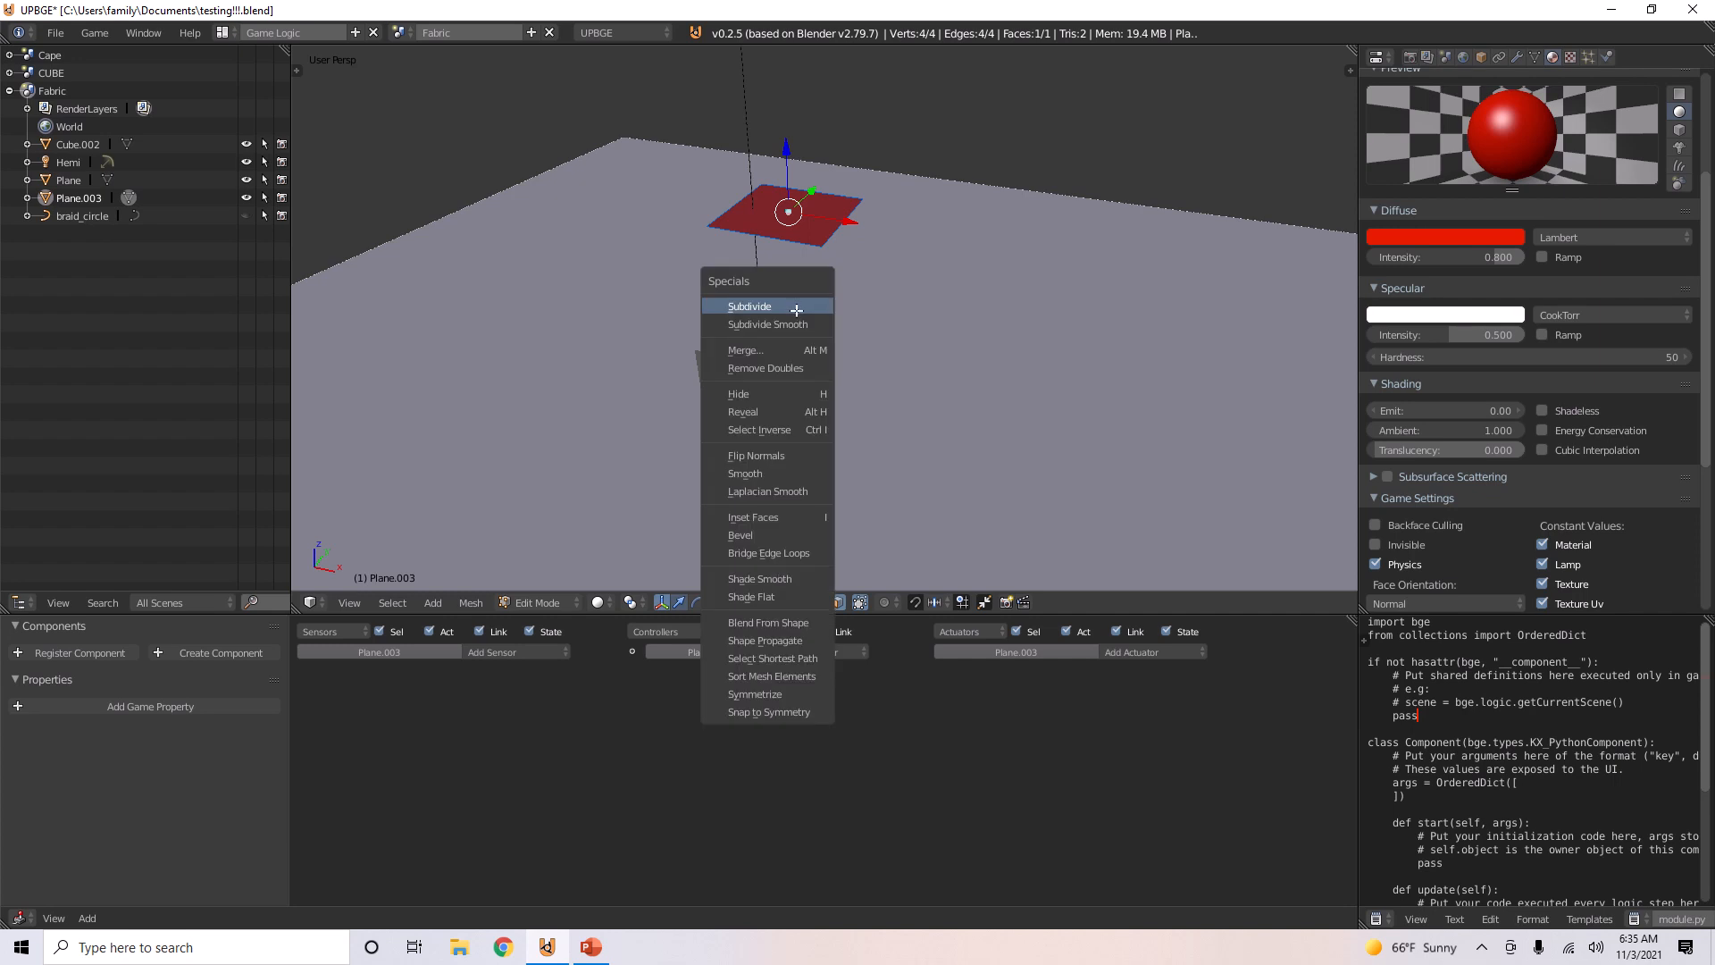
Step: Subdivide Plane.003 with 5 cuts into a cloth grid, returning to Object Mode
left_click(749, 305)
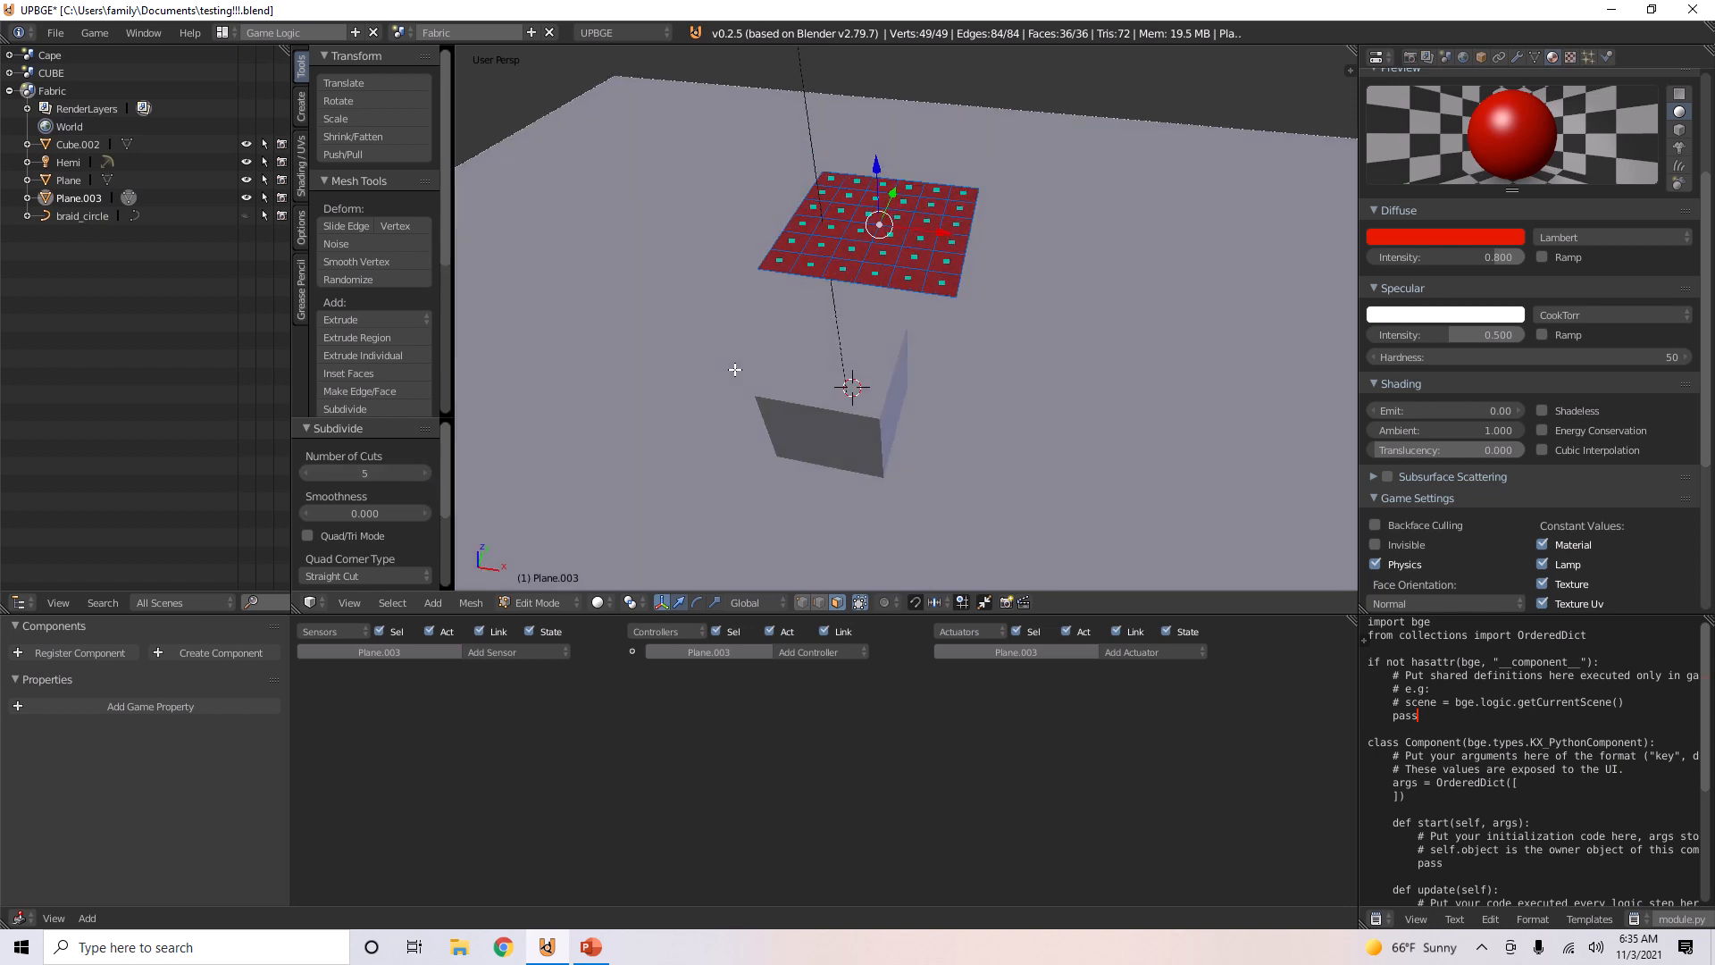
left_click(425, 472)
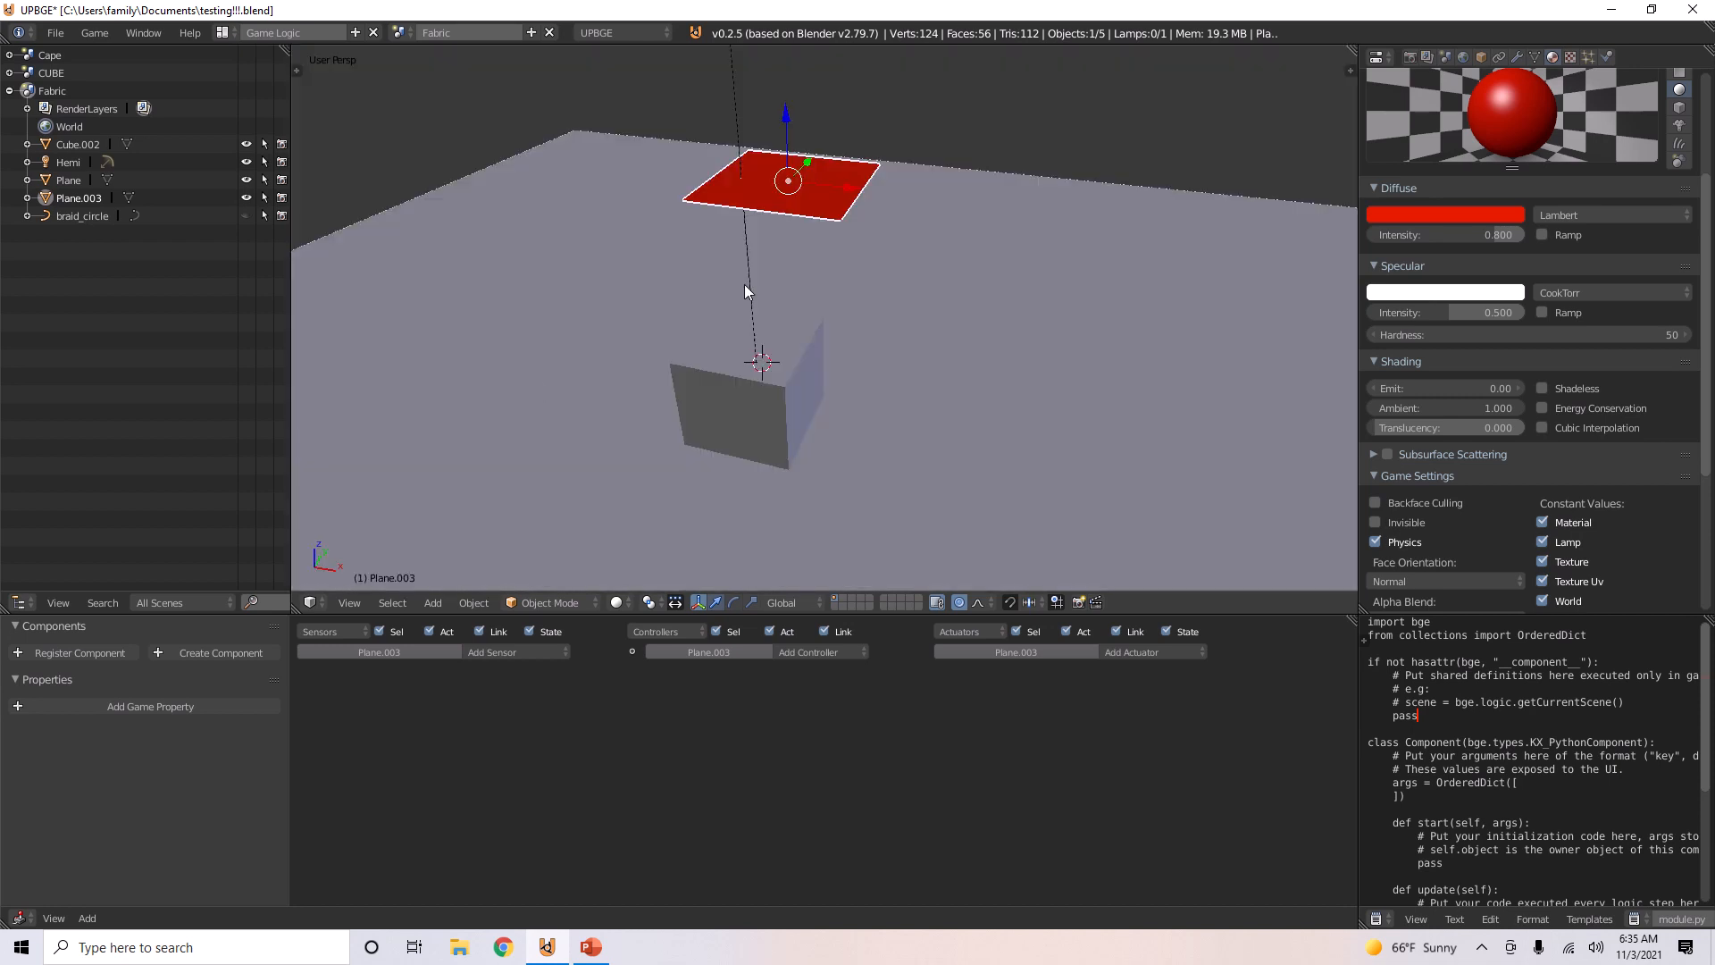
Step: Set the plane's soft-body linear stiffness to 0.923 and disable Shape Match
left_click(1600, 57)
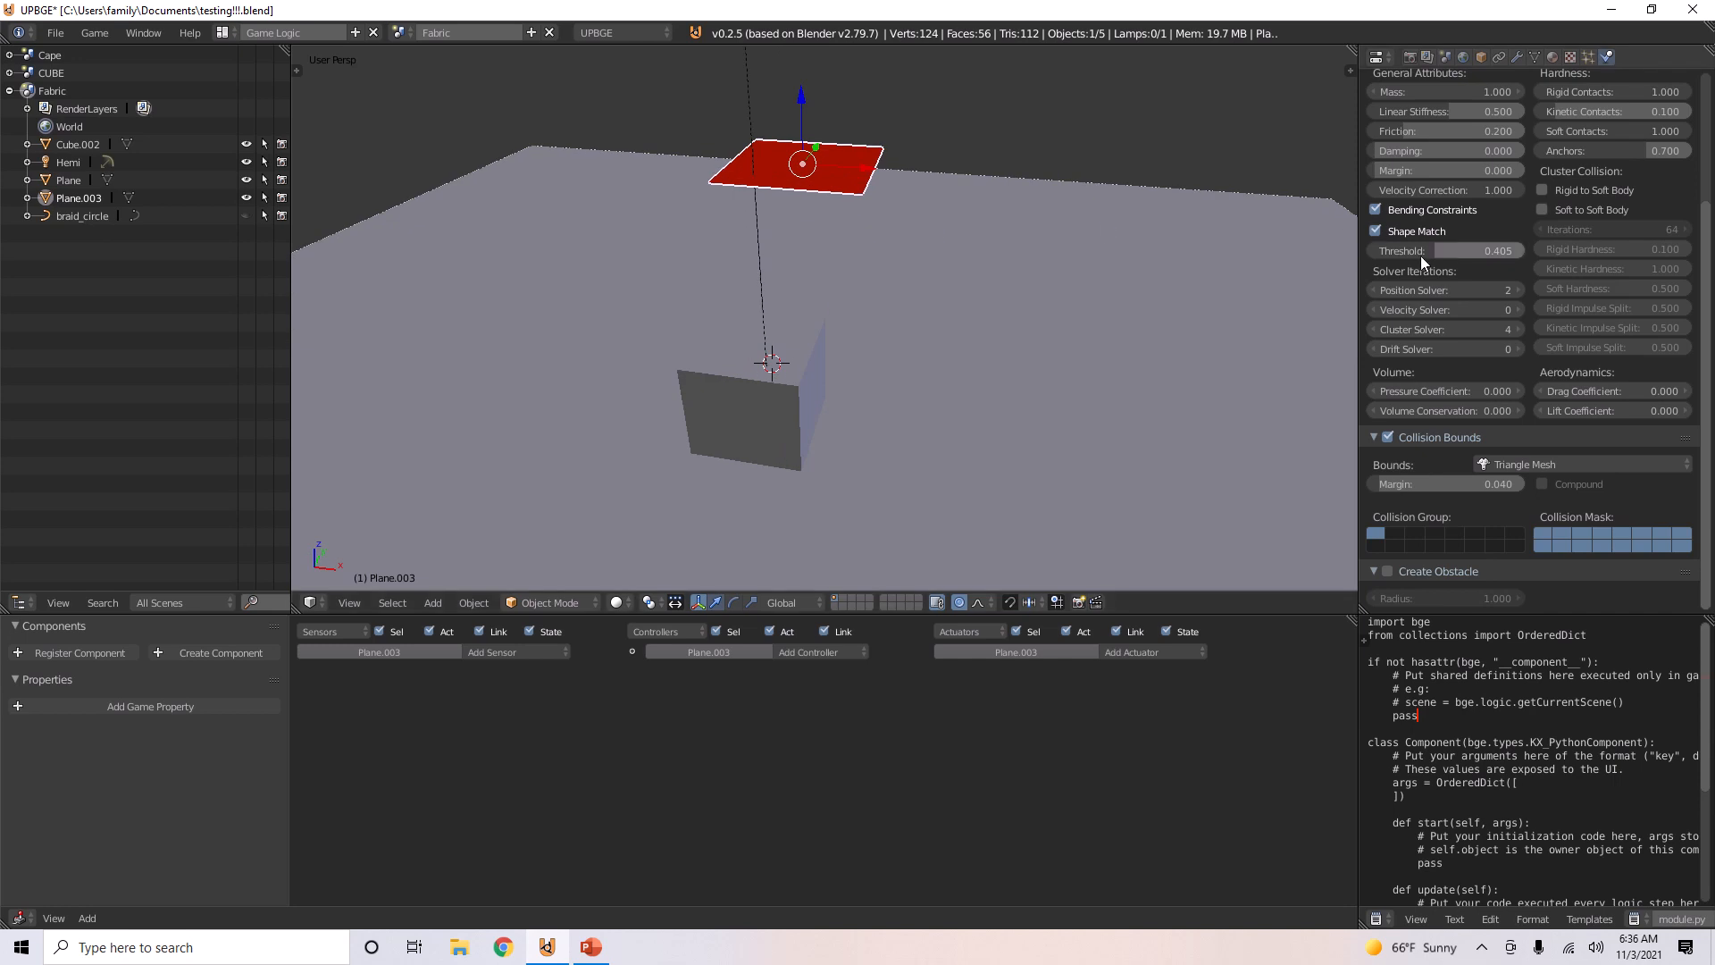
left_click(1376, 230)
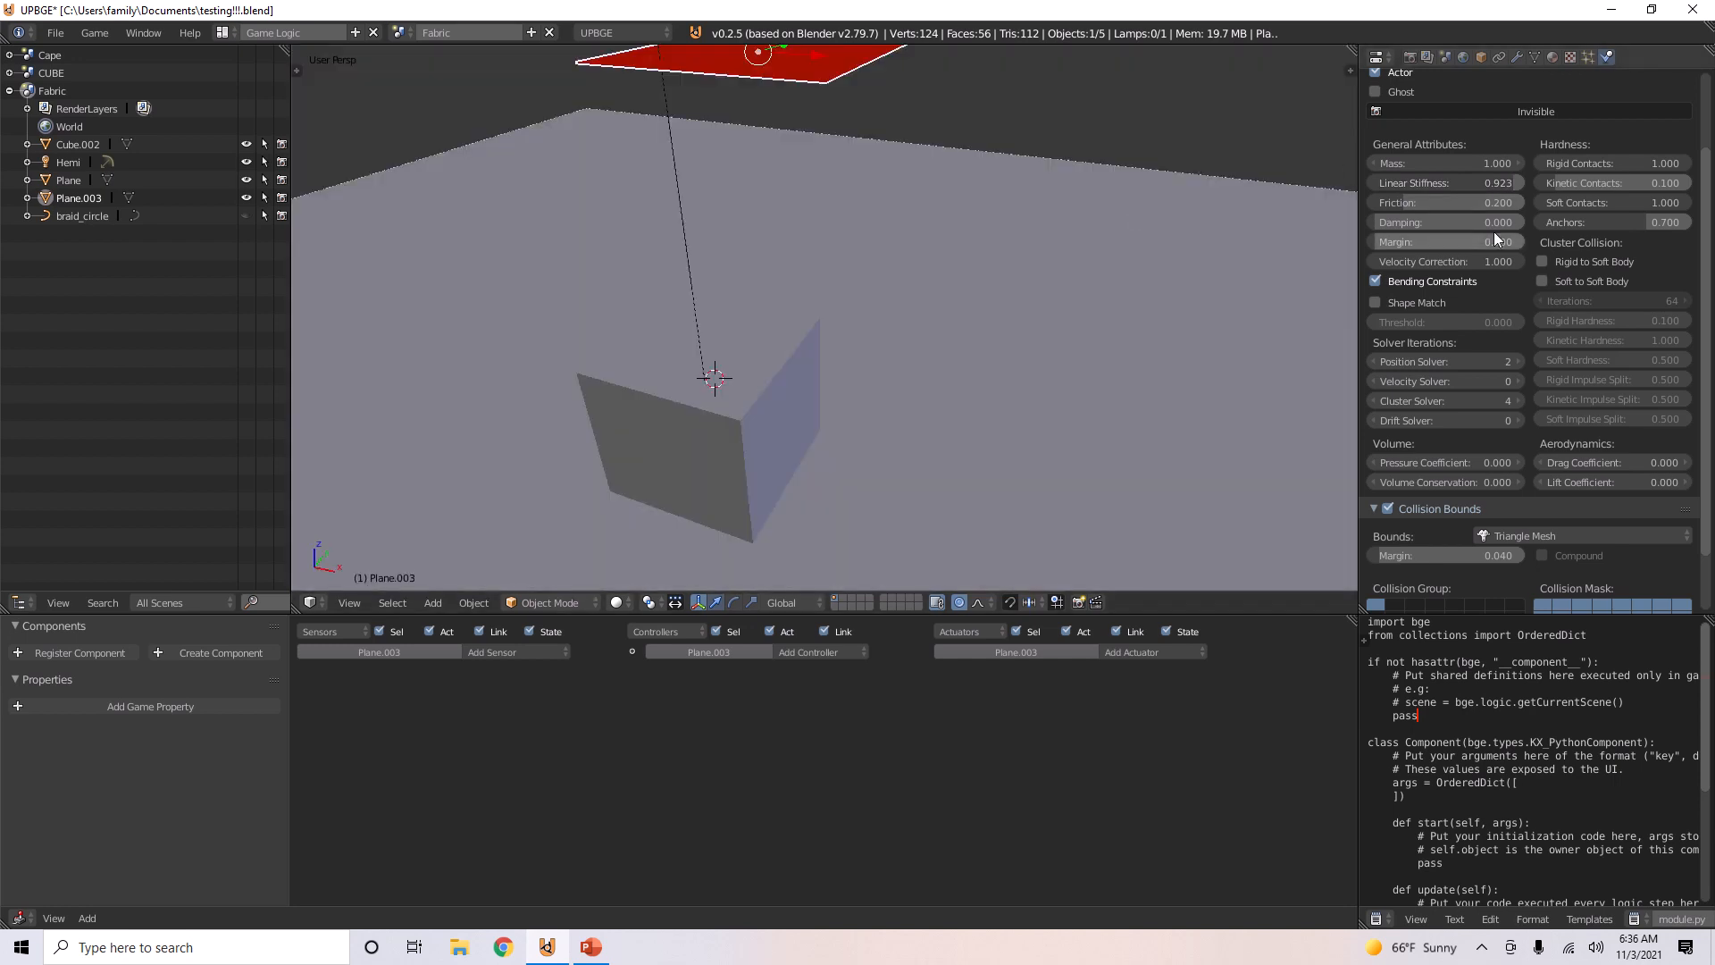
scroll("down", 3)
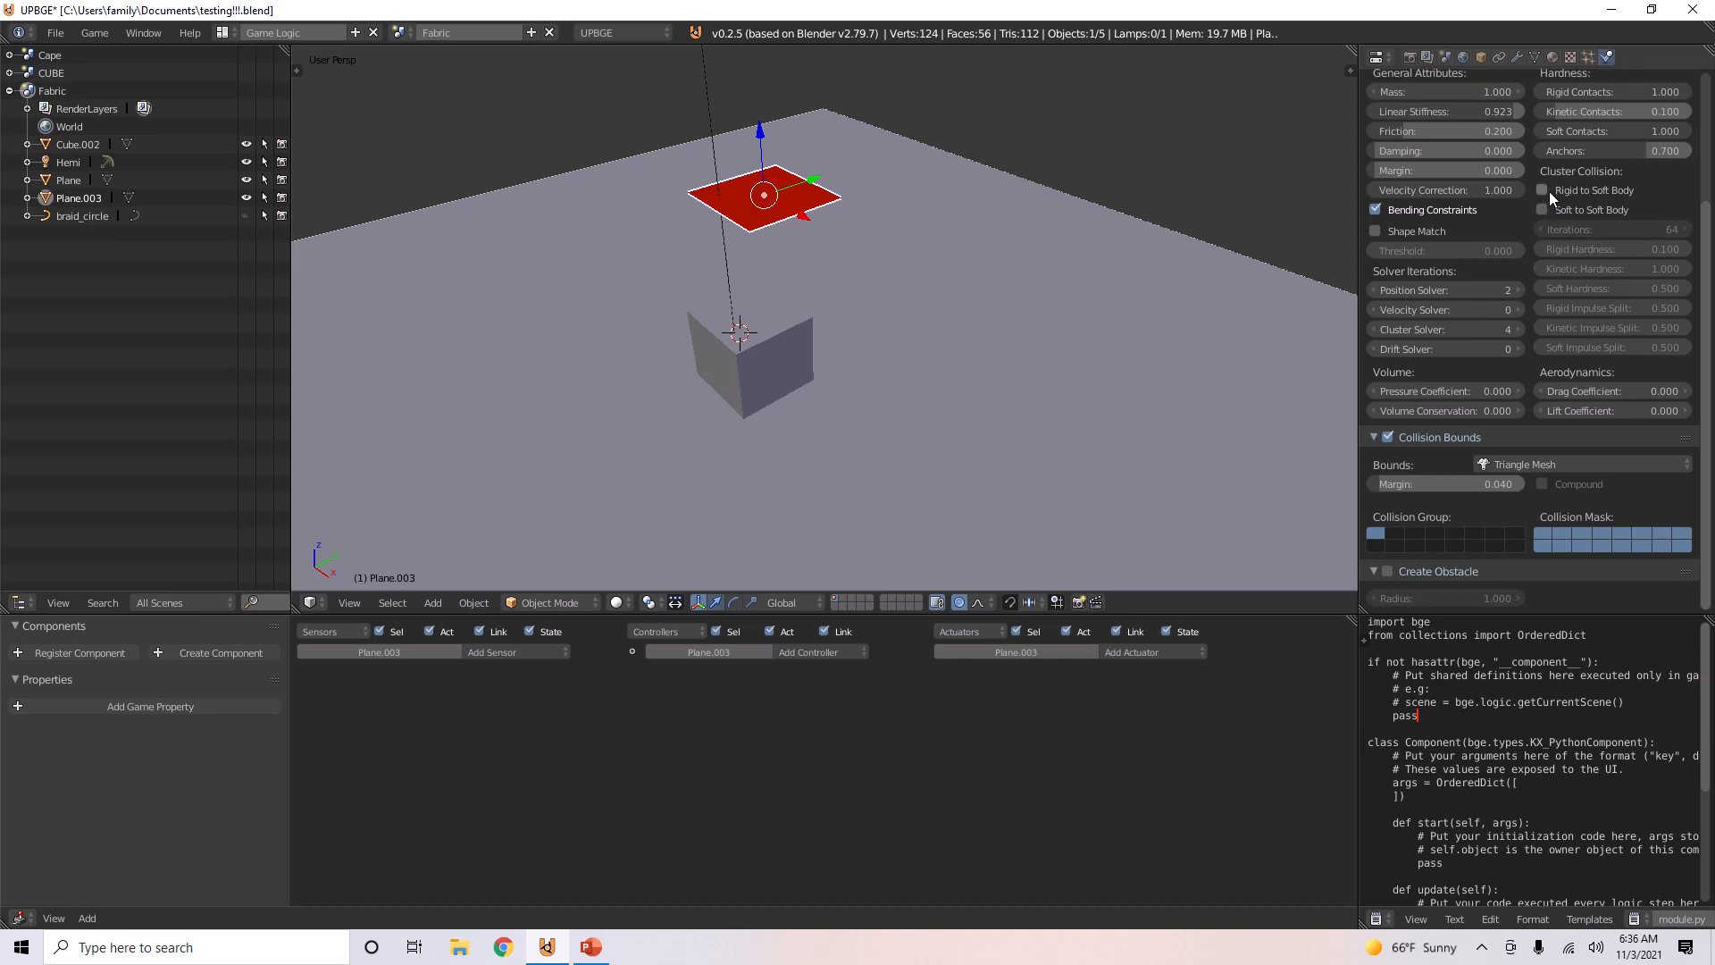
mouse_move(1544, 191)
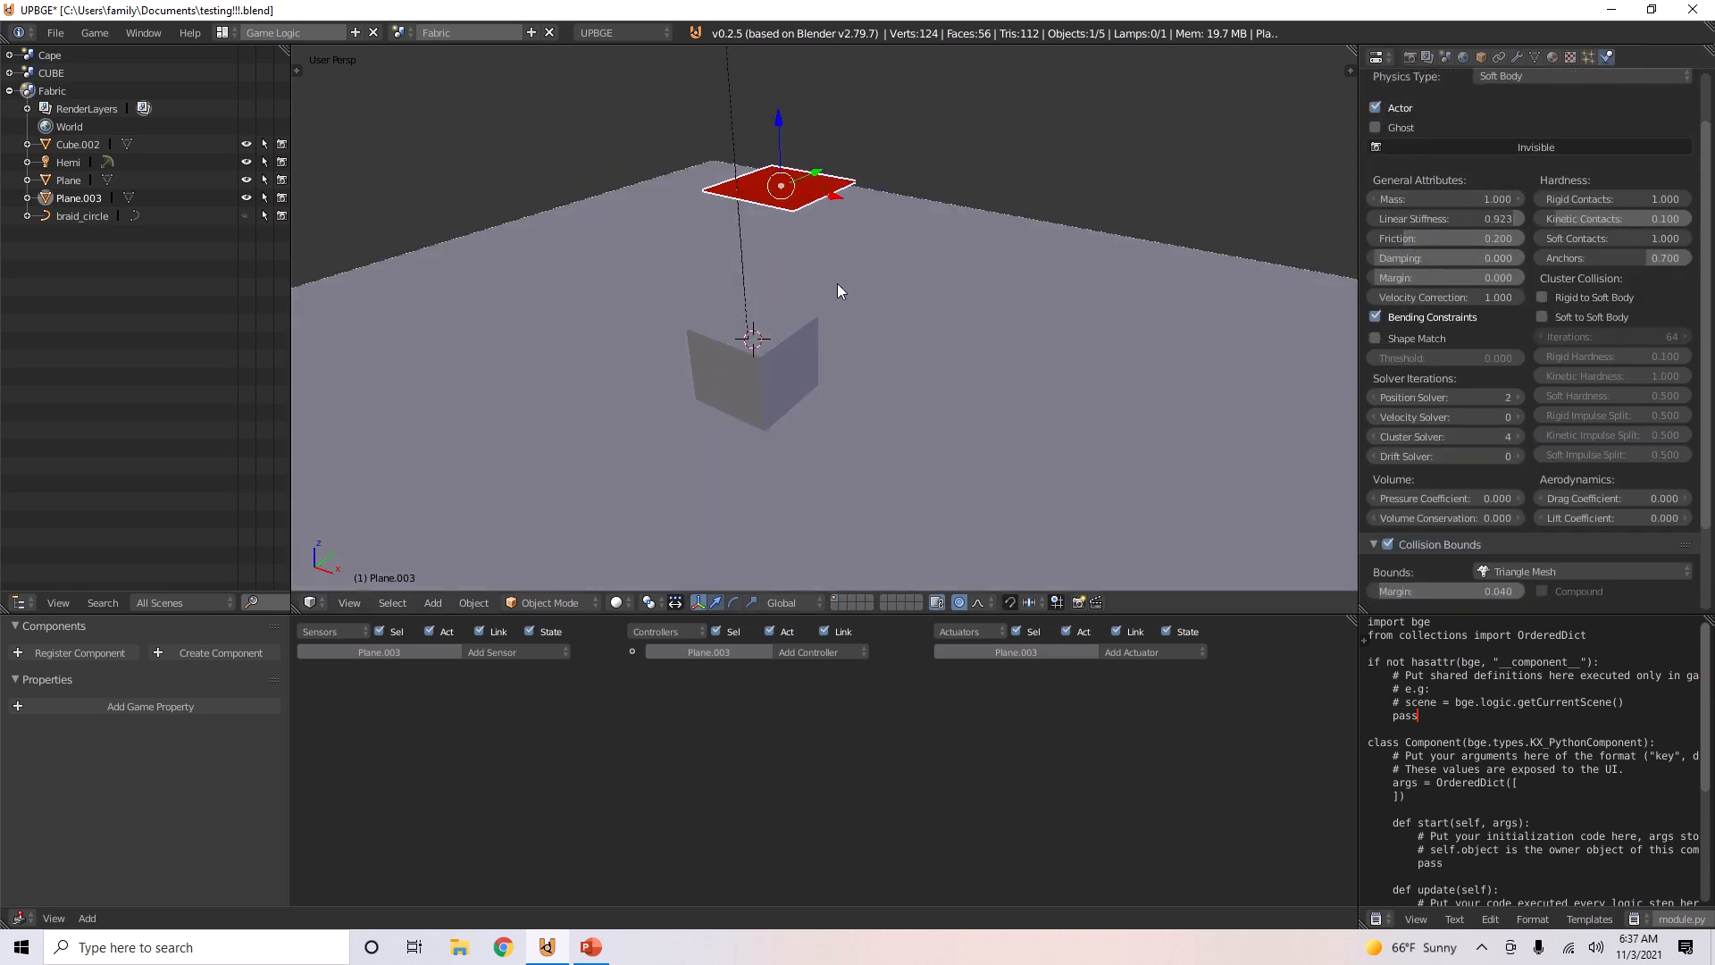
mouse_move(1457, 250)
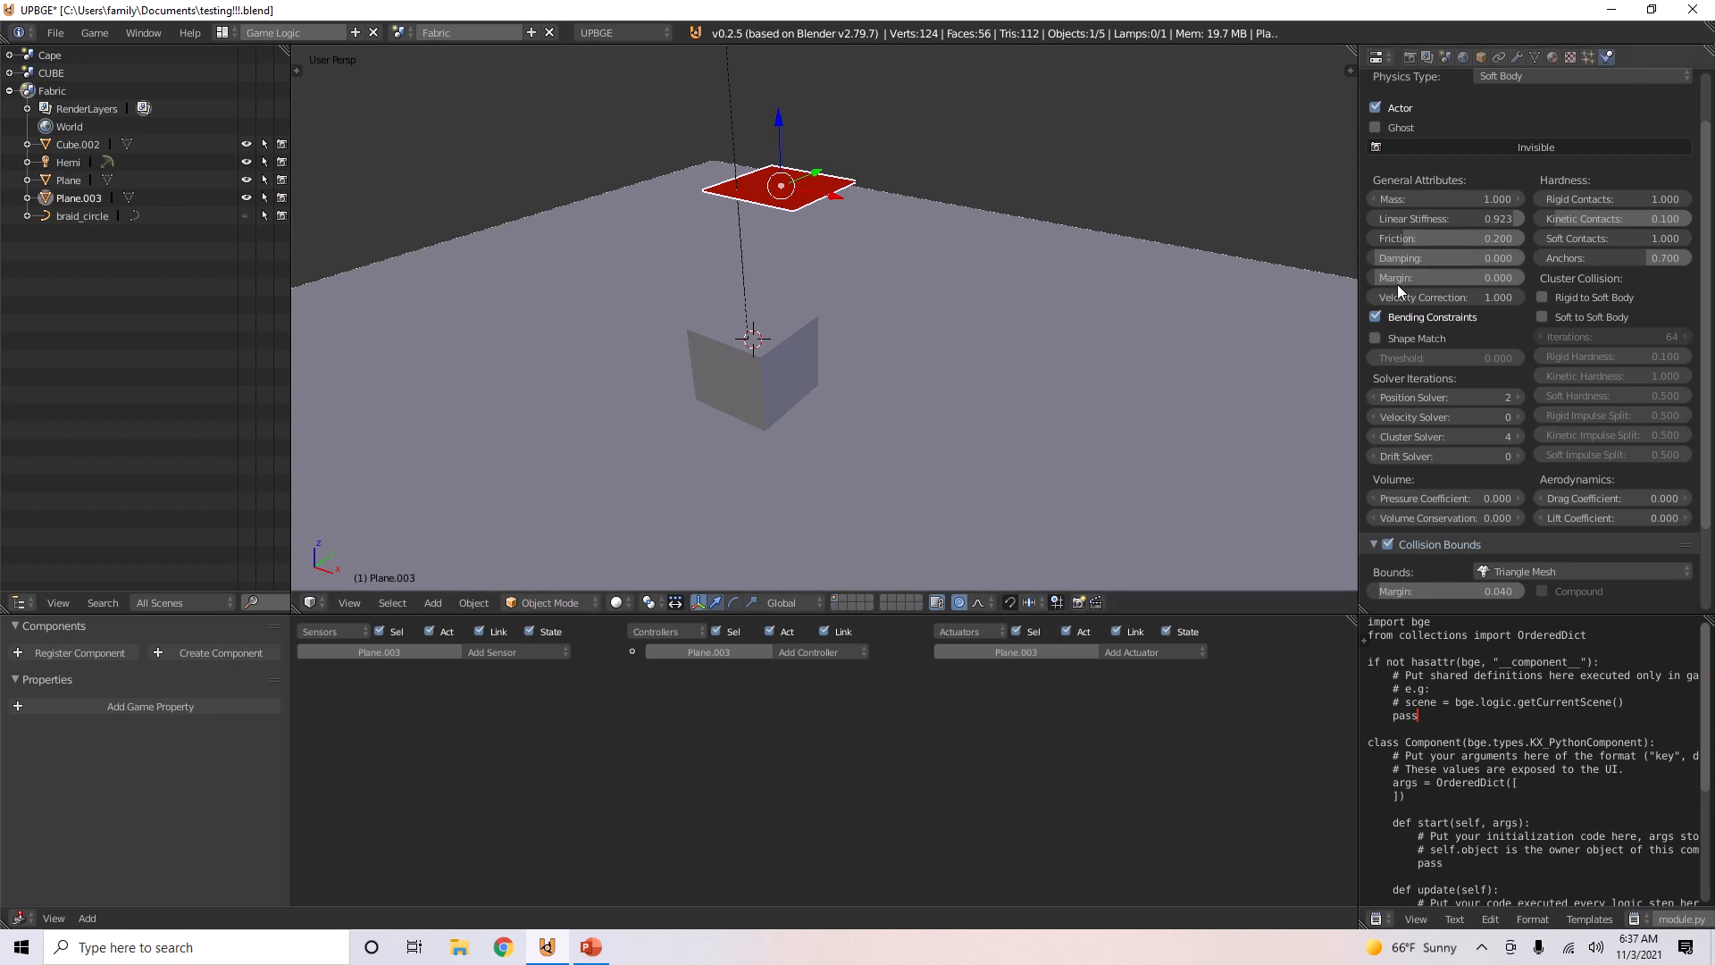
left_click_drag(1423, 258, 1482, 258)
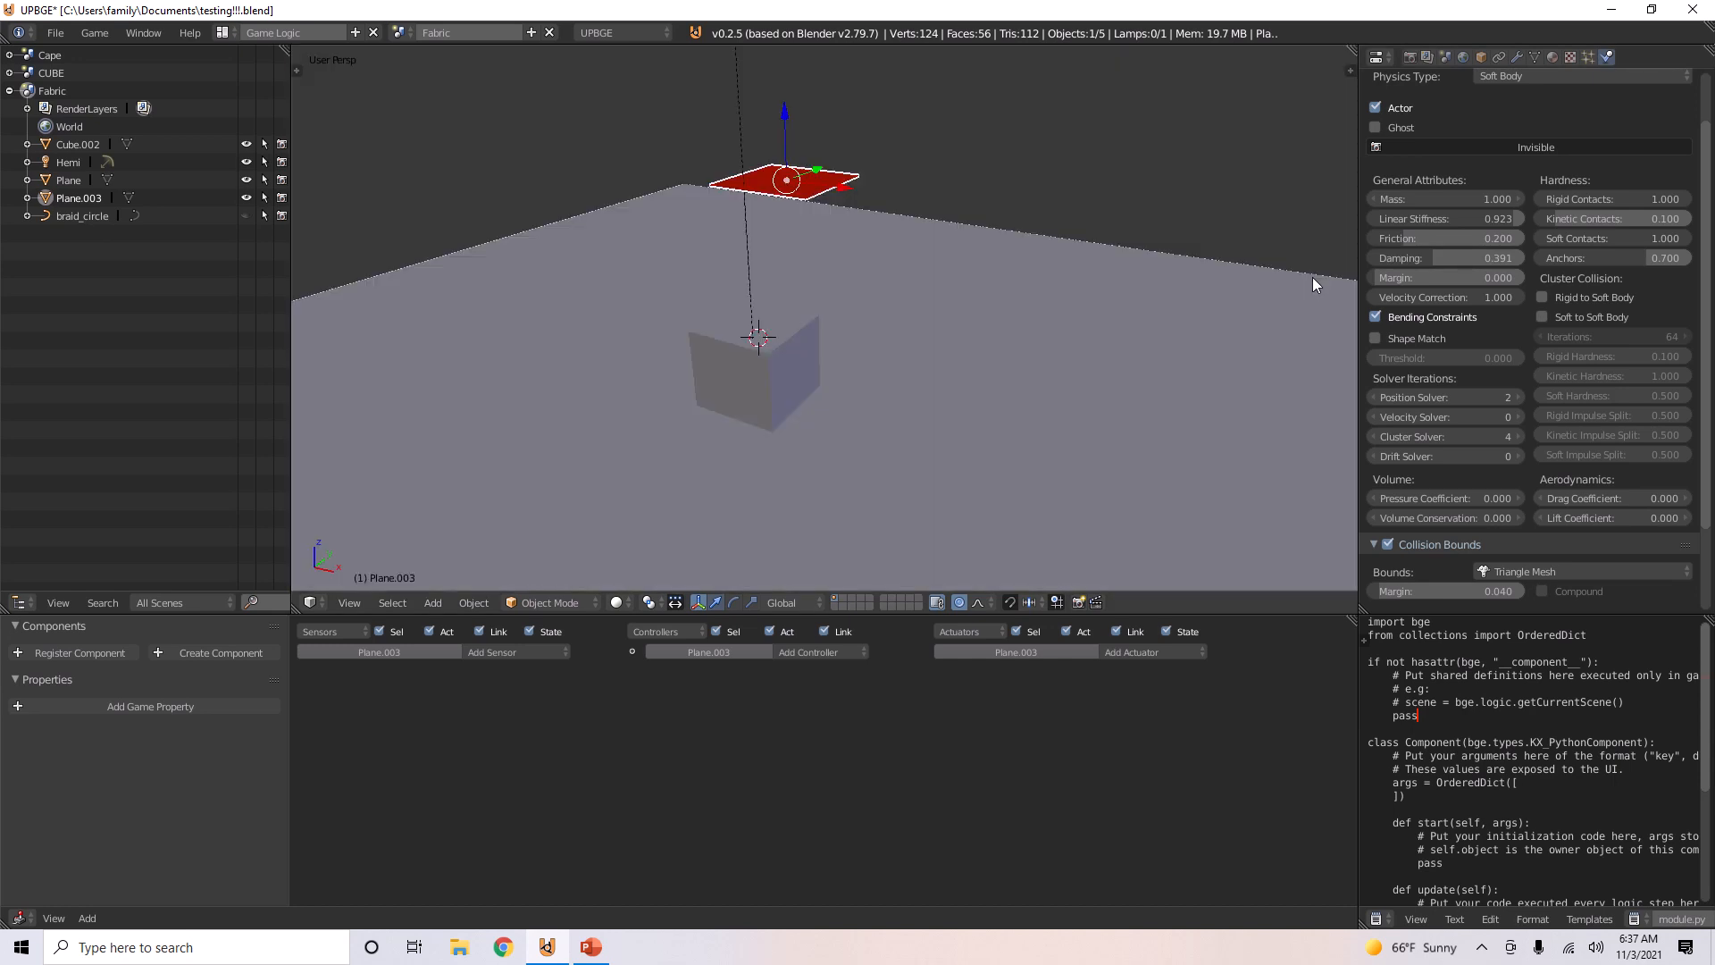
left_click(1445, 257)
type("000")
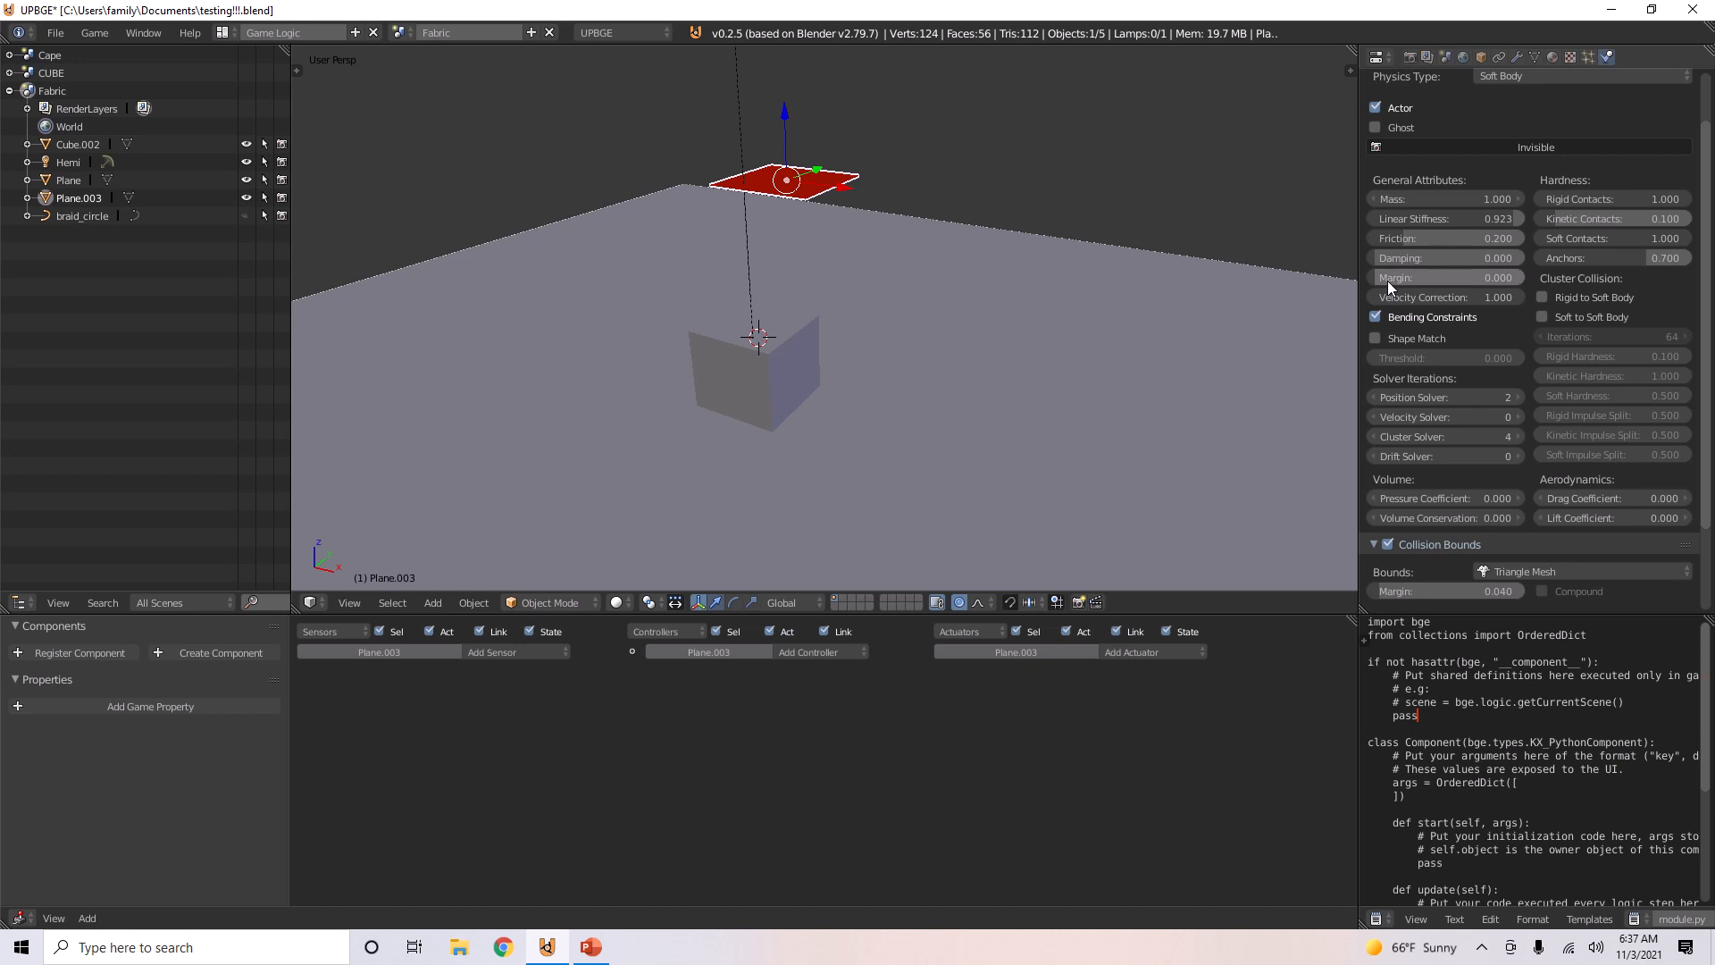
mouse_move(1392, 281)
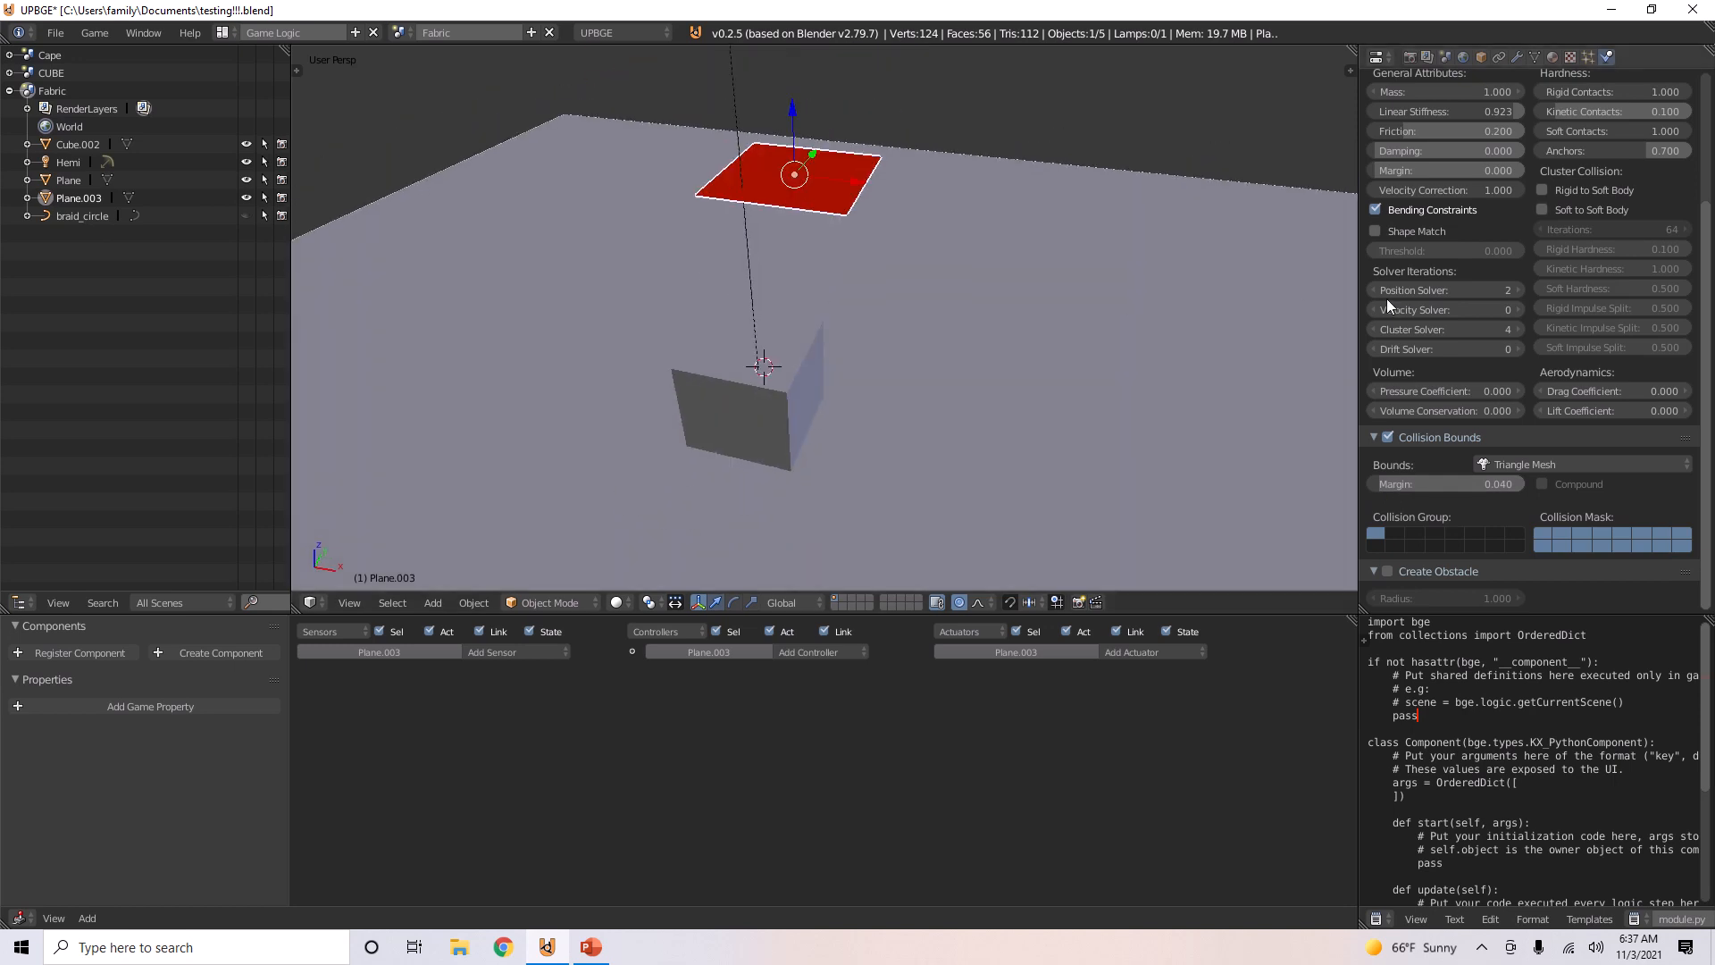
mouse_move(1578, 402)
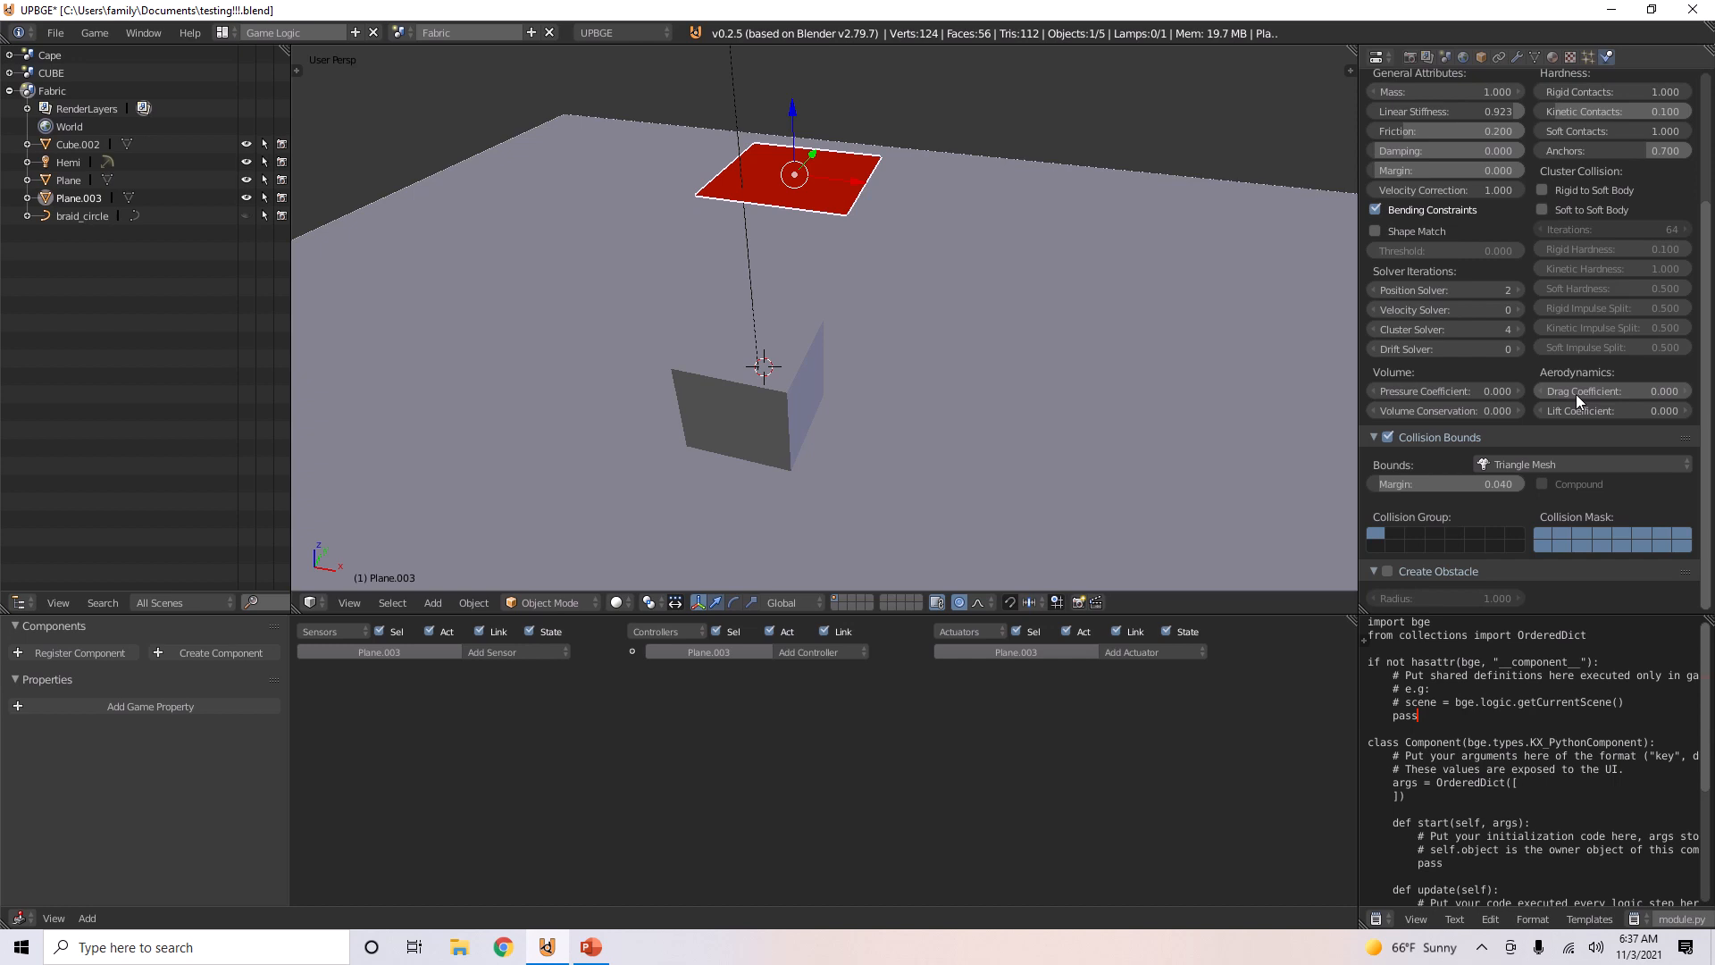
mouse_move(1568, 411)
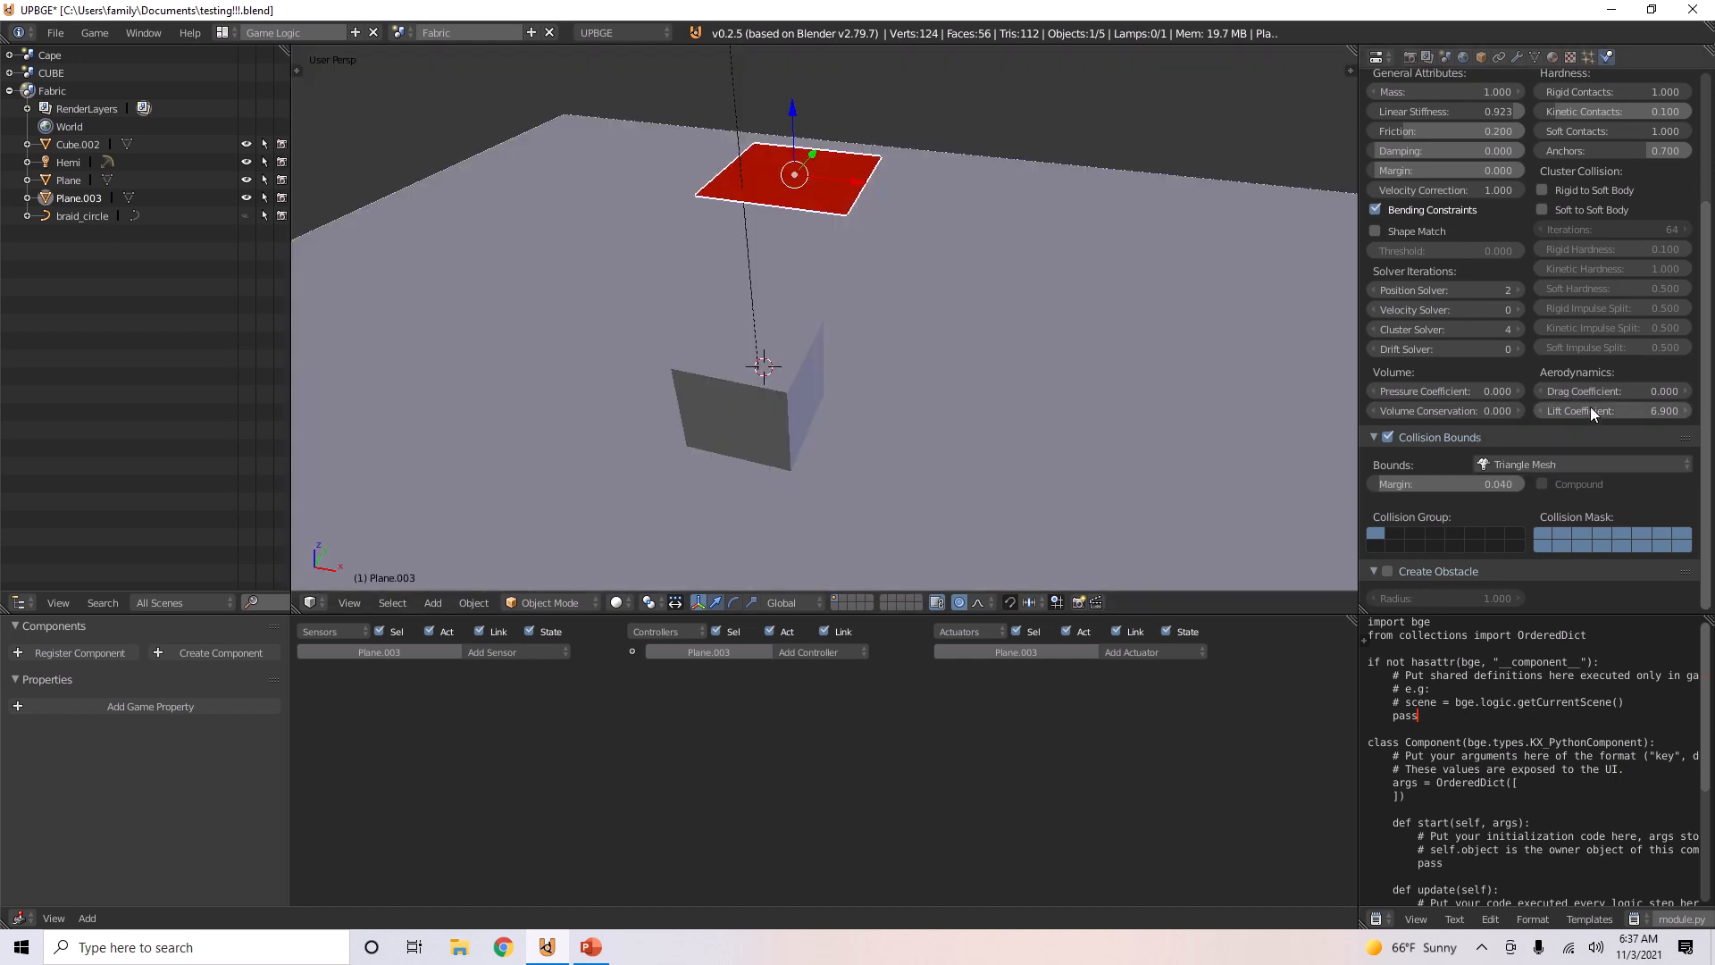
left_click(1613, 411)
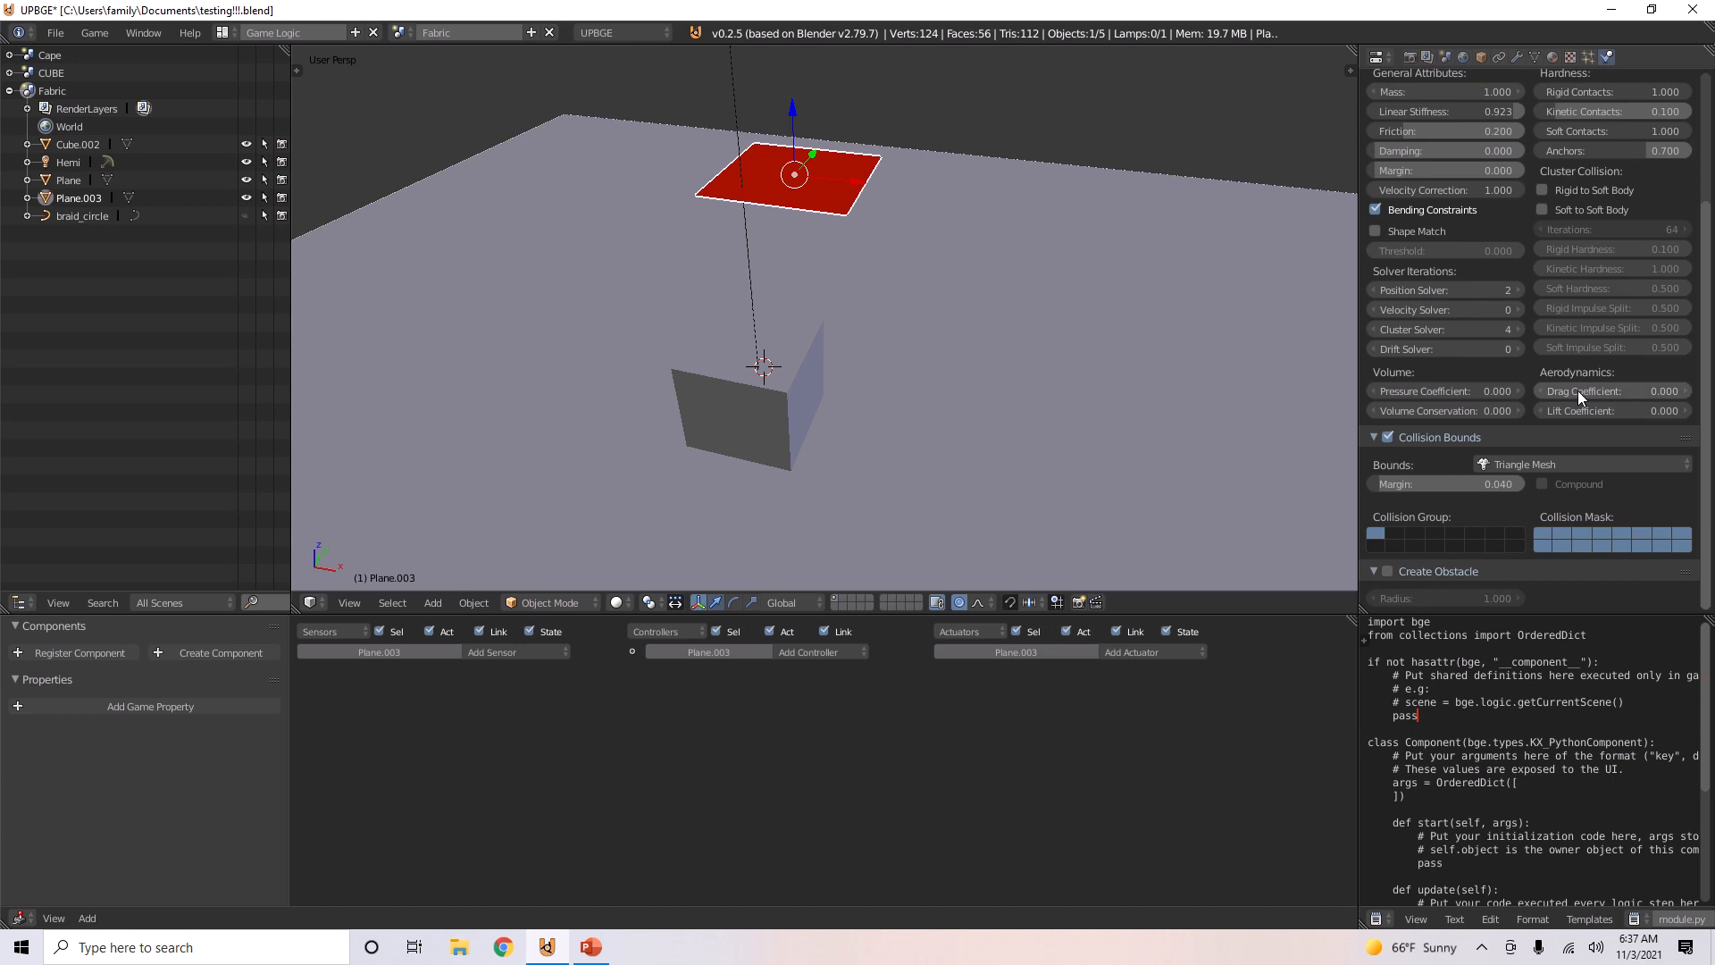
mouse_move(1565, 411)
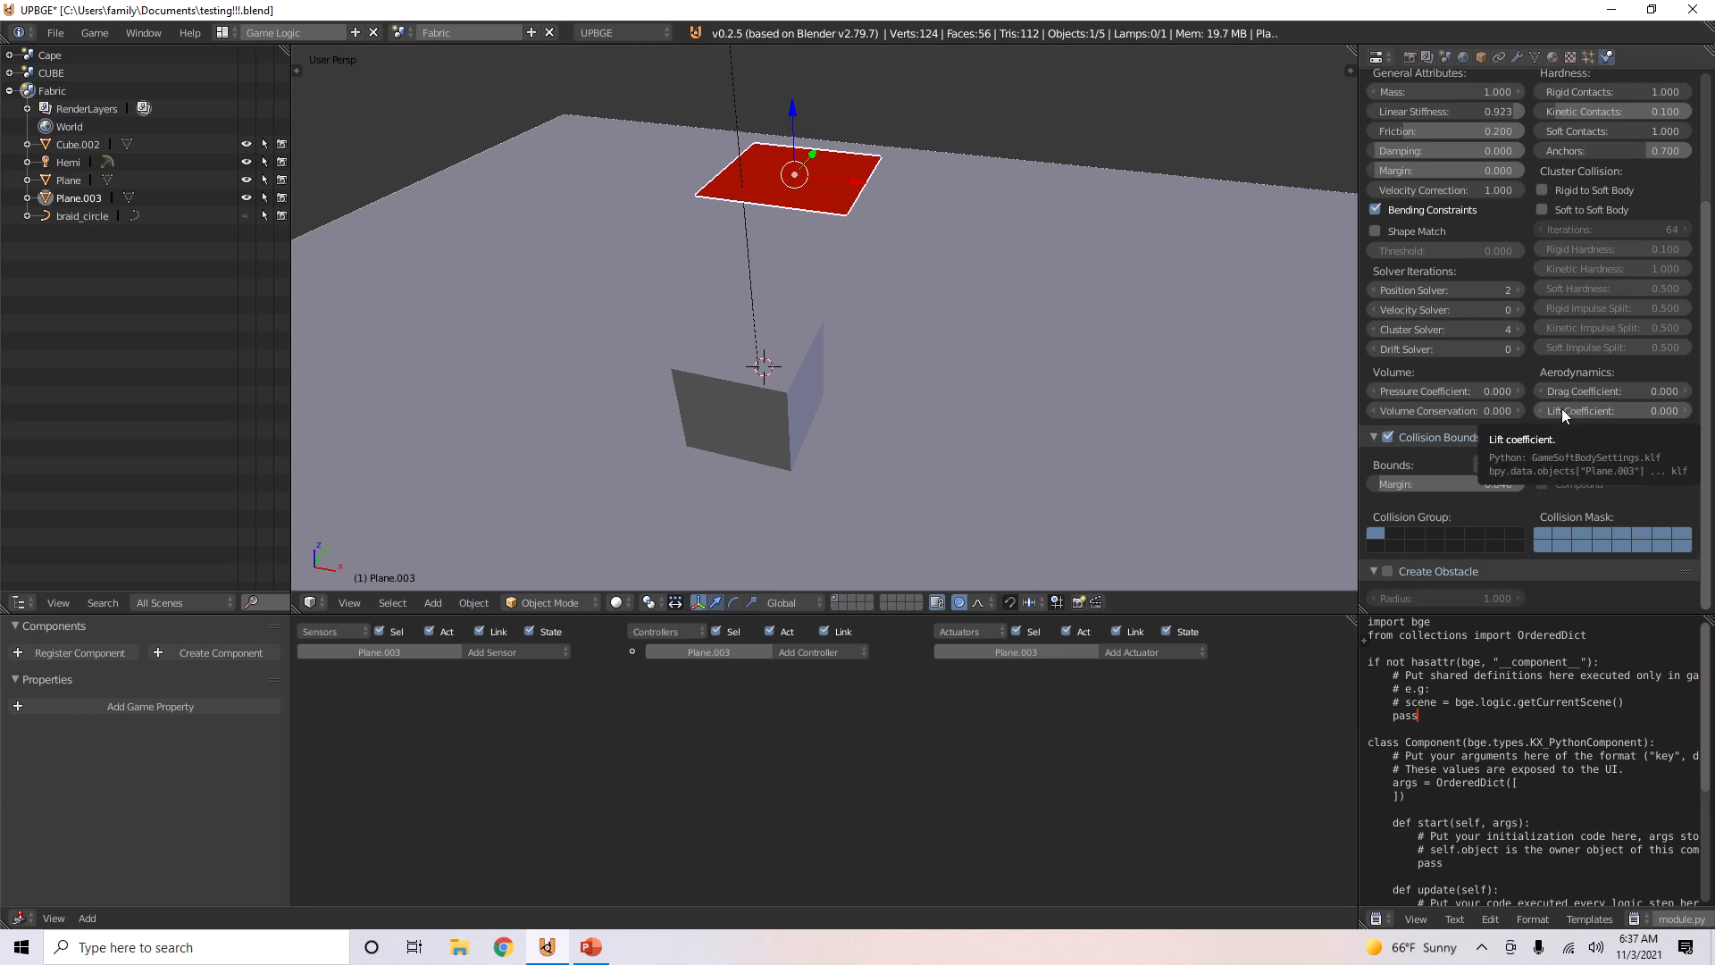
mouse_move(828, 281)
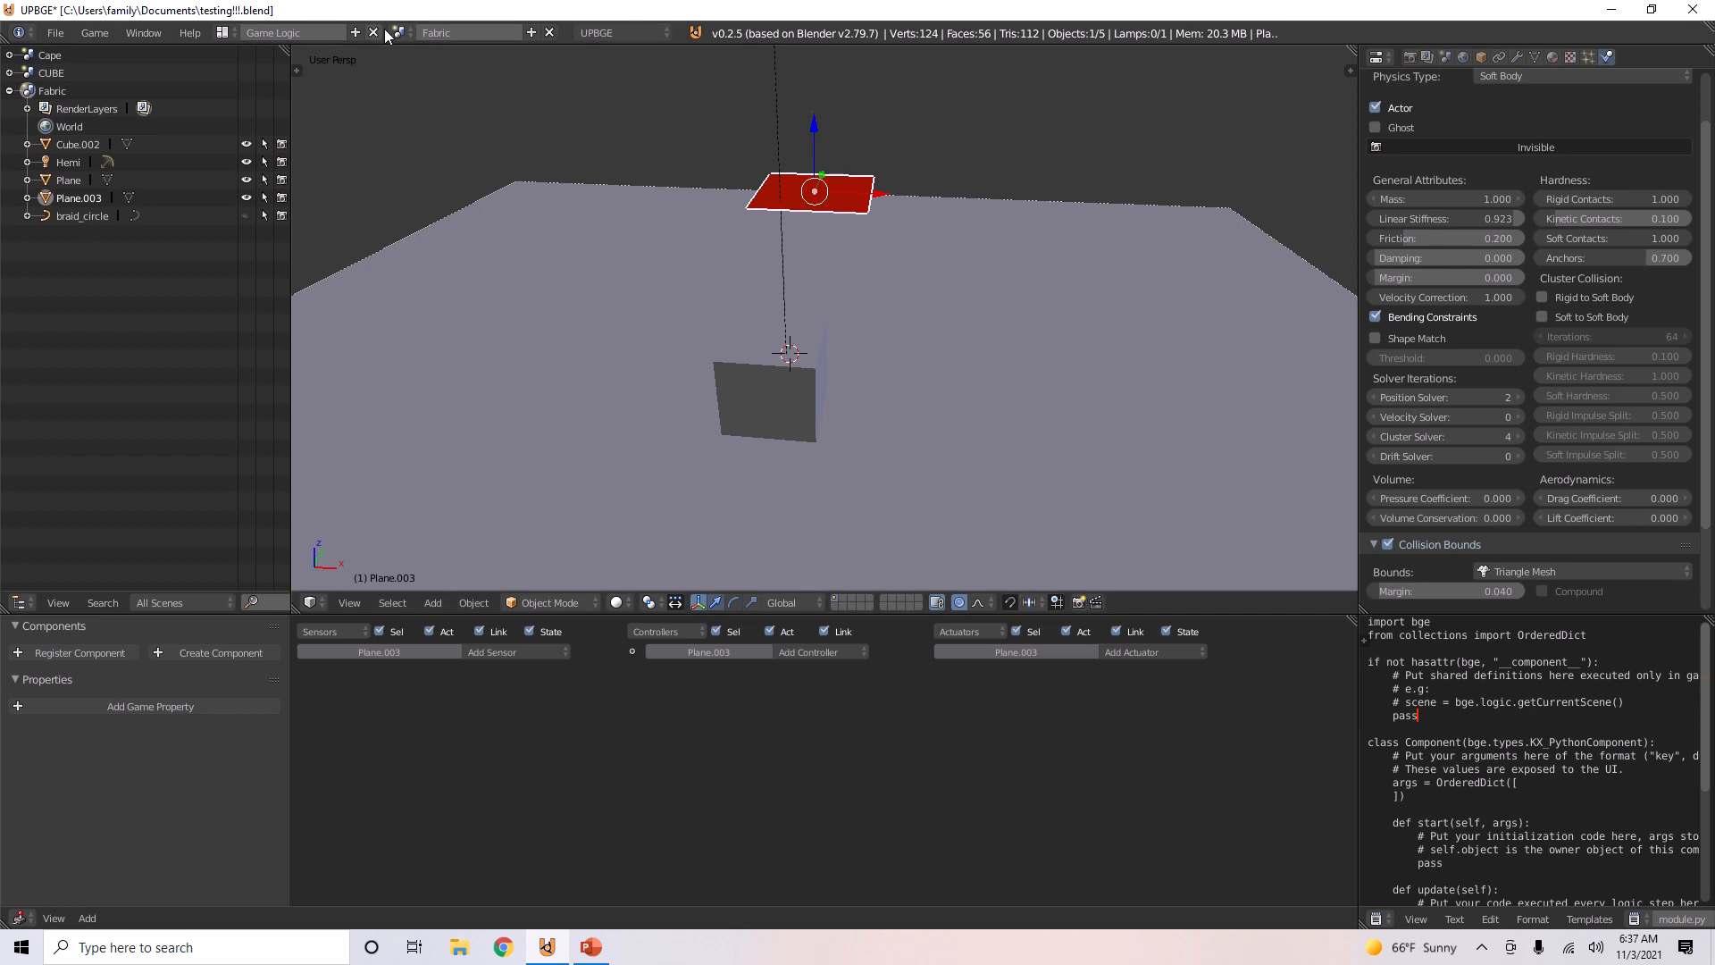
Step: Switch to the CUBE scene and make the cube a green soft body
left_click(403, 32)
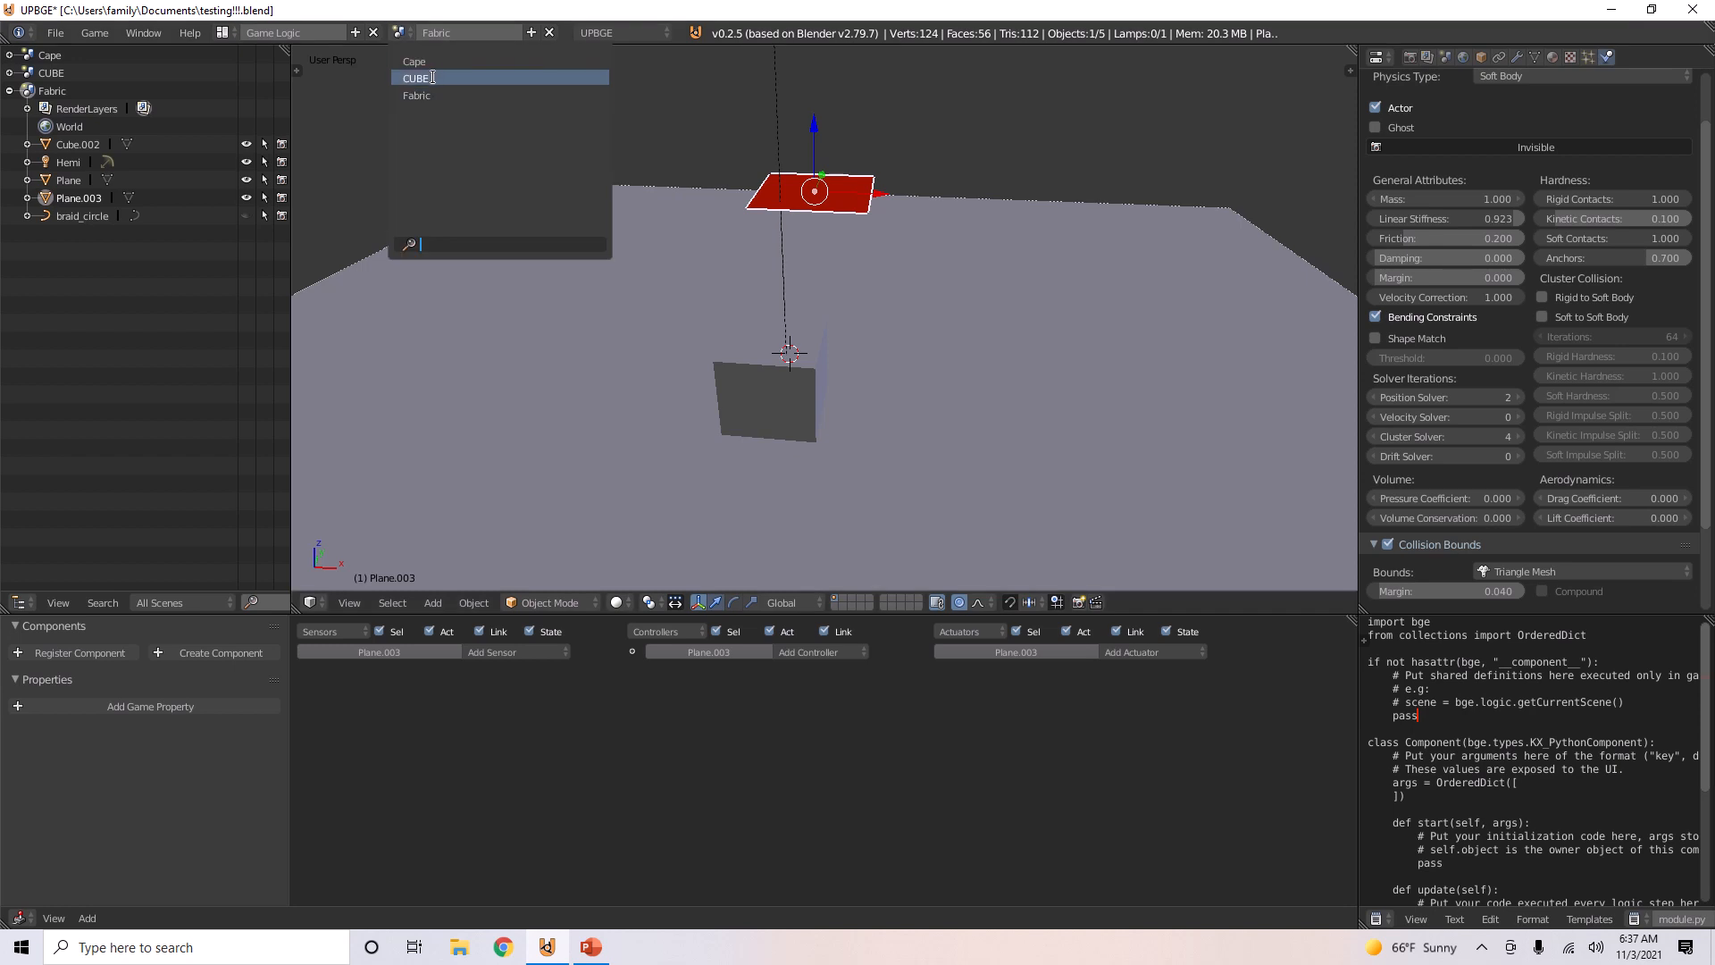
left_click(414, 78)
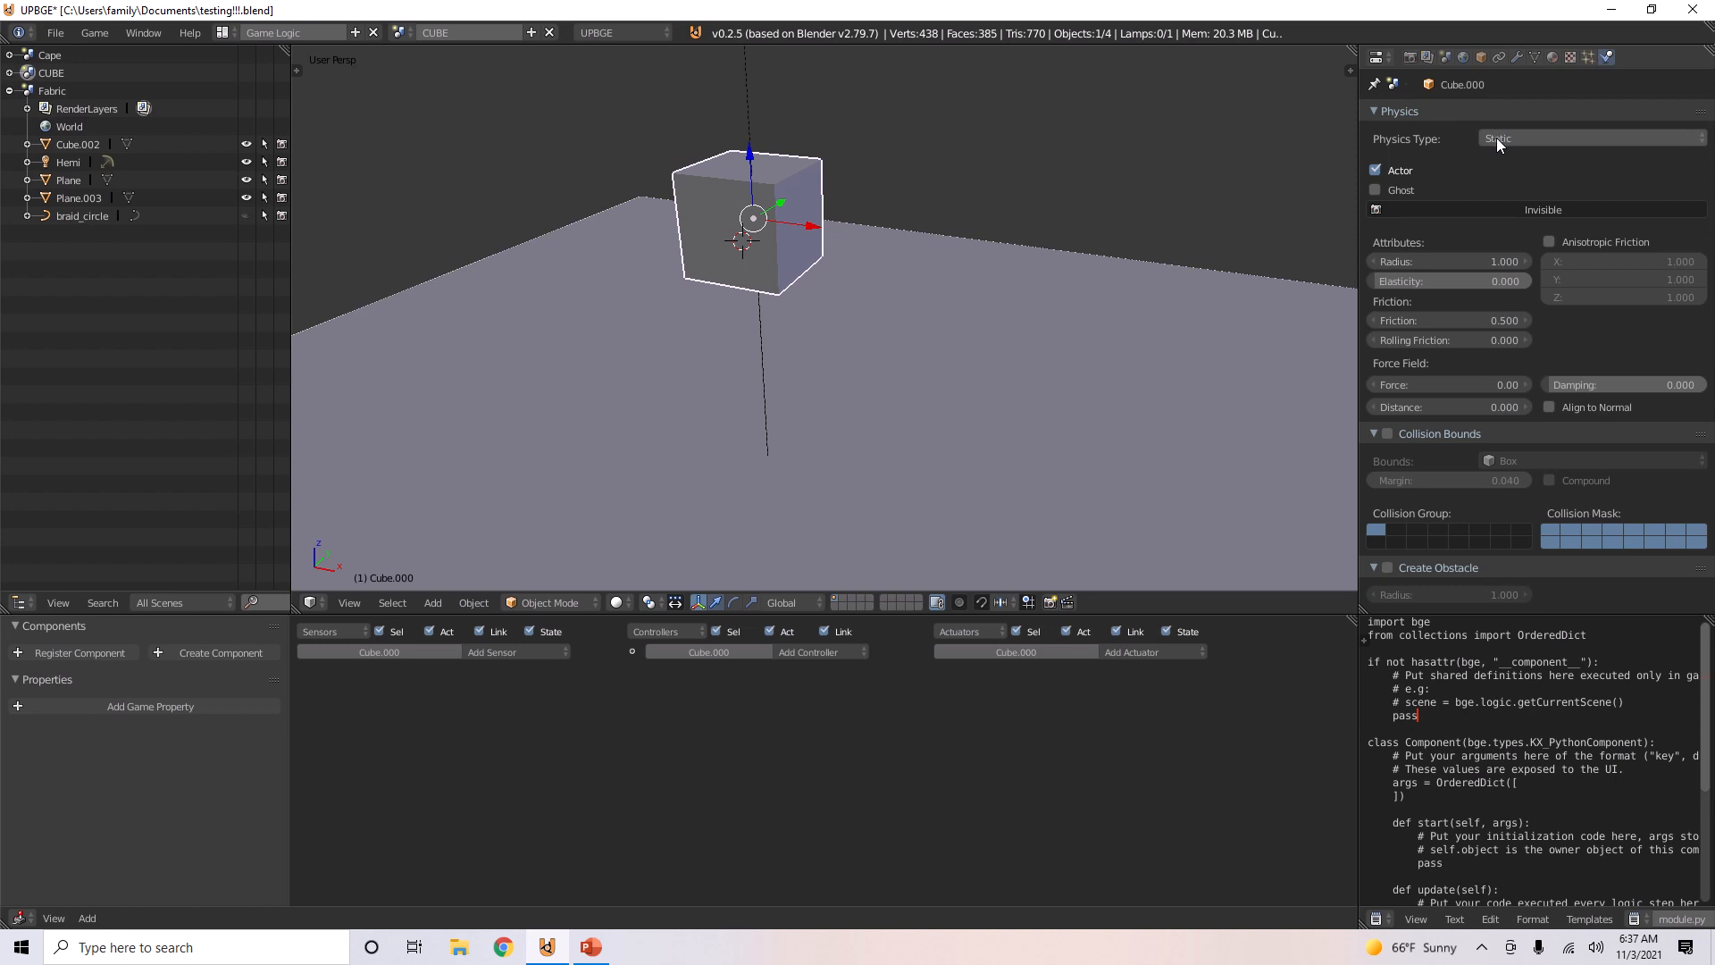
left_click(1592, 138)
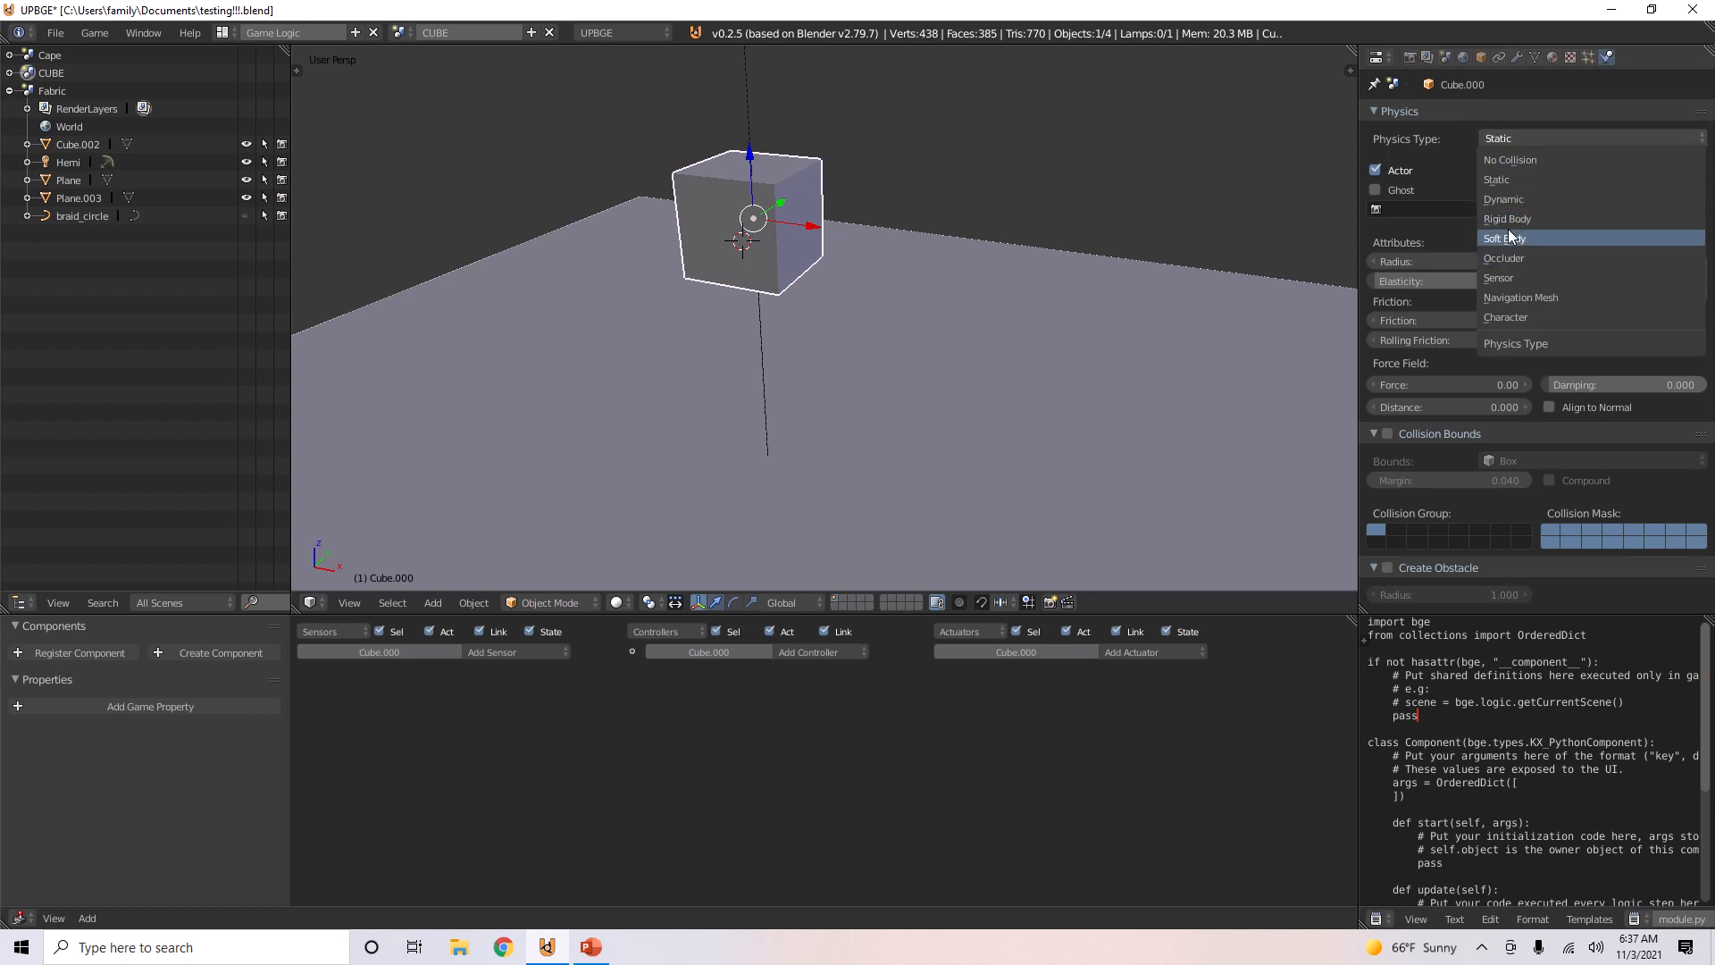
left_click(1504, 238)
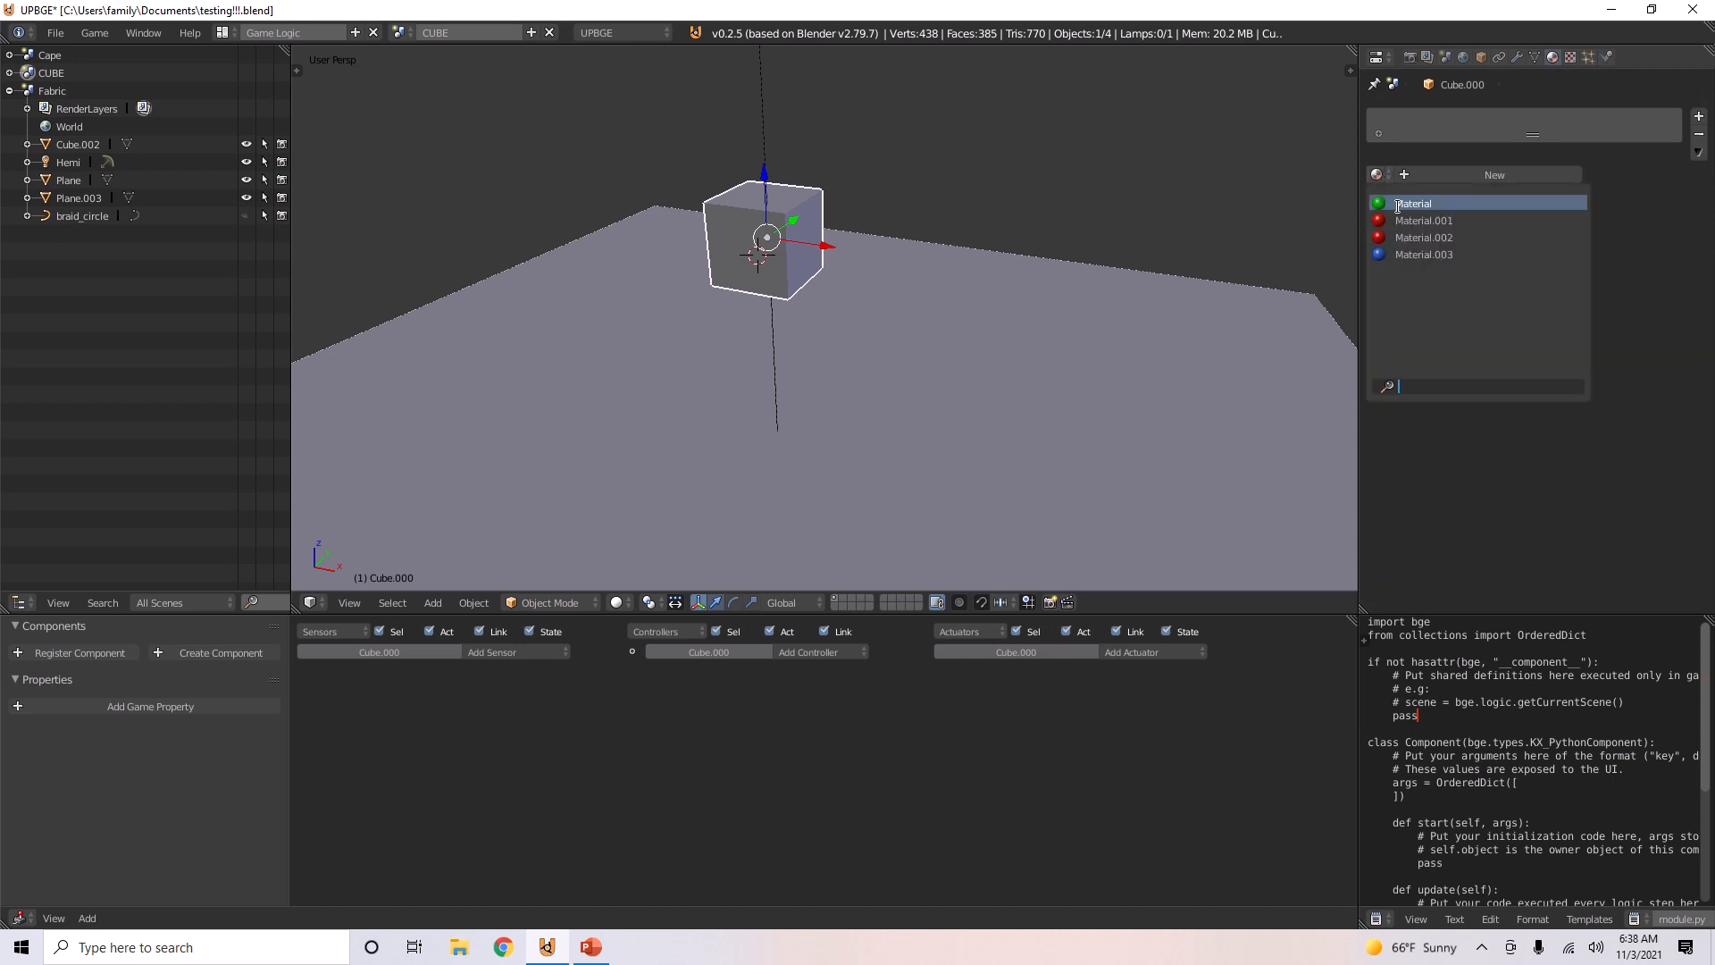
left_click(1413, 203)
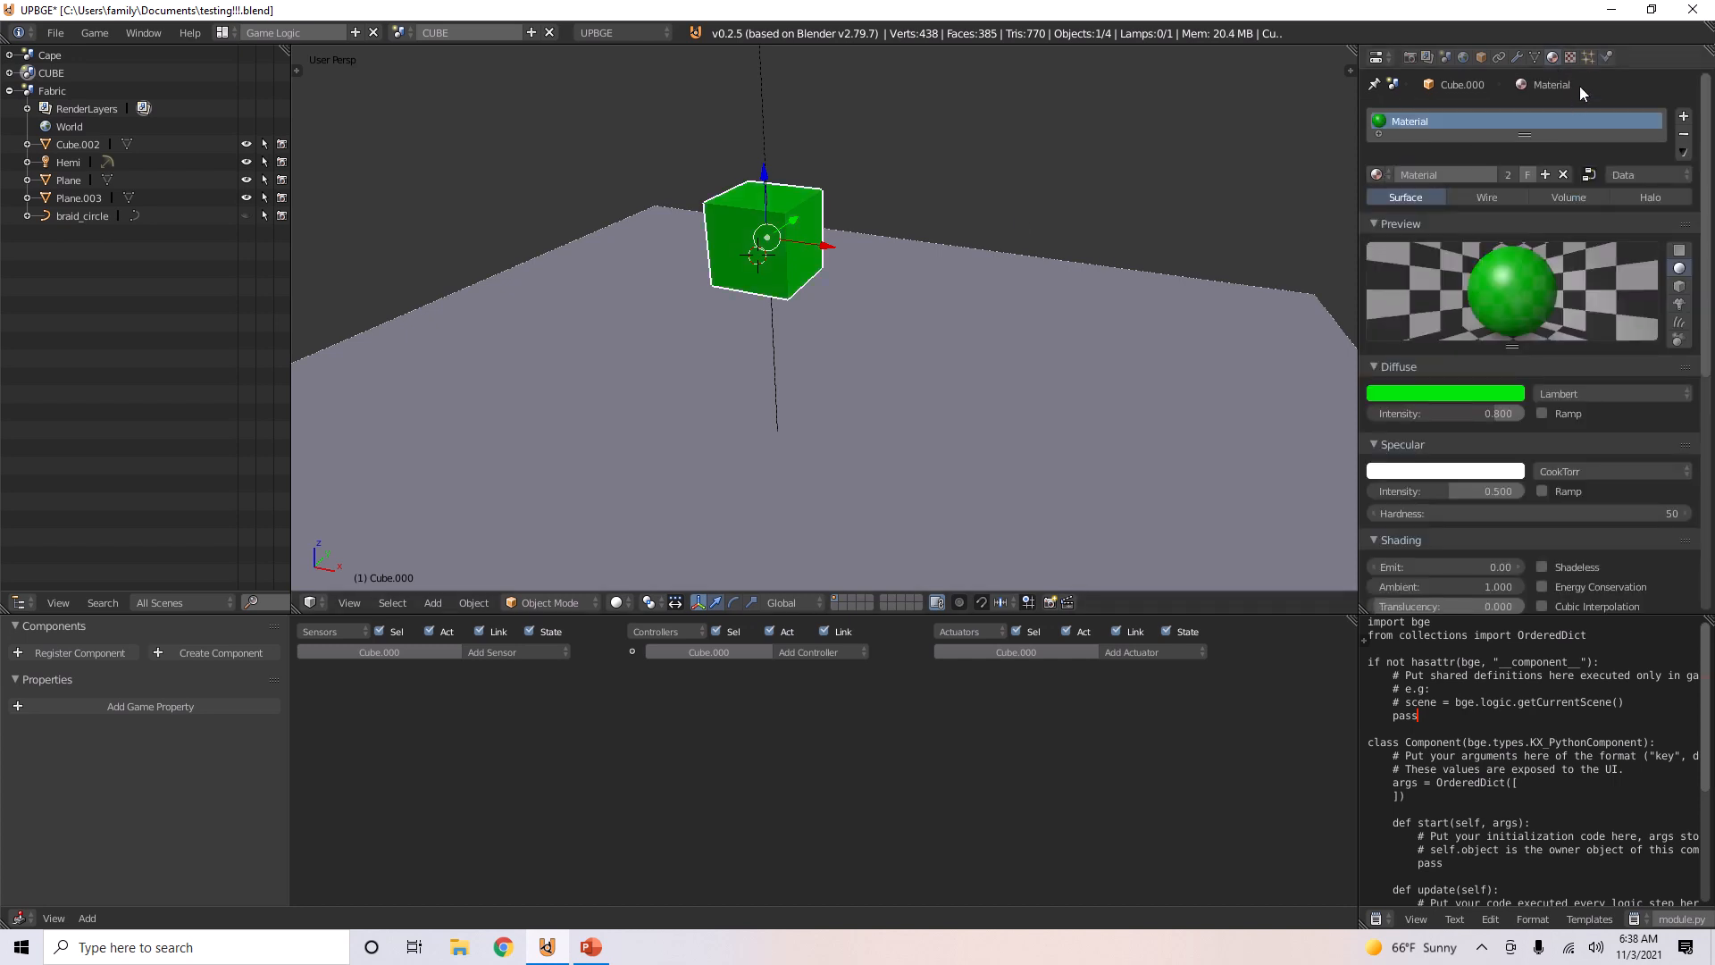
scroll("down", 3)
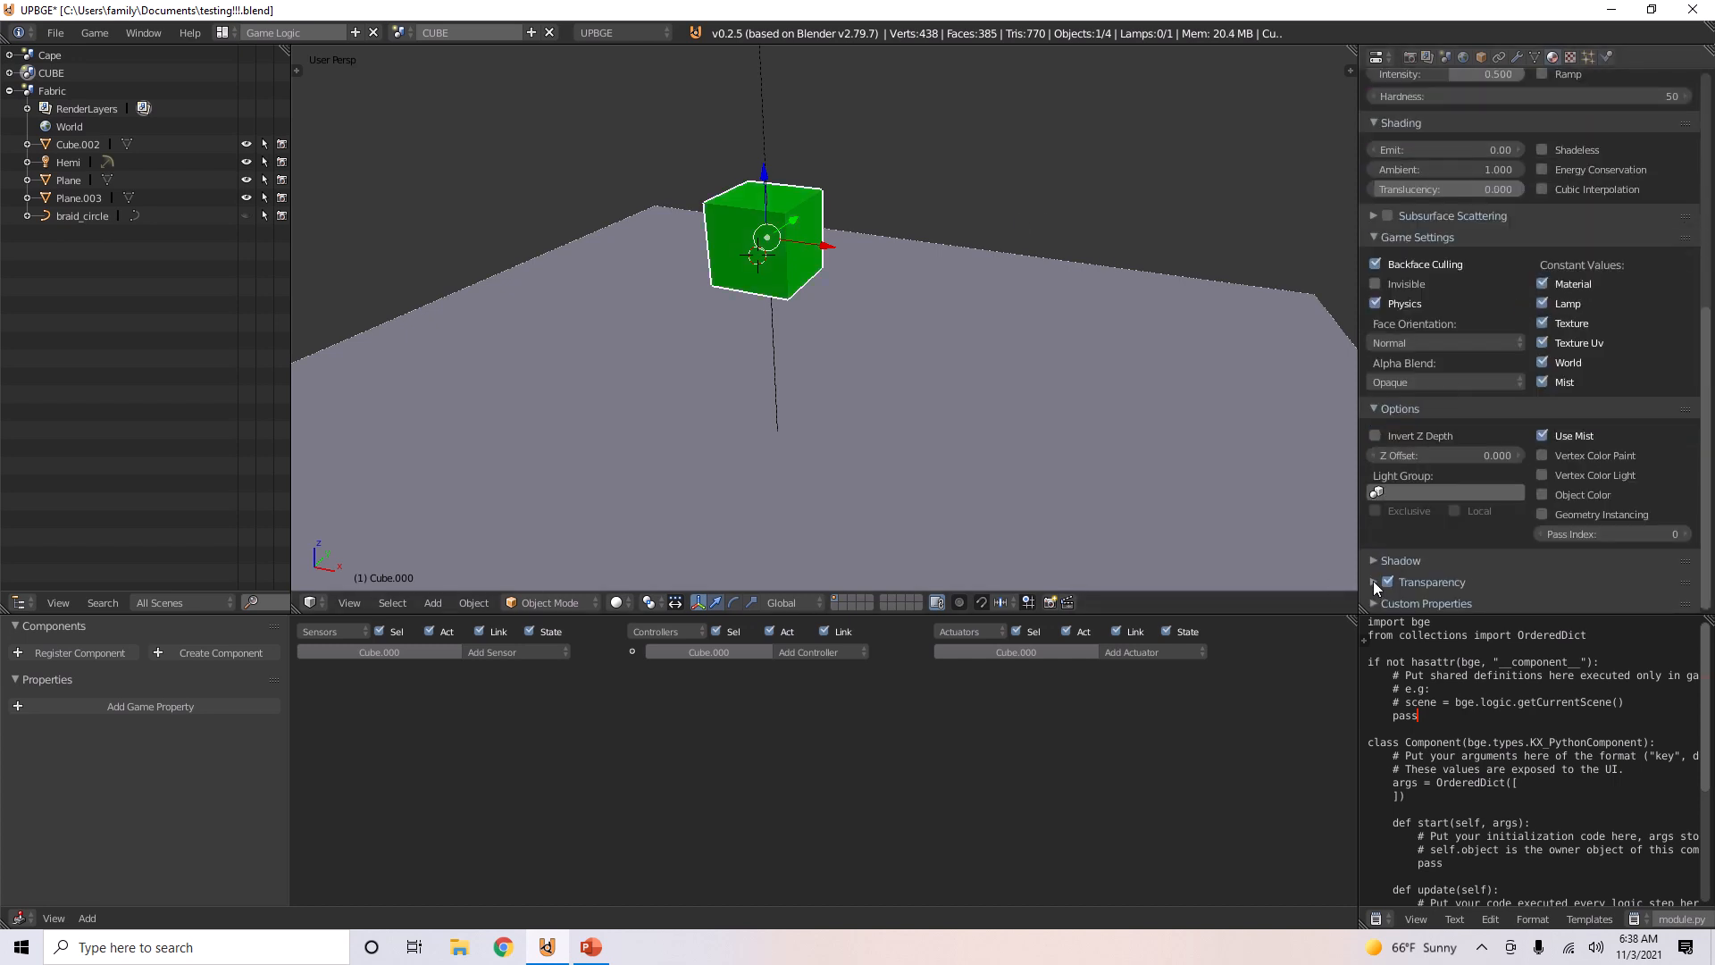
left_click(1374, 581)
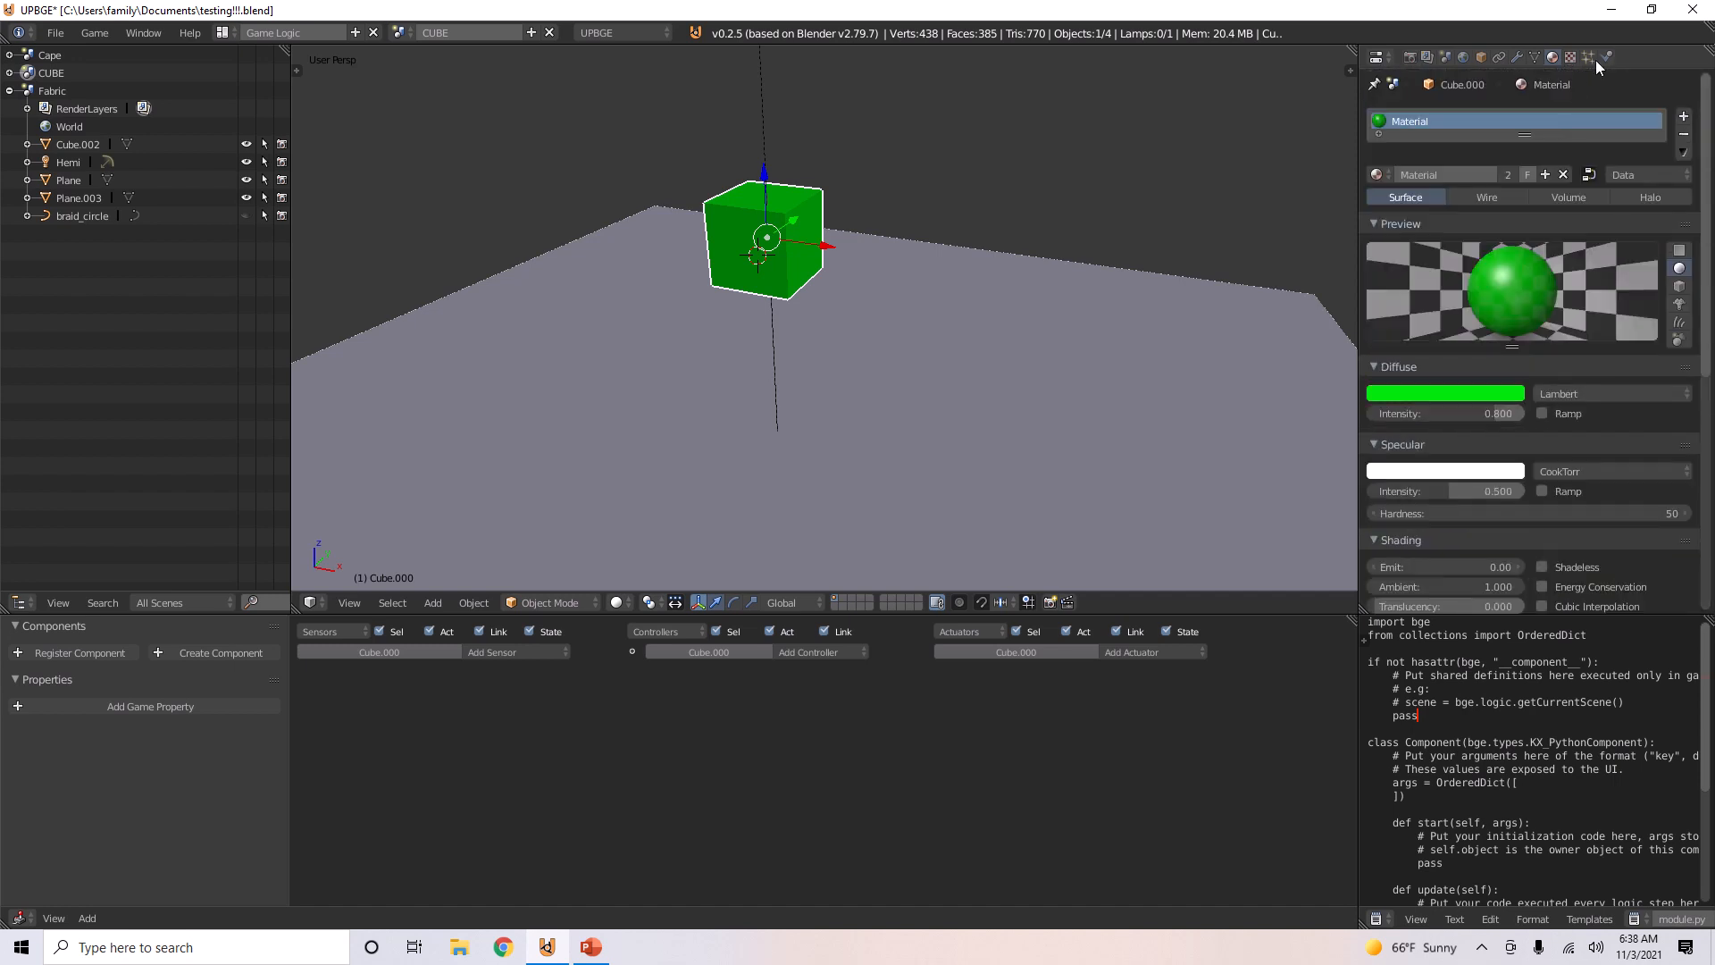
Step: Enable Triangle Mesh collision bounds on the green soft cube
left_click(1590, 57)
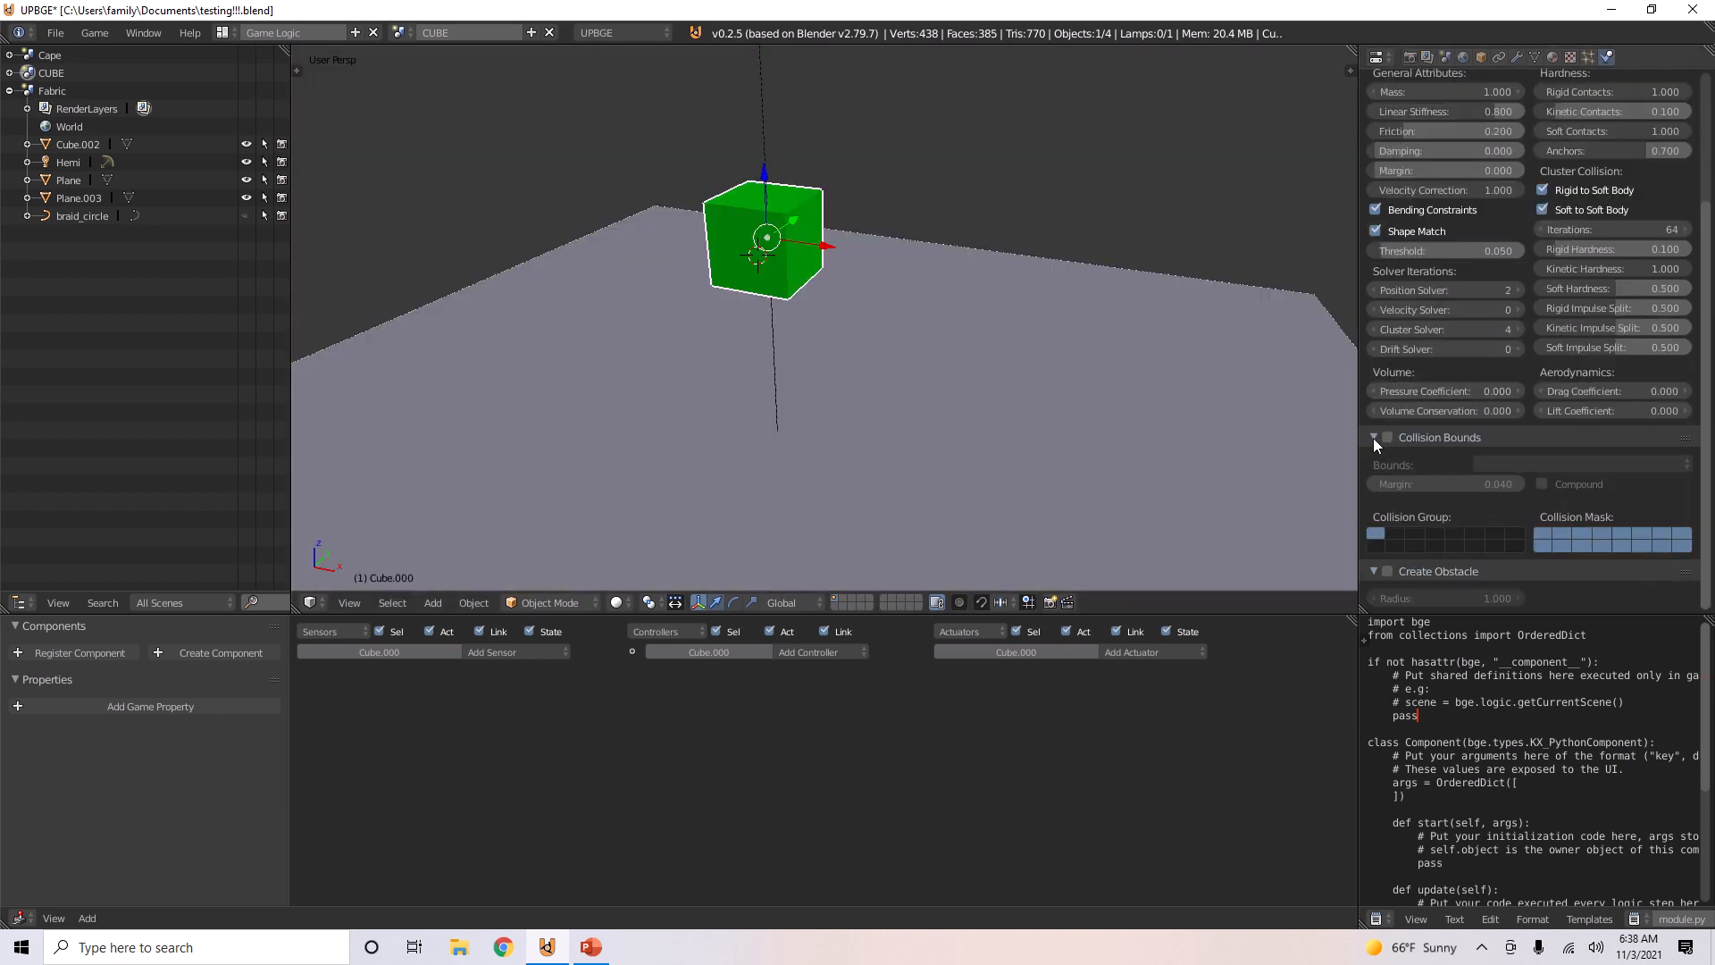
left_click(1388, 437)
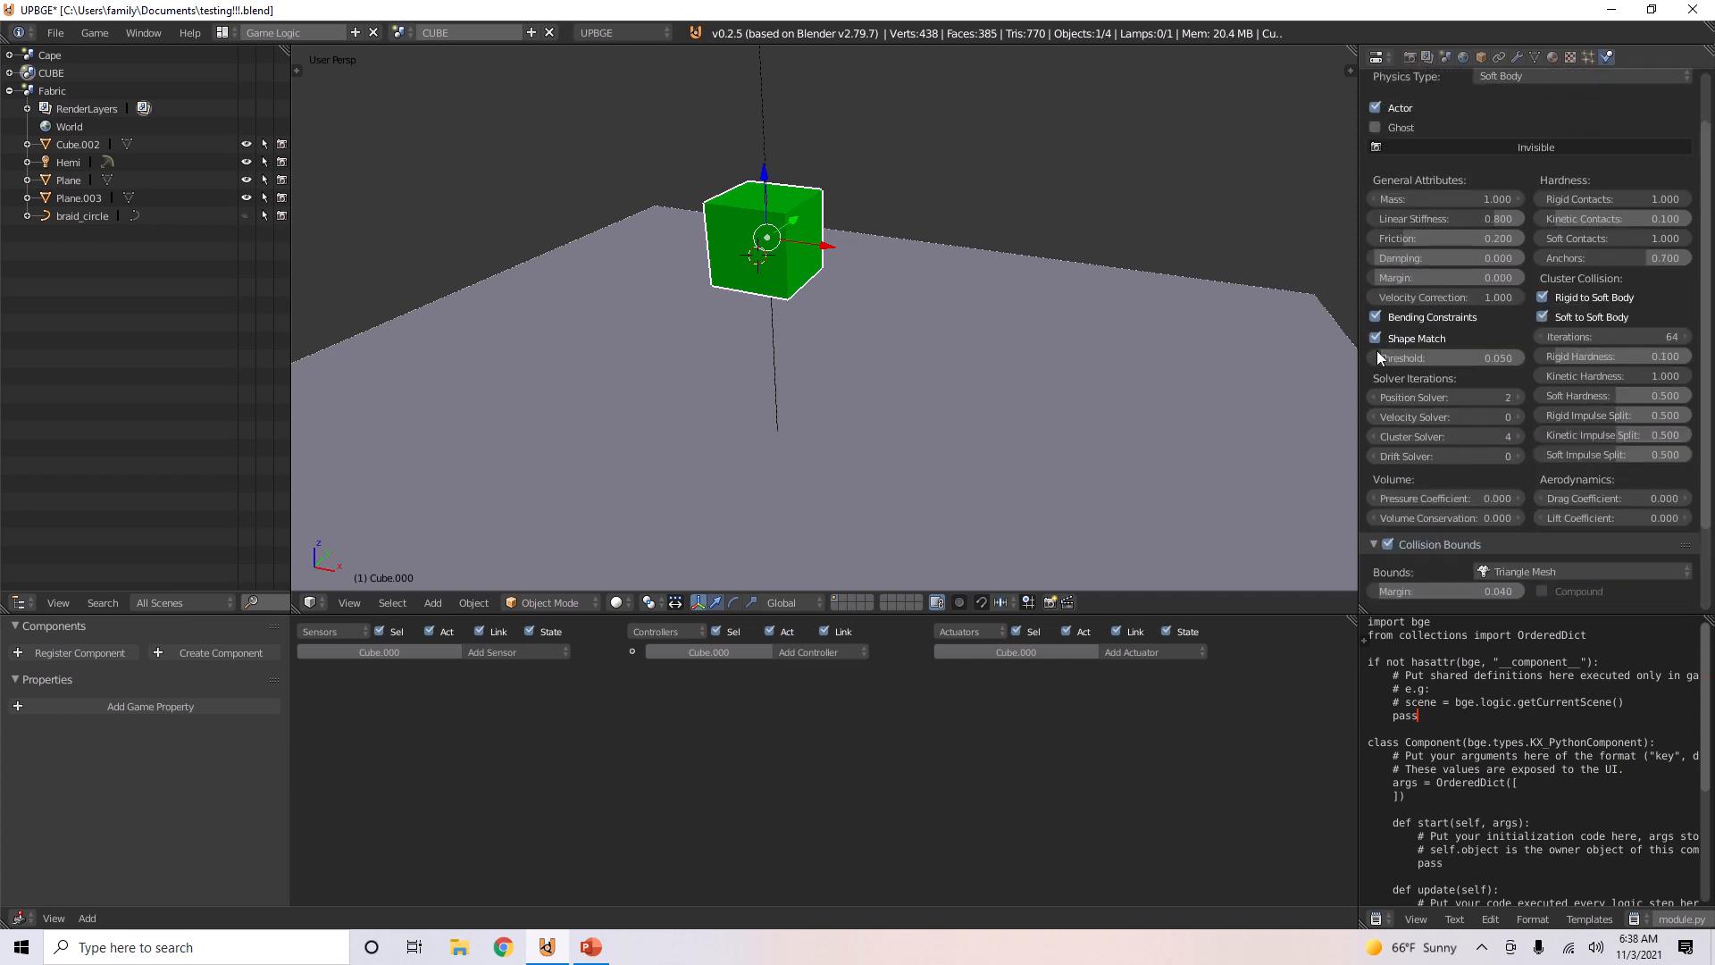
mouse_move(990, 391)
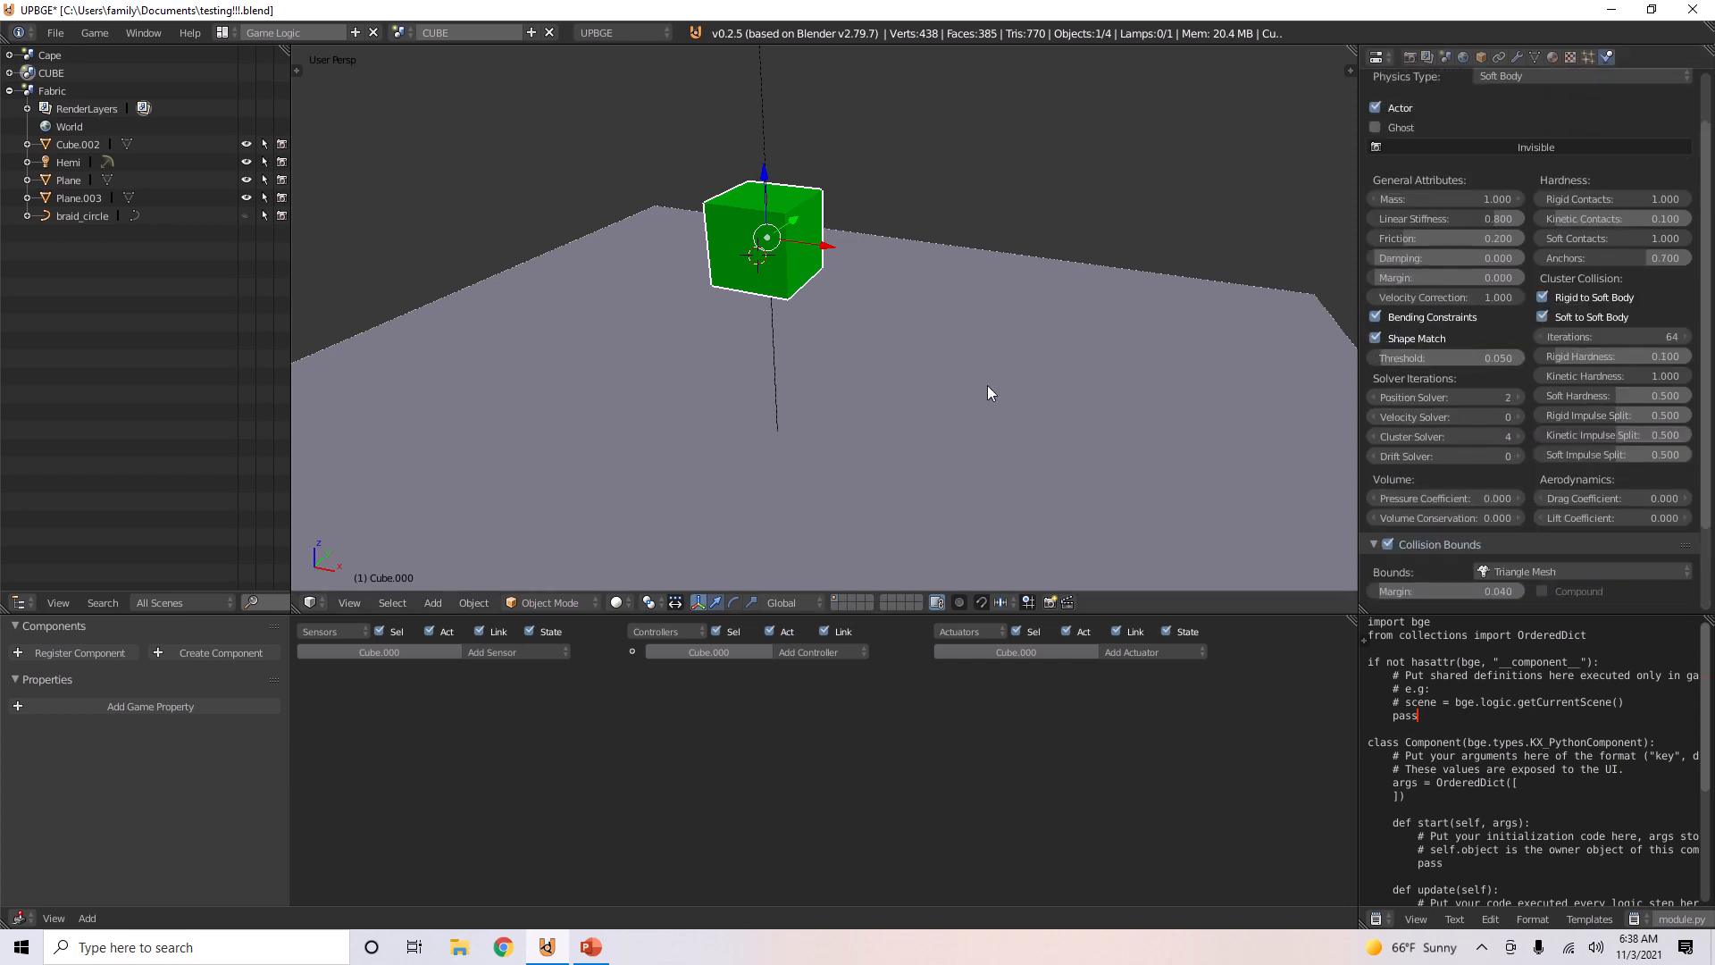
left_click(1375, 337)
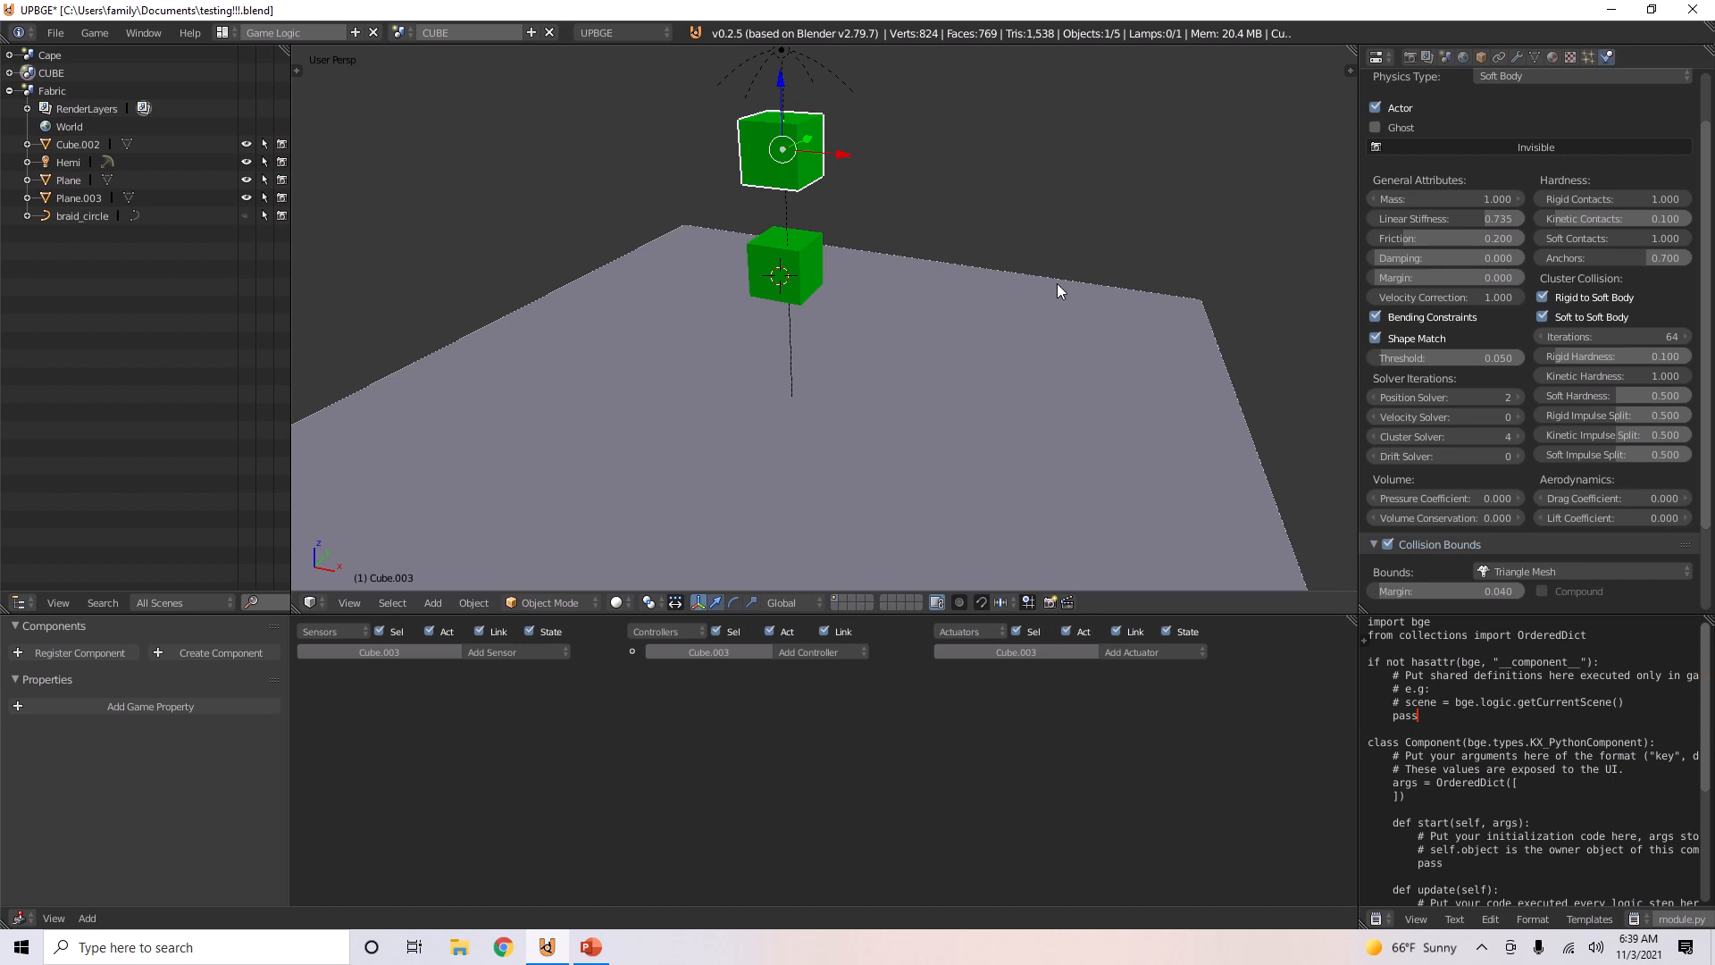
Step: Scroll the properties panel and open the scene selector
scroll("down", 3)
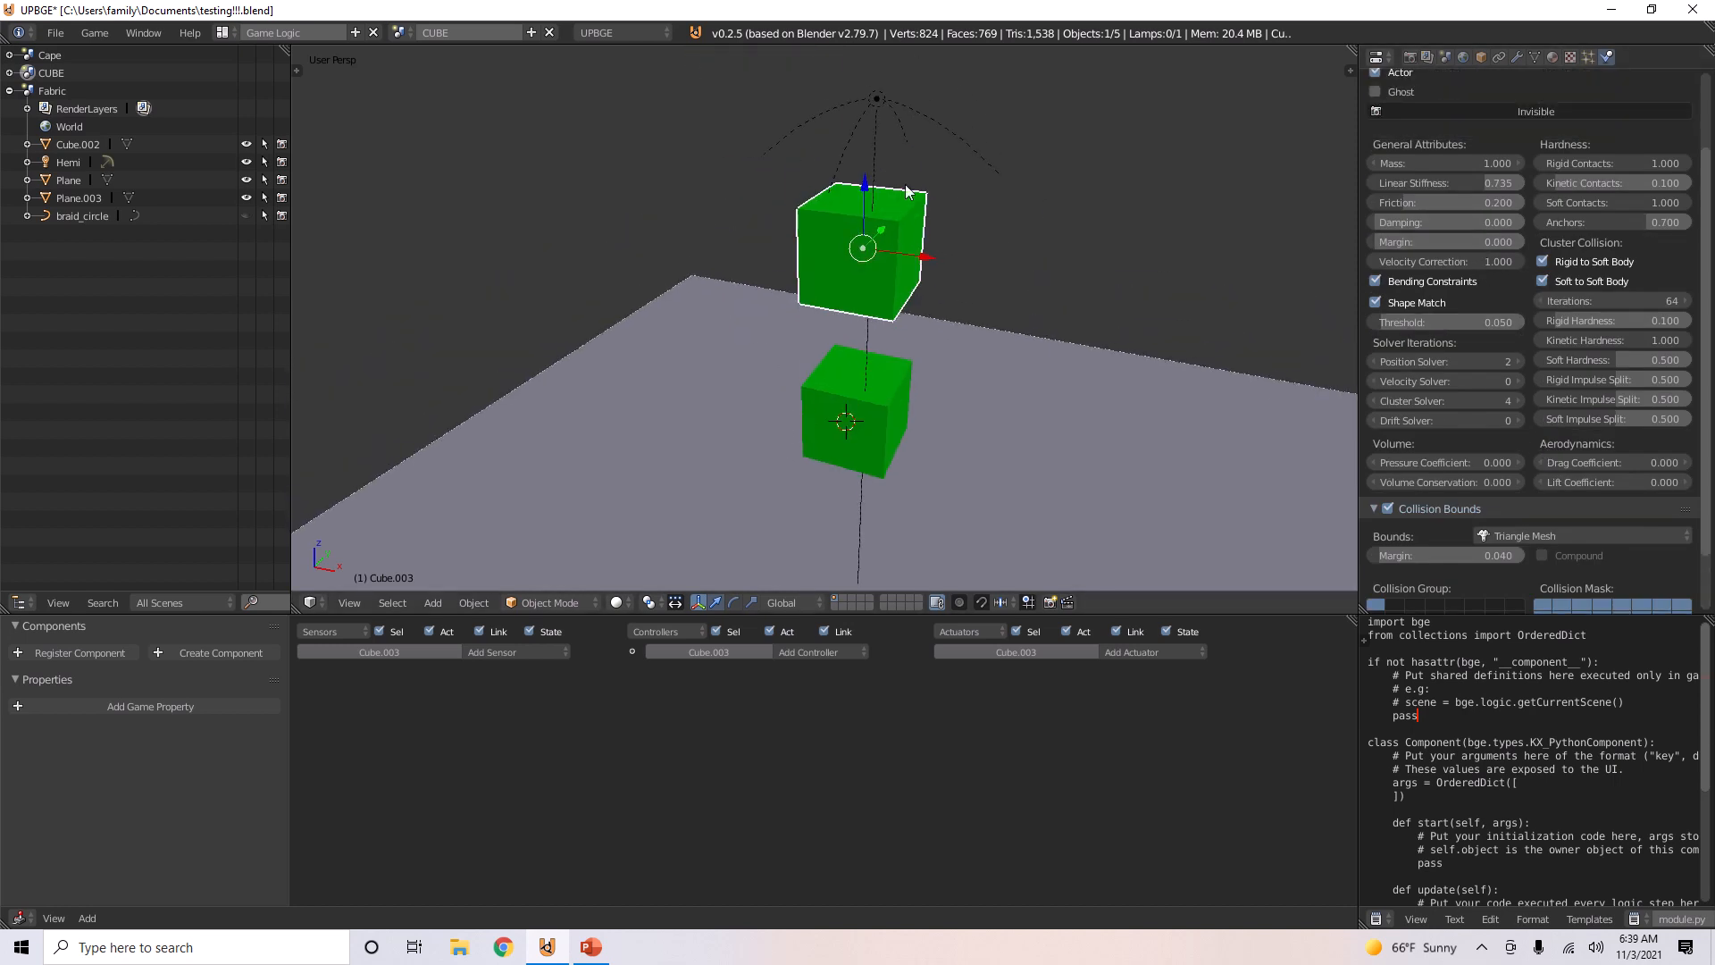
left_click(405, 32)
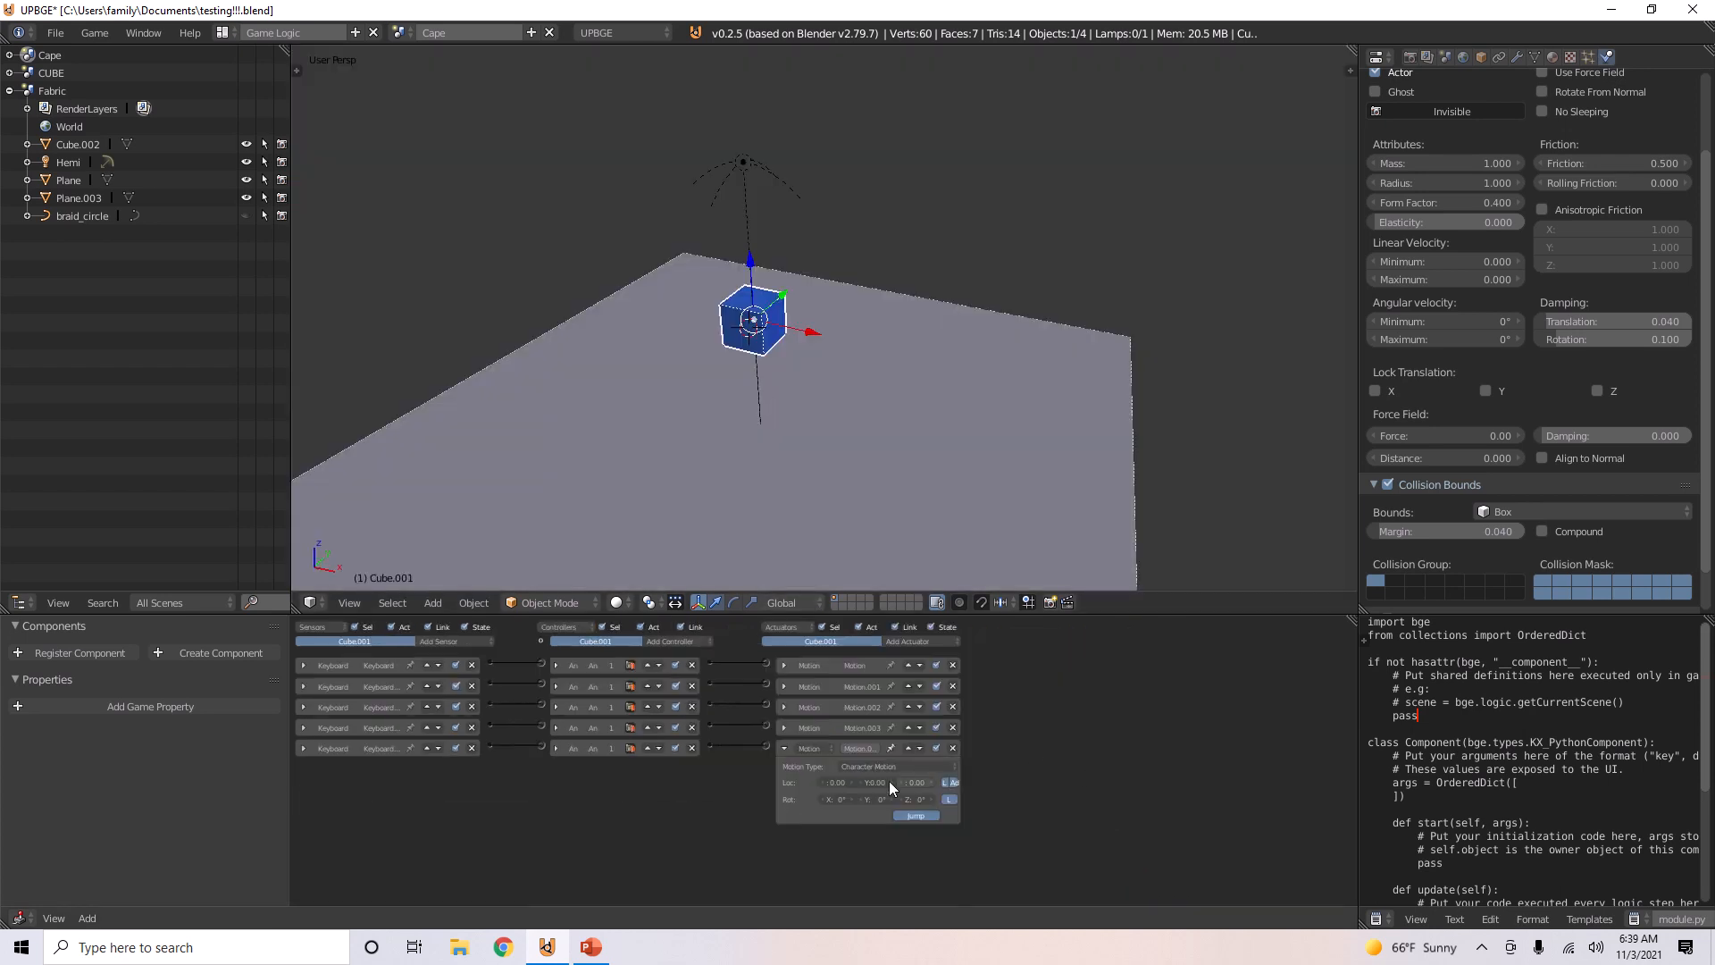
Step: Paste the red soft-body plane as Plane.004 beside Cube.001 in the Cape scene
left_click(894, 767)
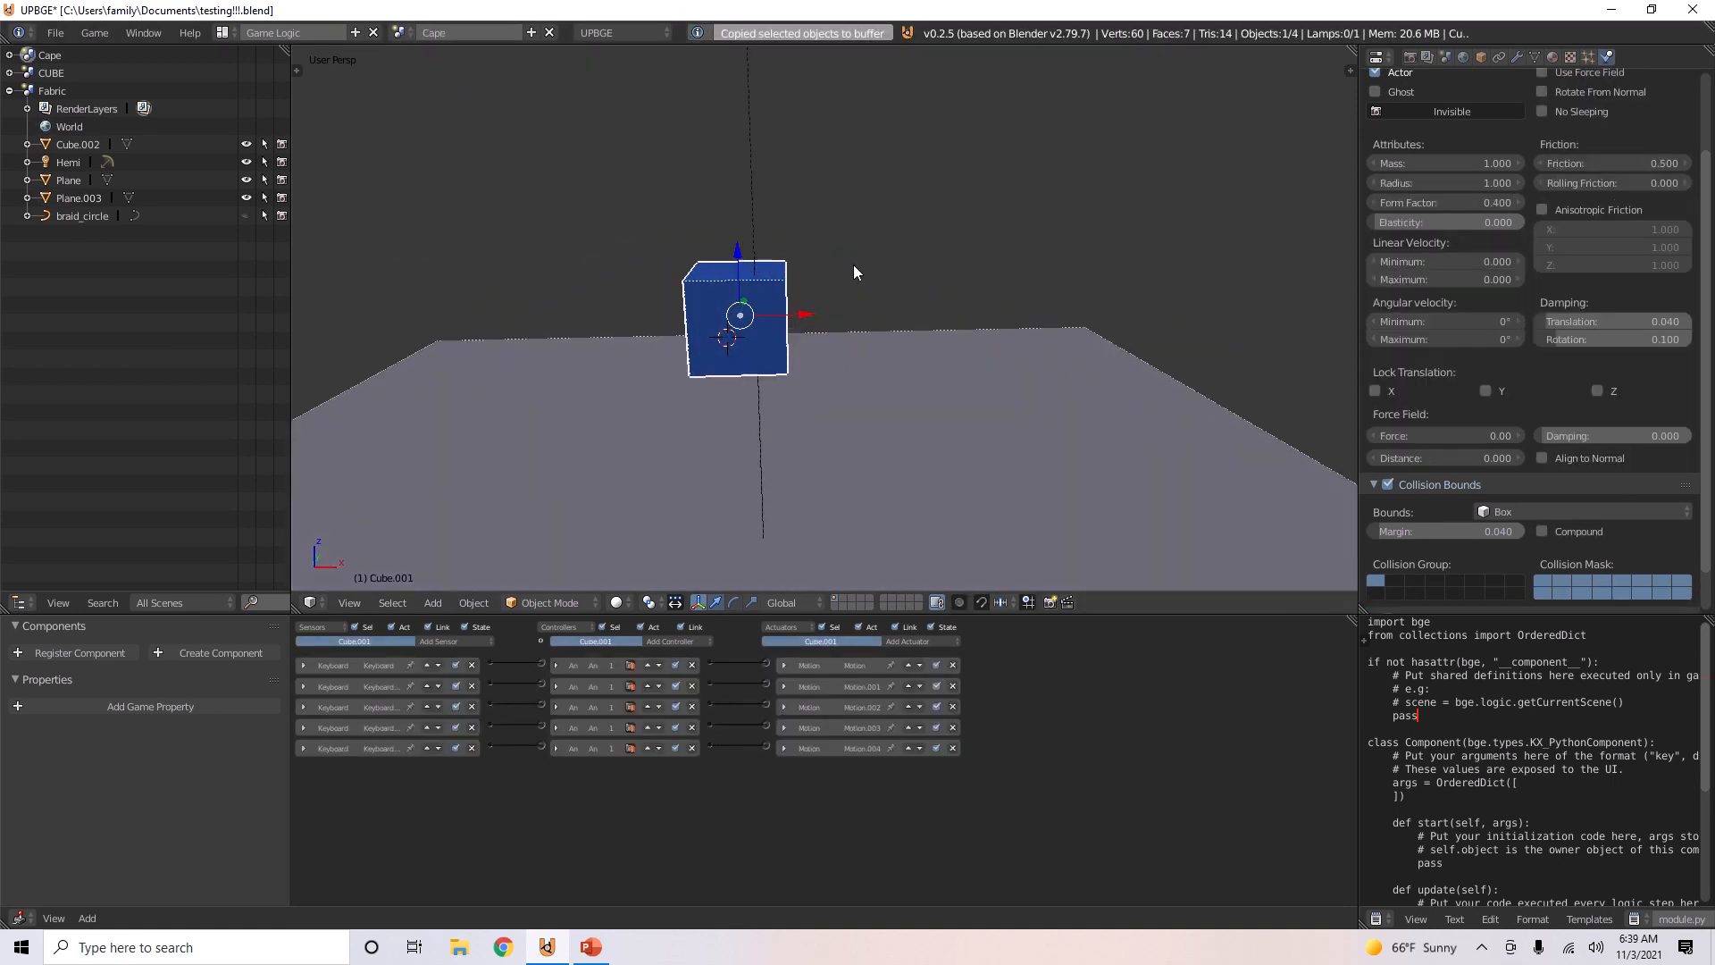
key("ctrl+v")
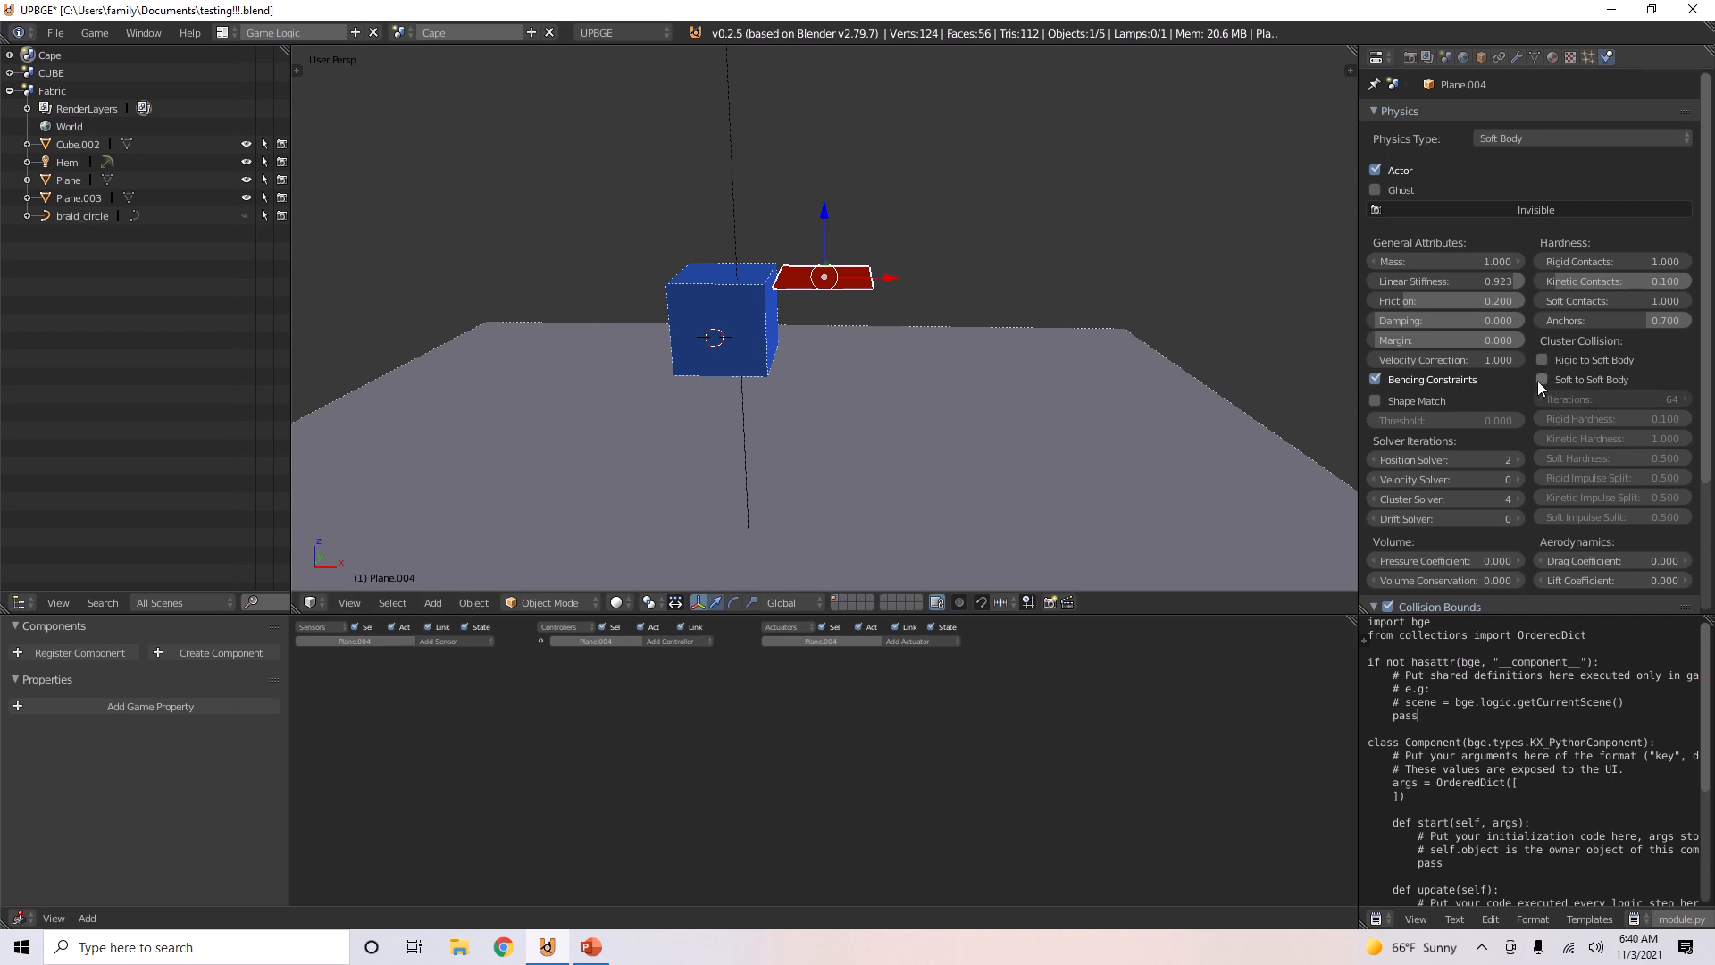
mouse_move(1538, 68)
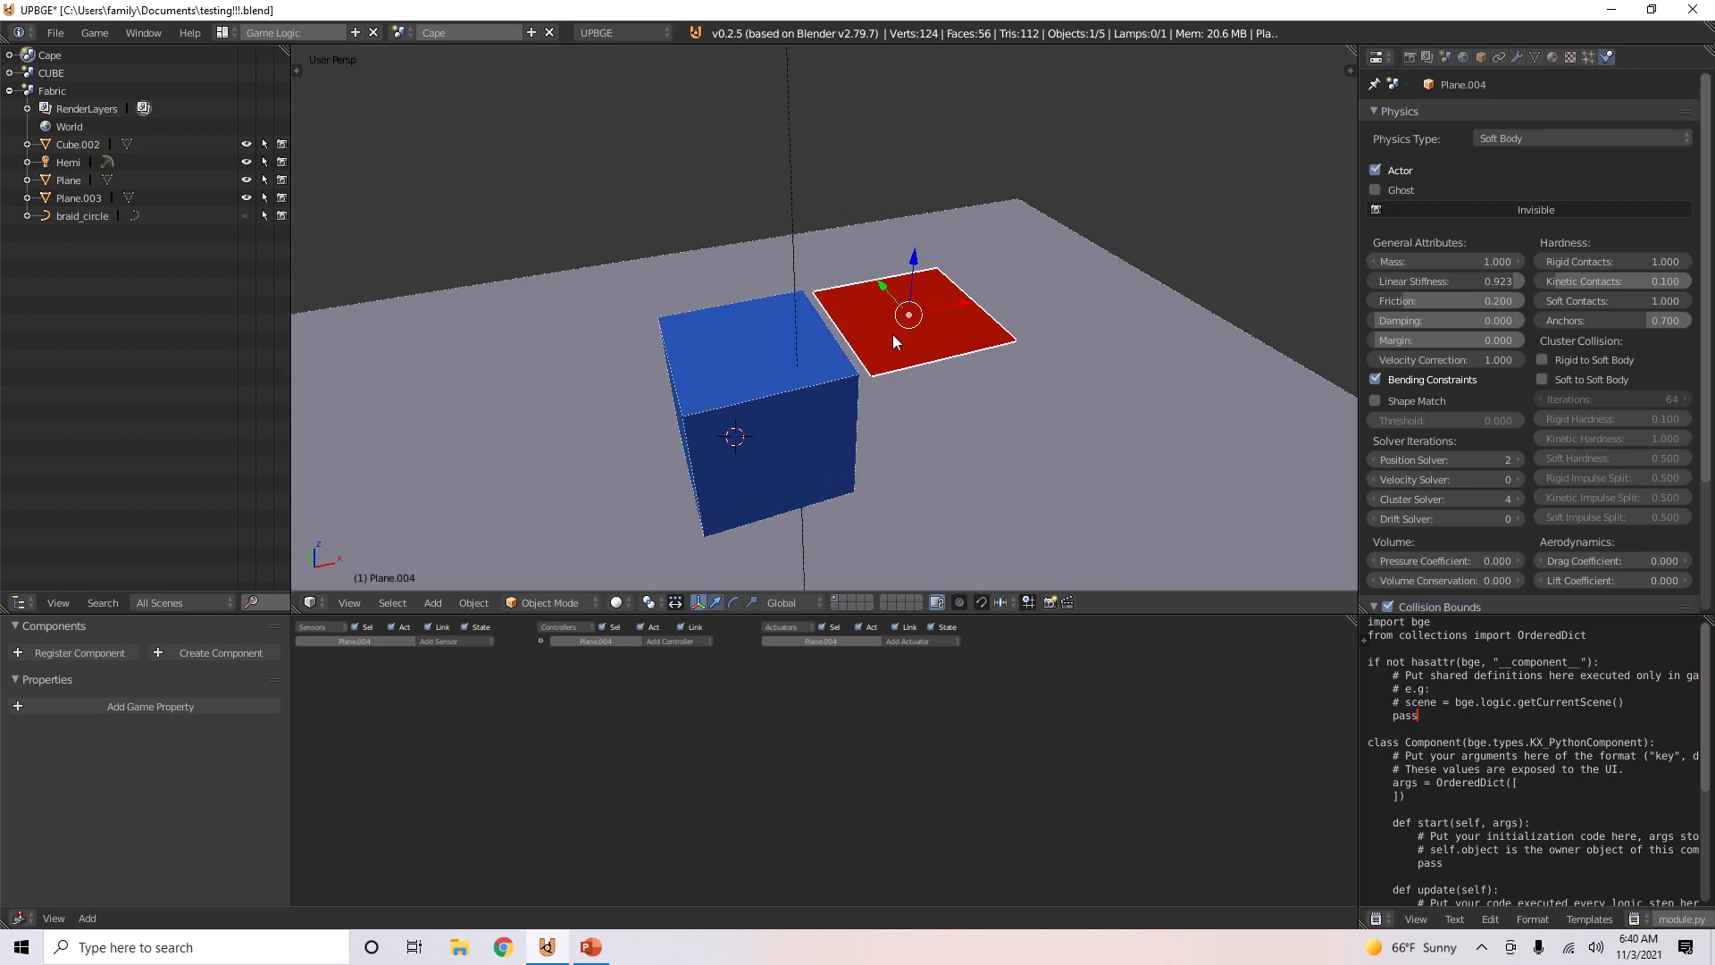
Step: Add Rigid Body Joints to Cube.001, display the pivot, and set Pivot X to -1
left_click(1421, 117)
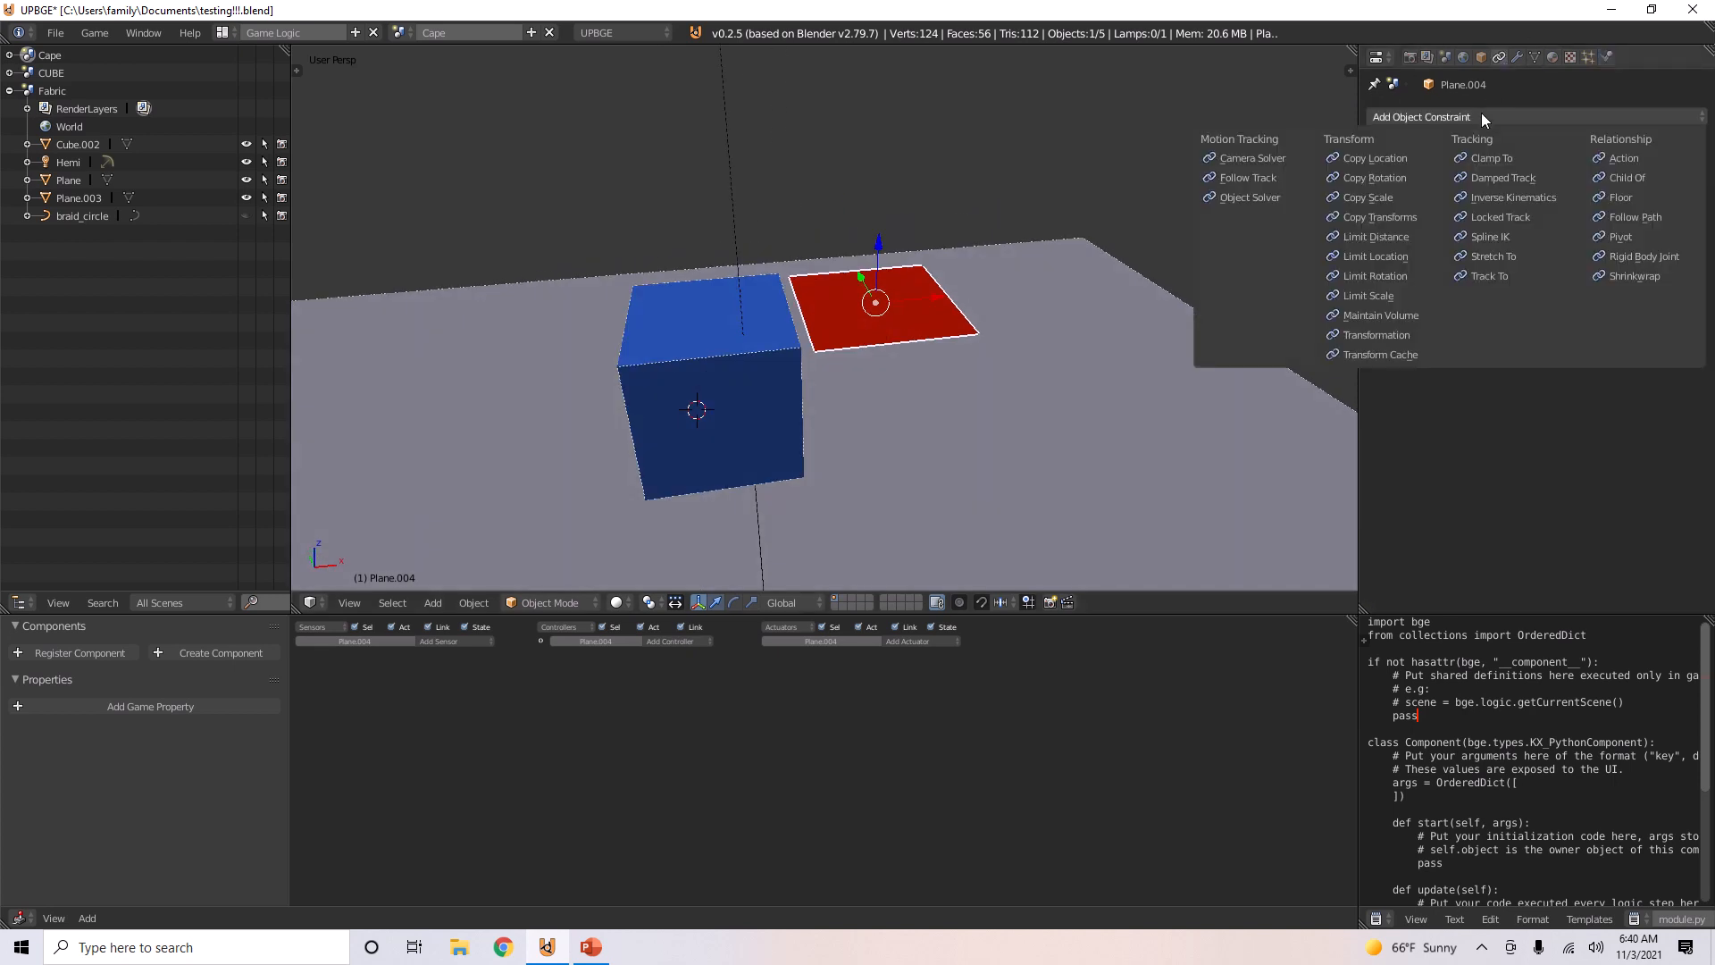
mouse_move(1376, 236)
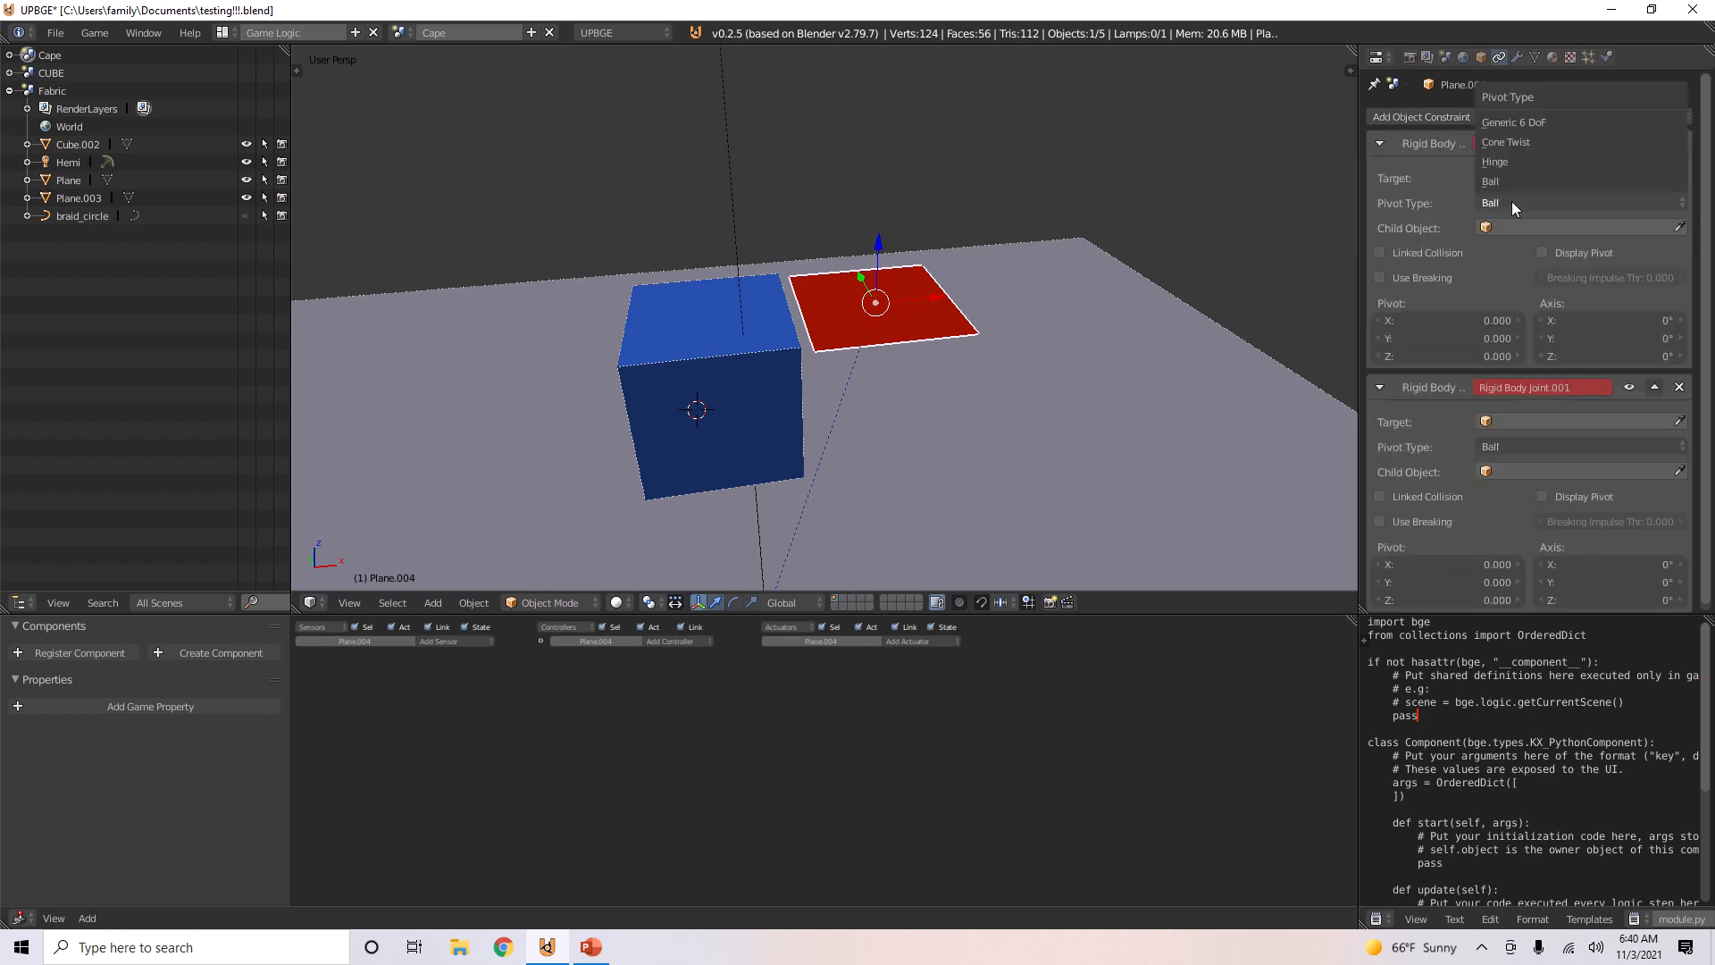
mouse_move(1496, 162)
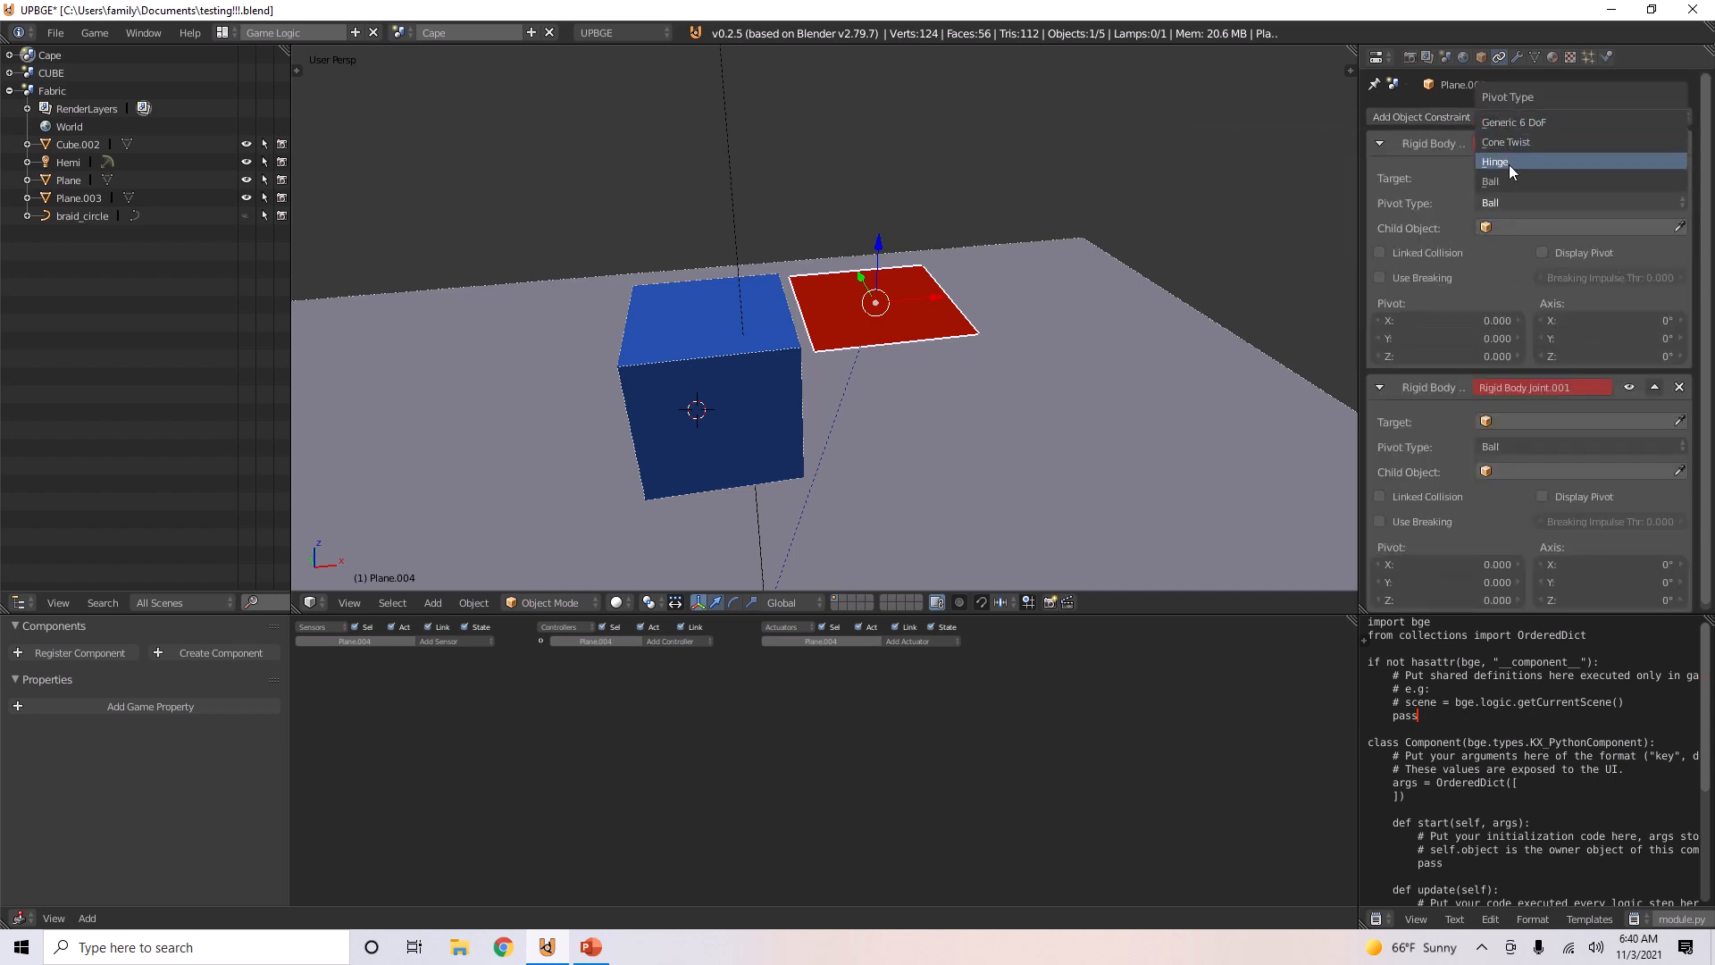
left_click(1491, 203)
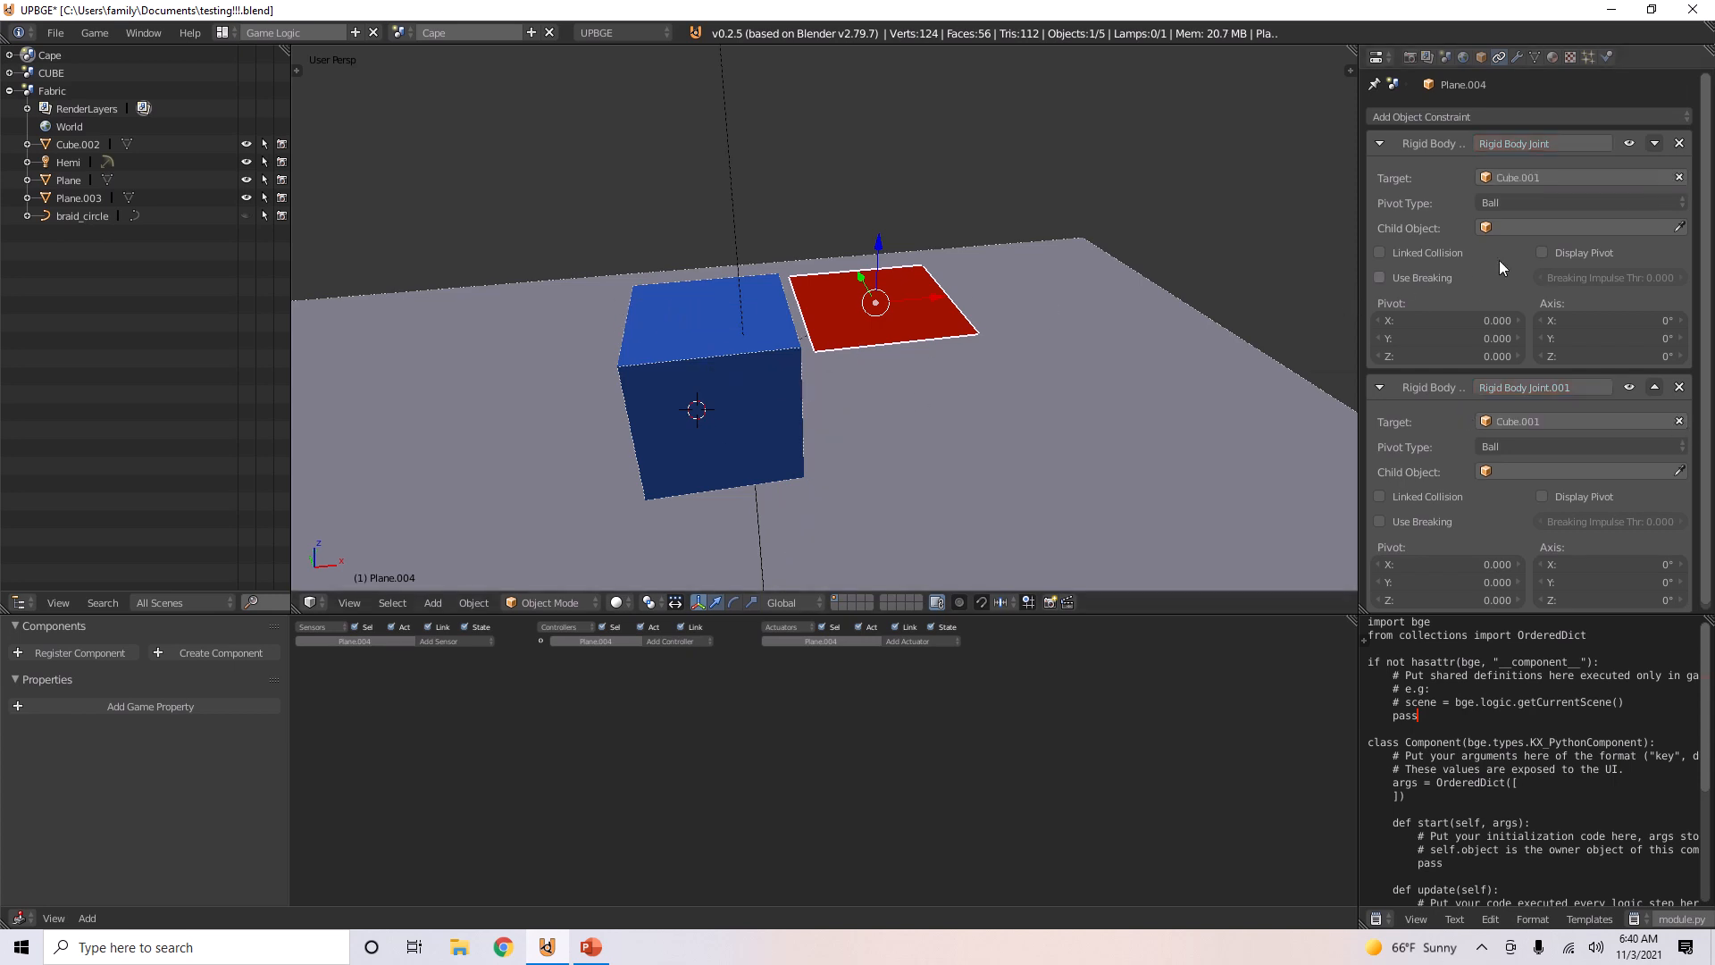
left_click(1542, 253)
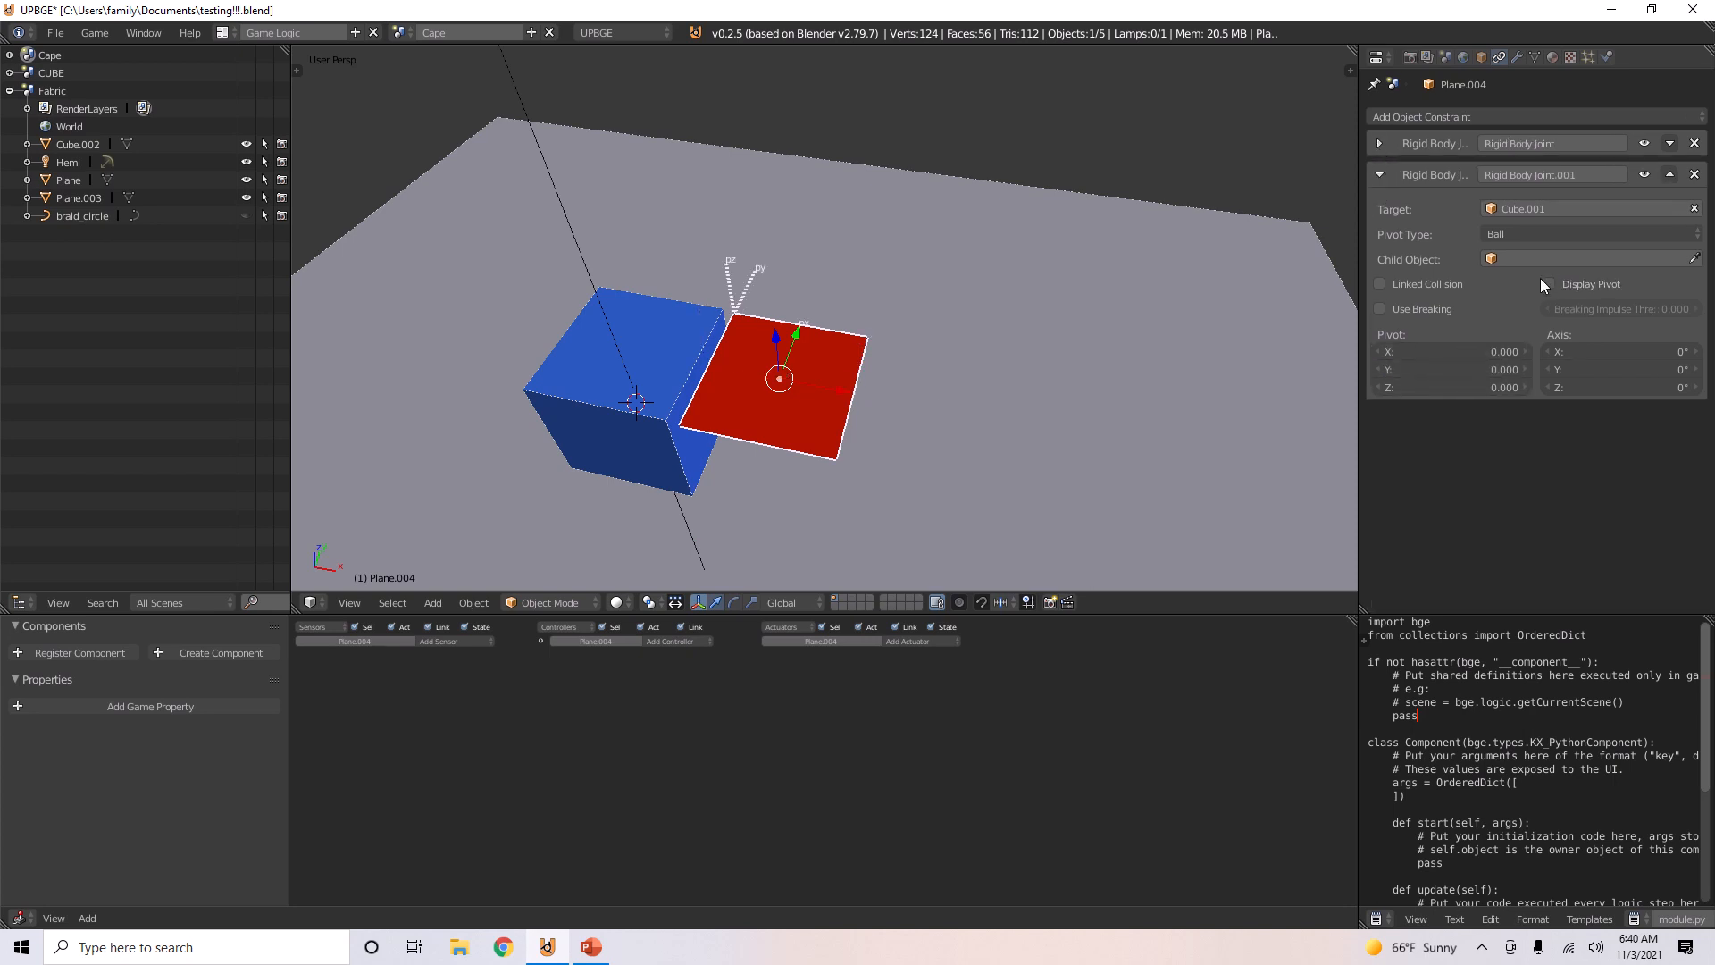
left_click(1550, 284)
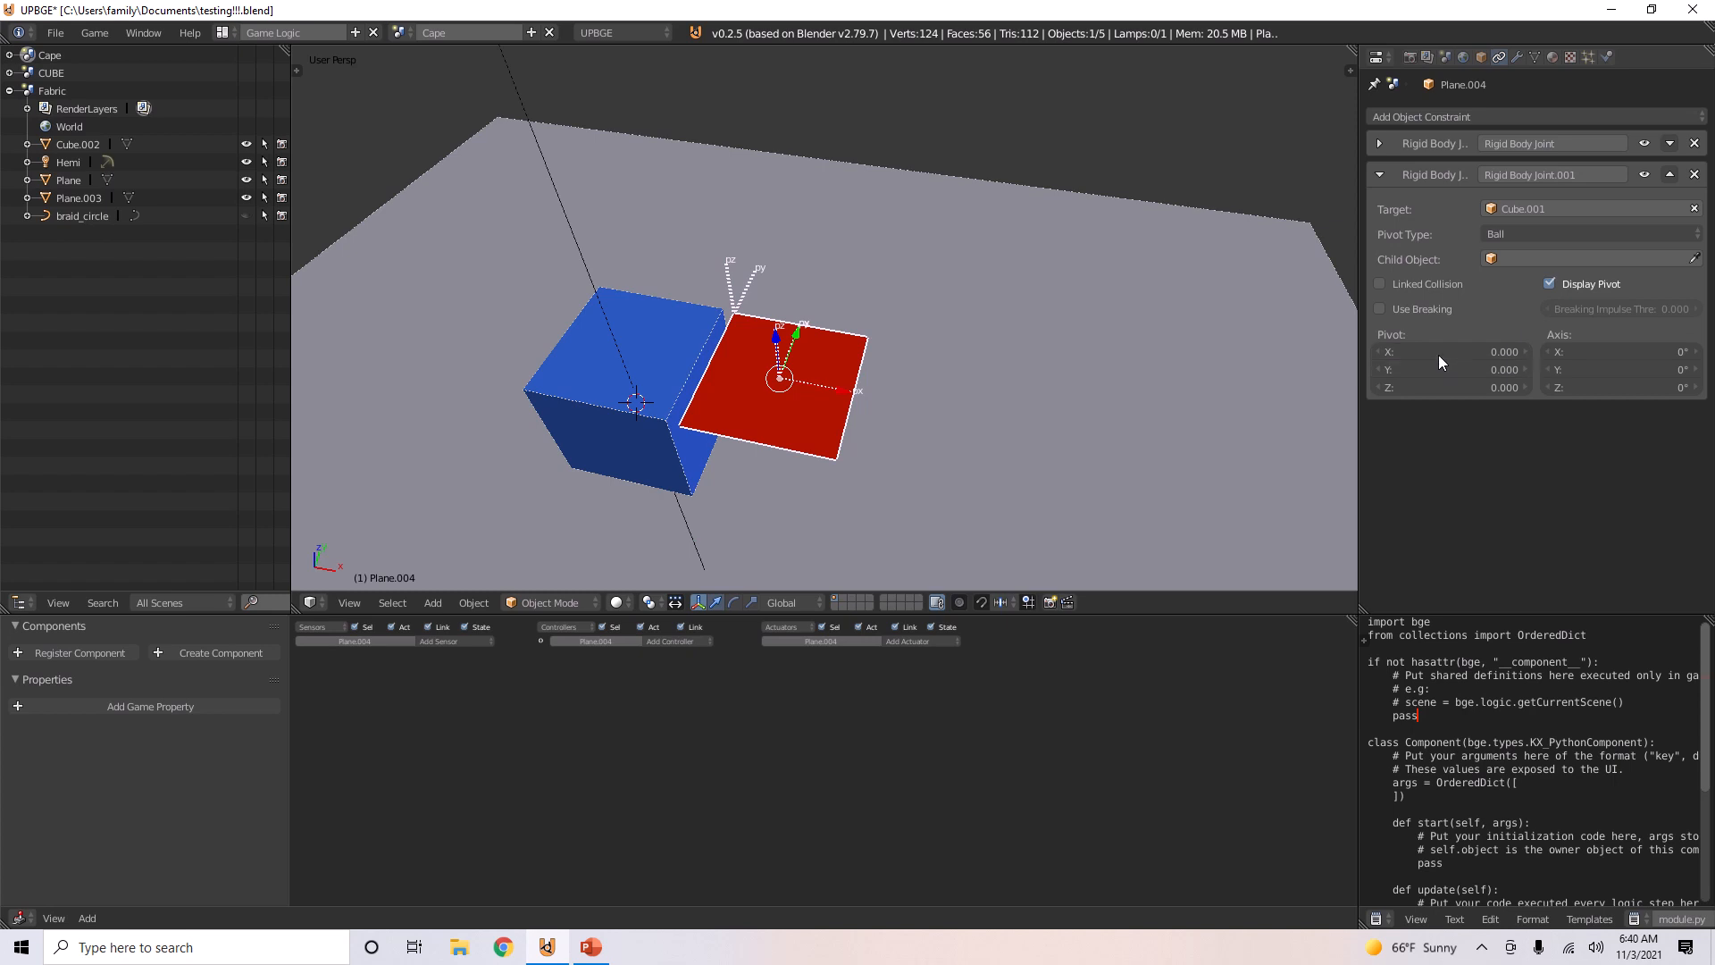
left_click(1451, 351)
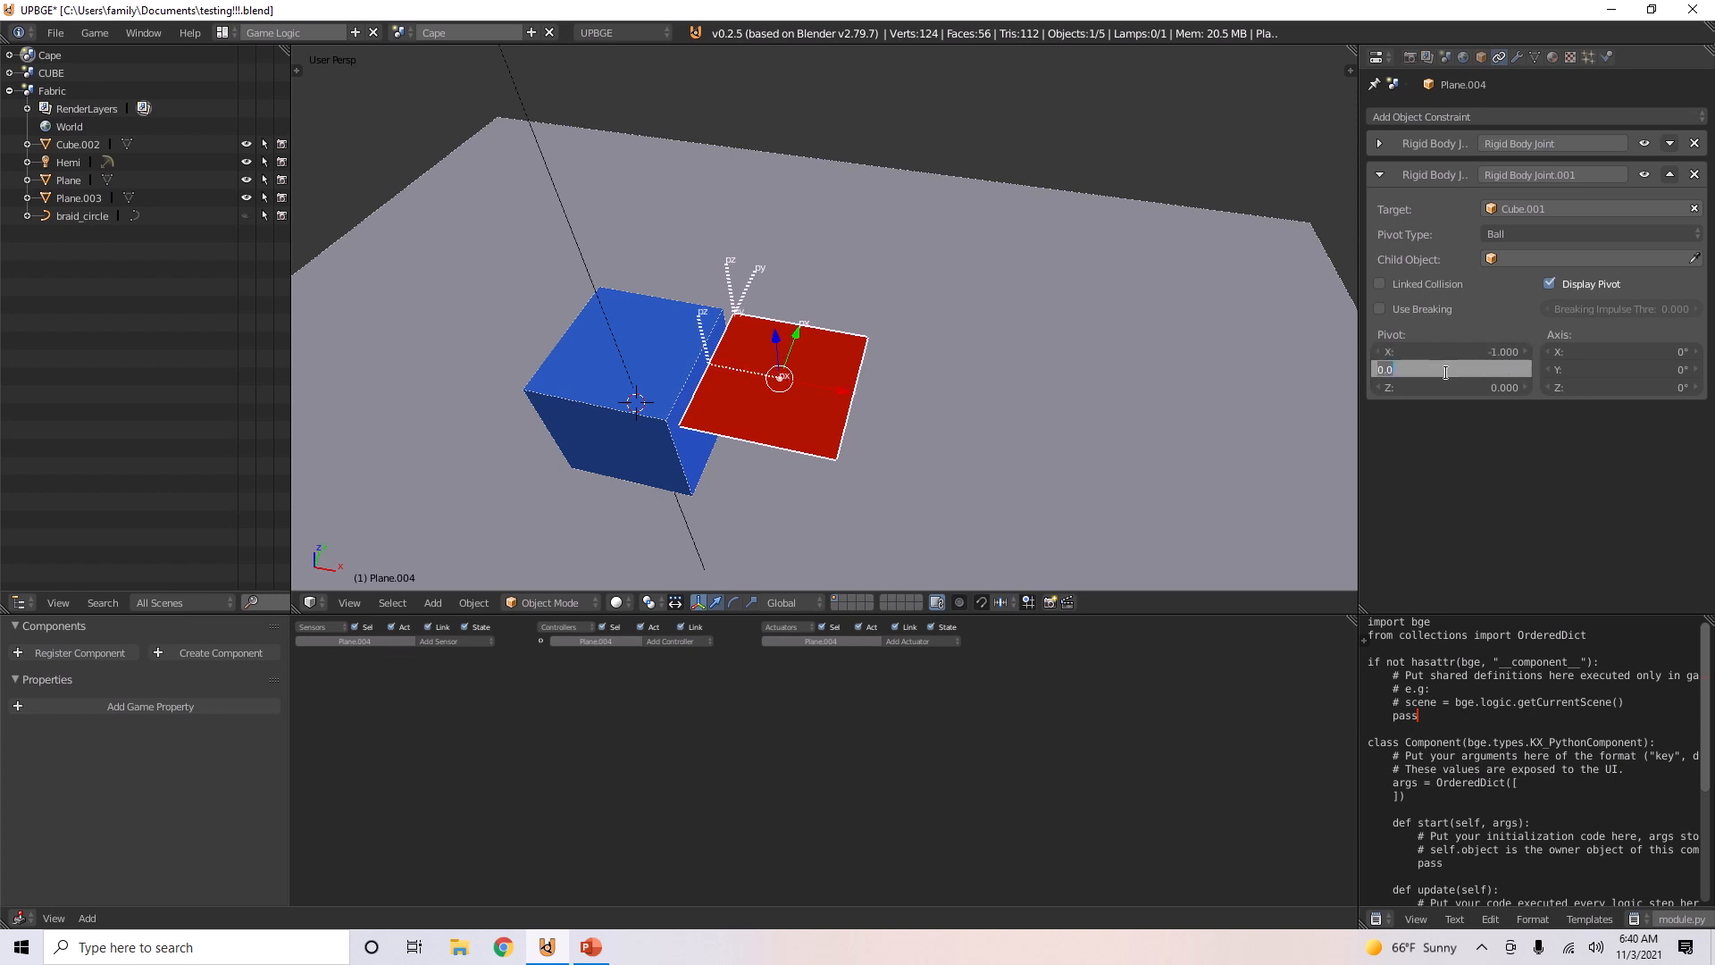
type("-1.000")
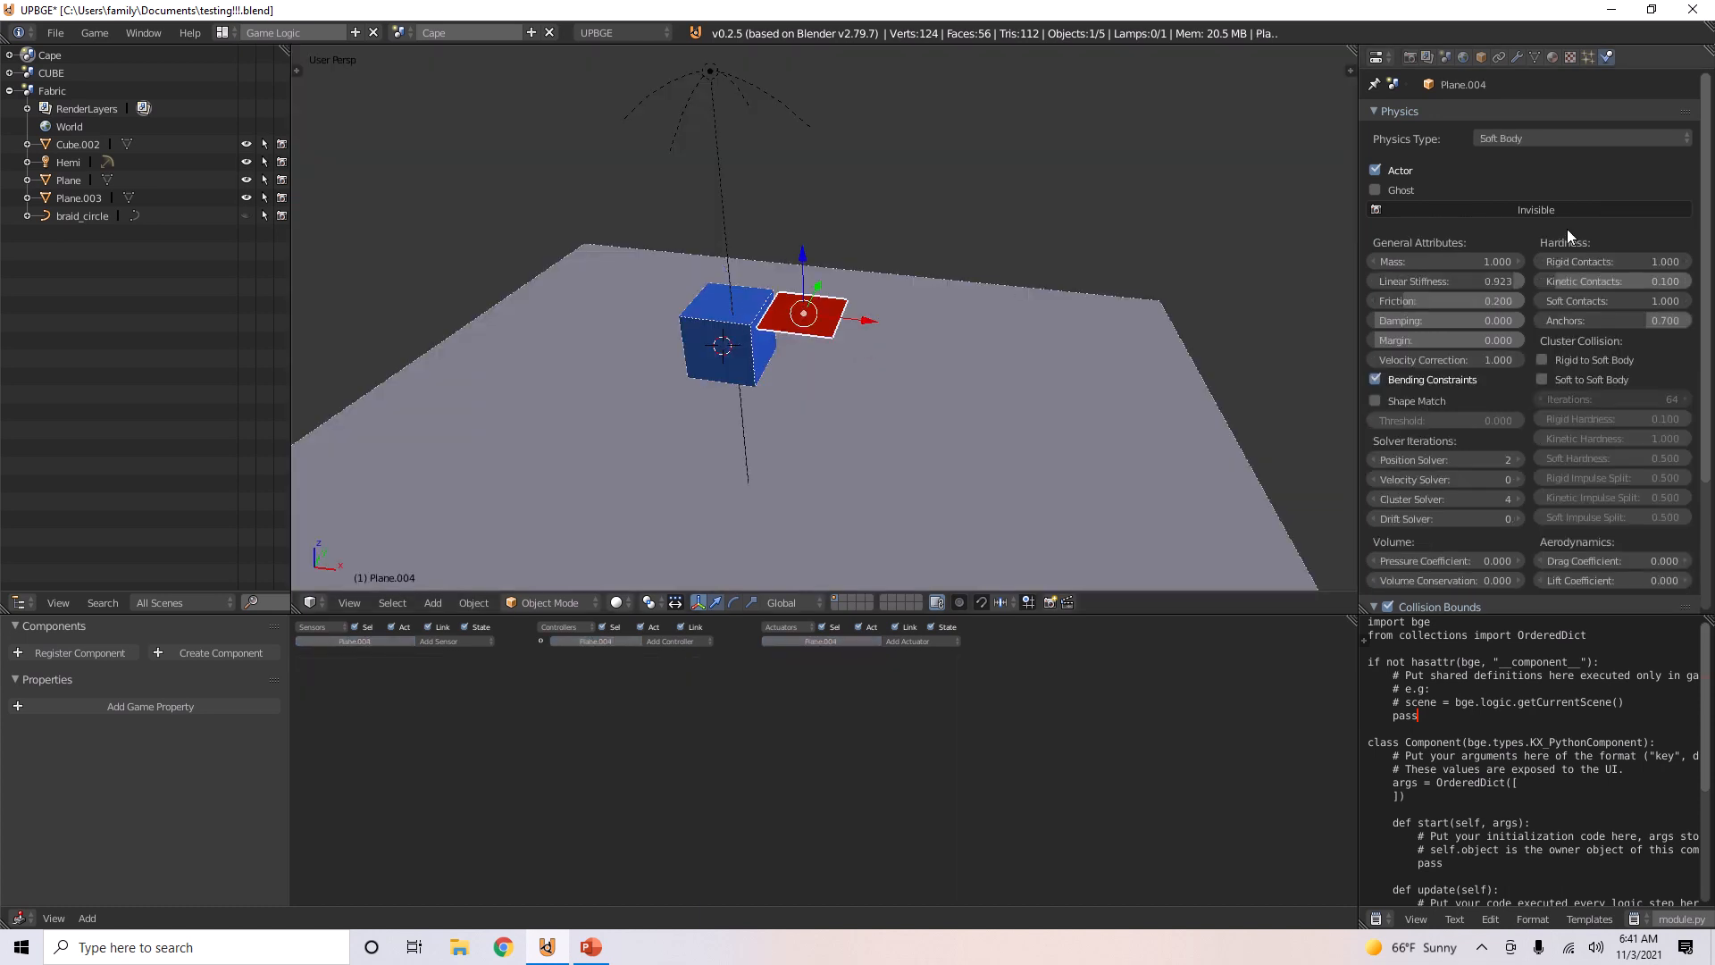
Step: Select blue Cube.001 and limit its collision group and mask to the first layer
scroll("down", 3)
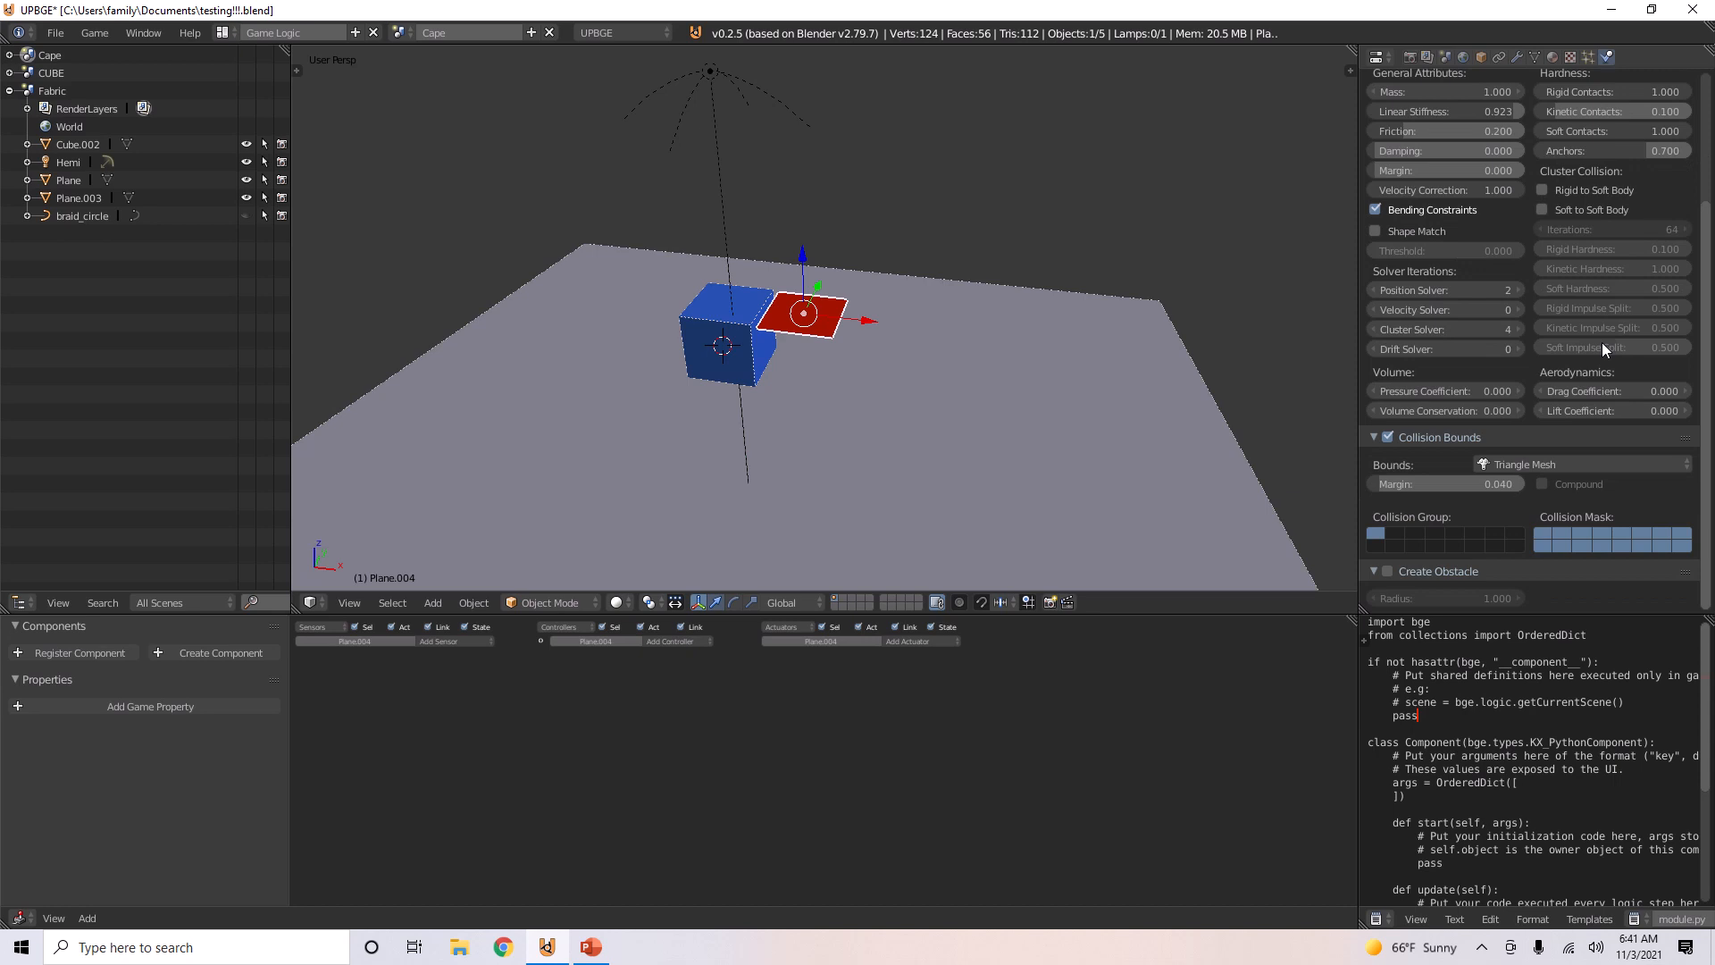
left_click(718, 338)
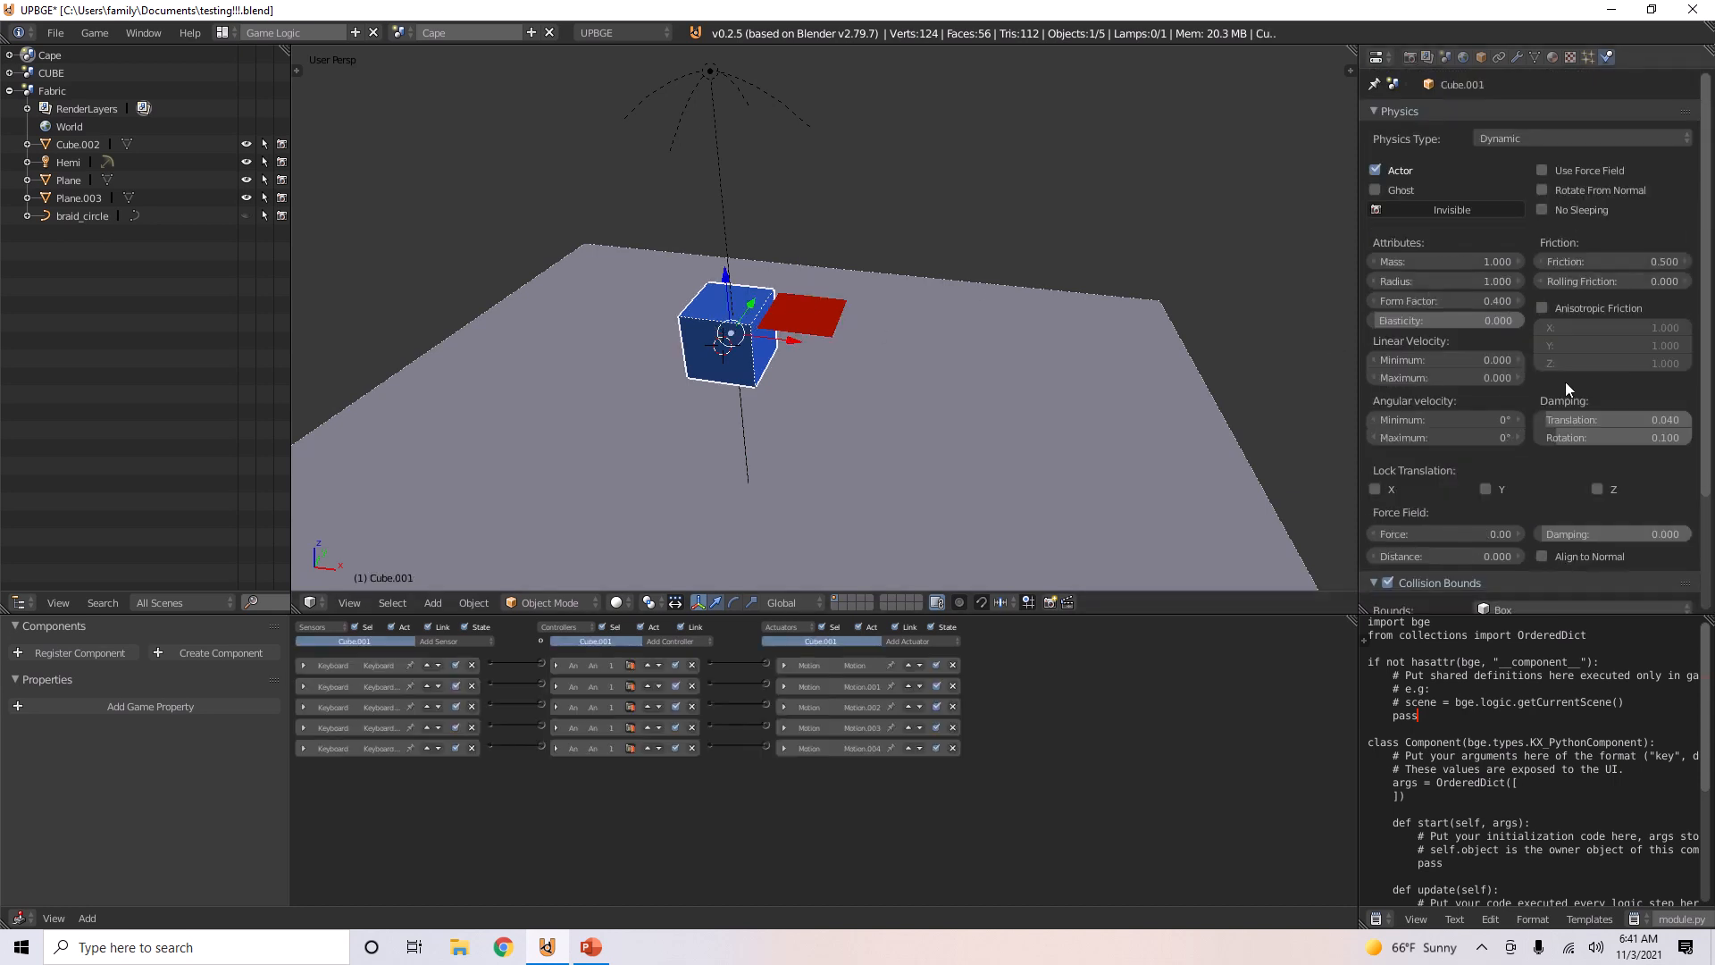
scroll("down", 3)
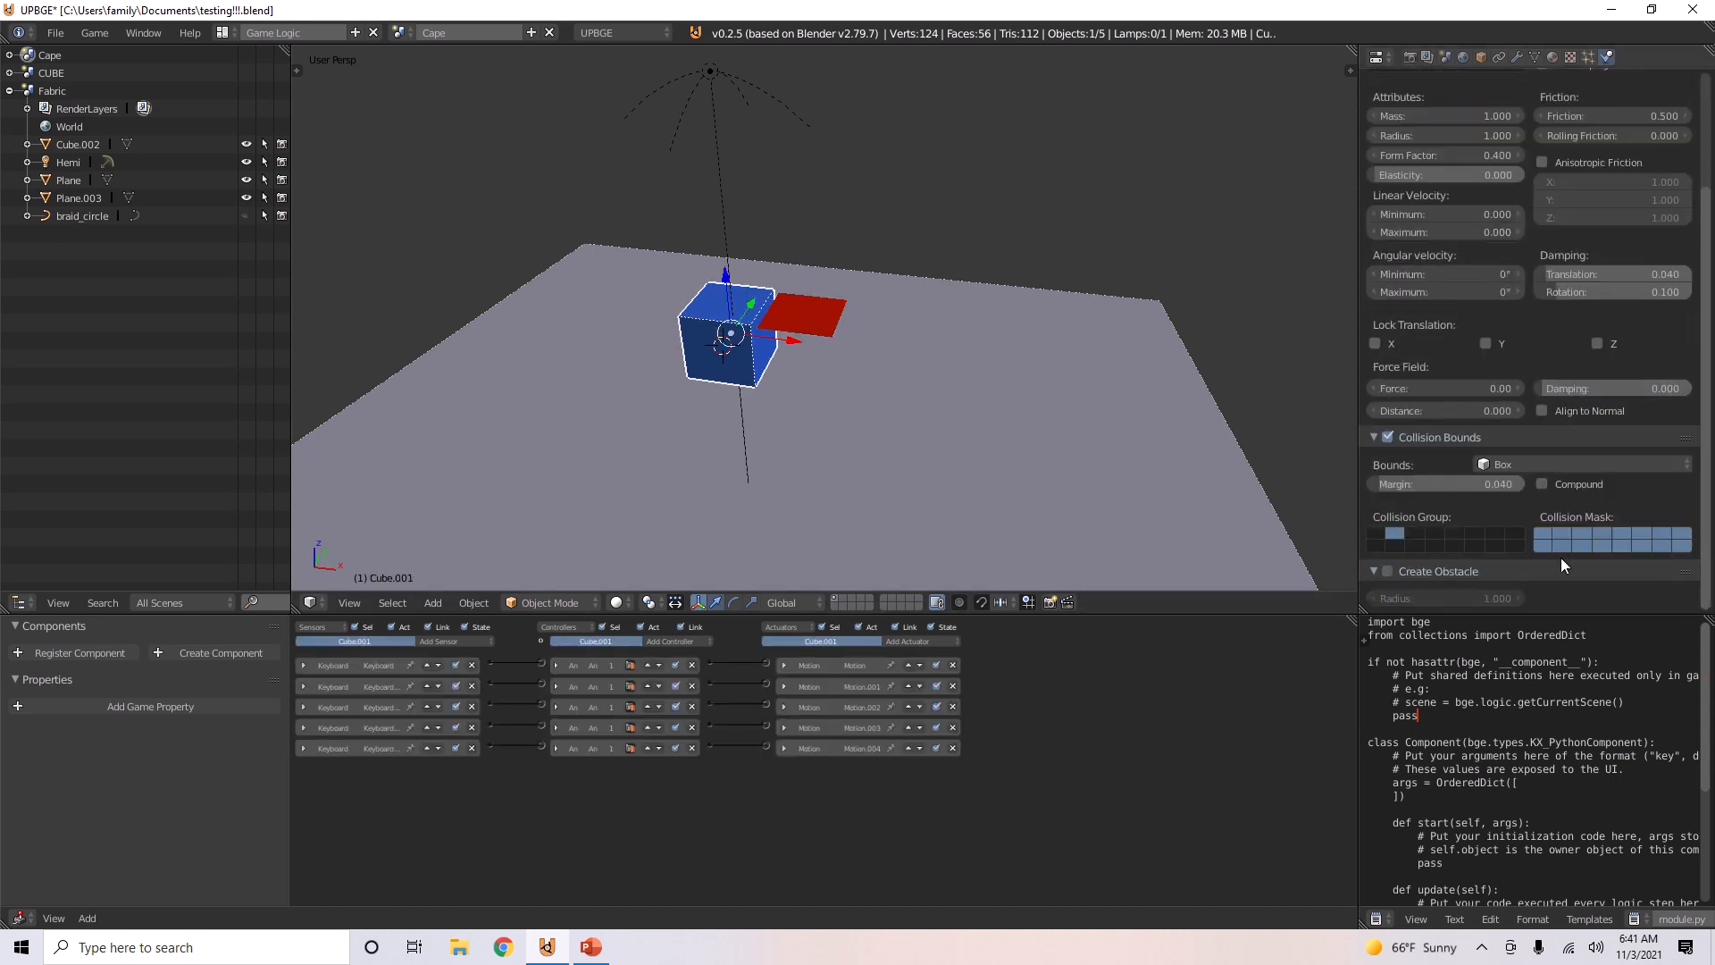
left_click(1377, 538)
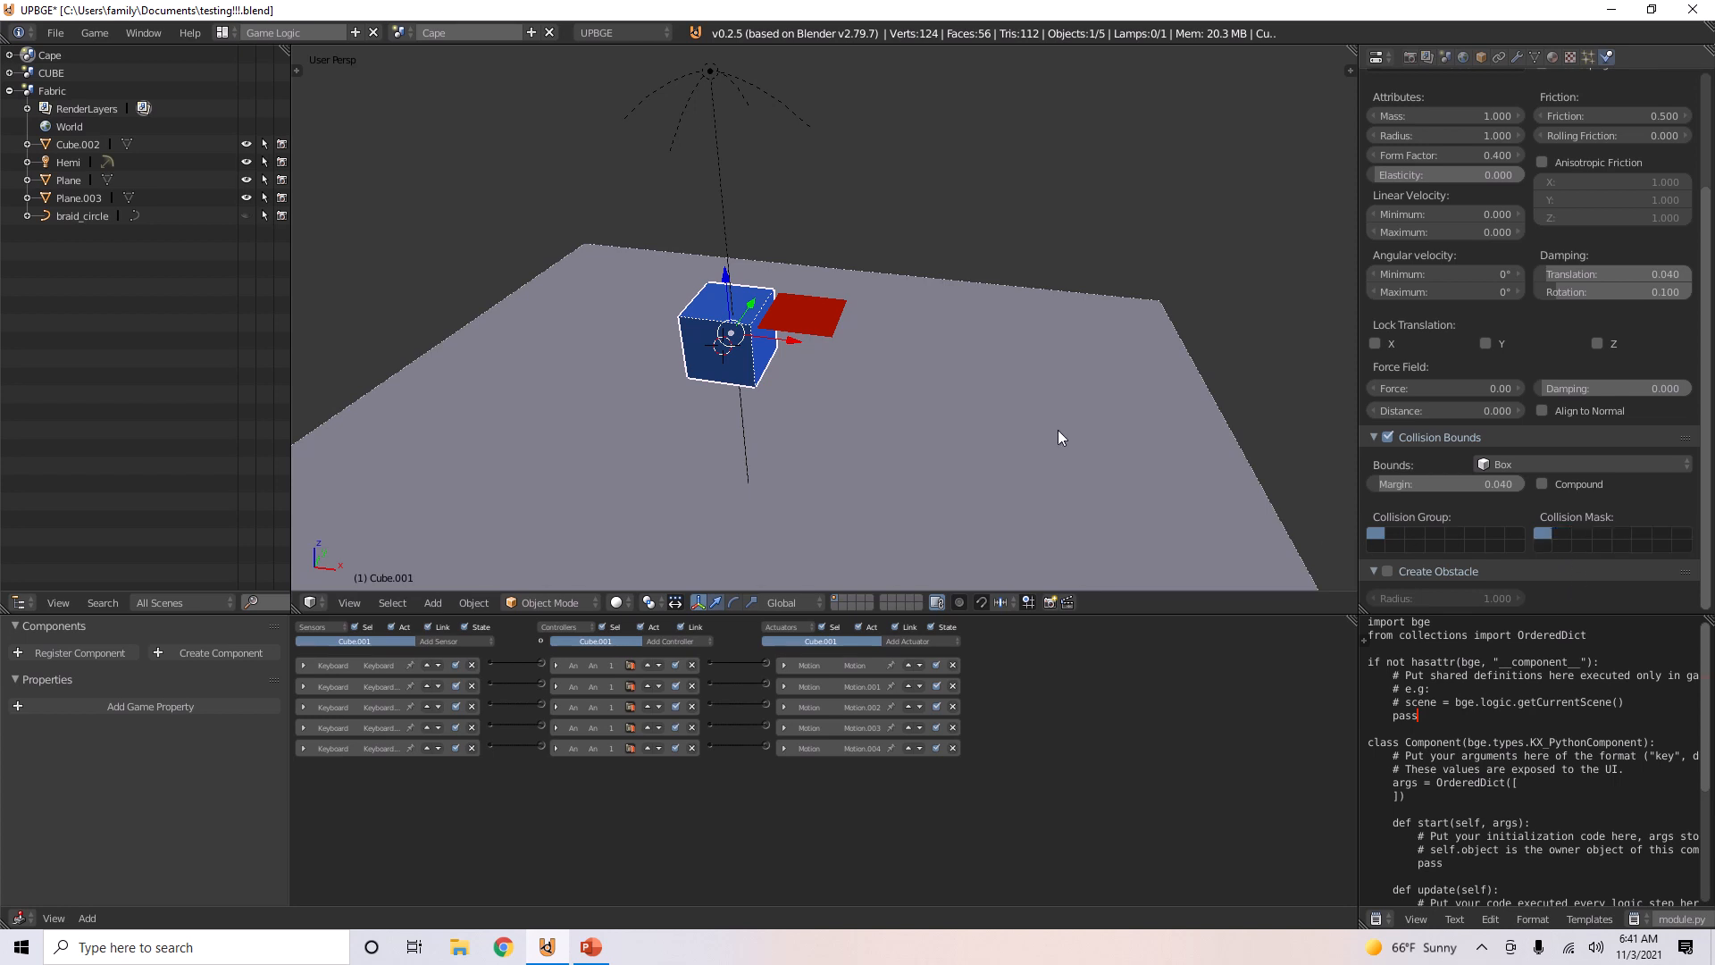
left_click(804, 321)
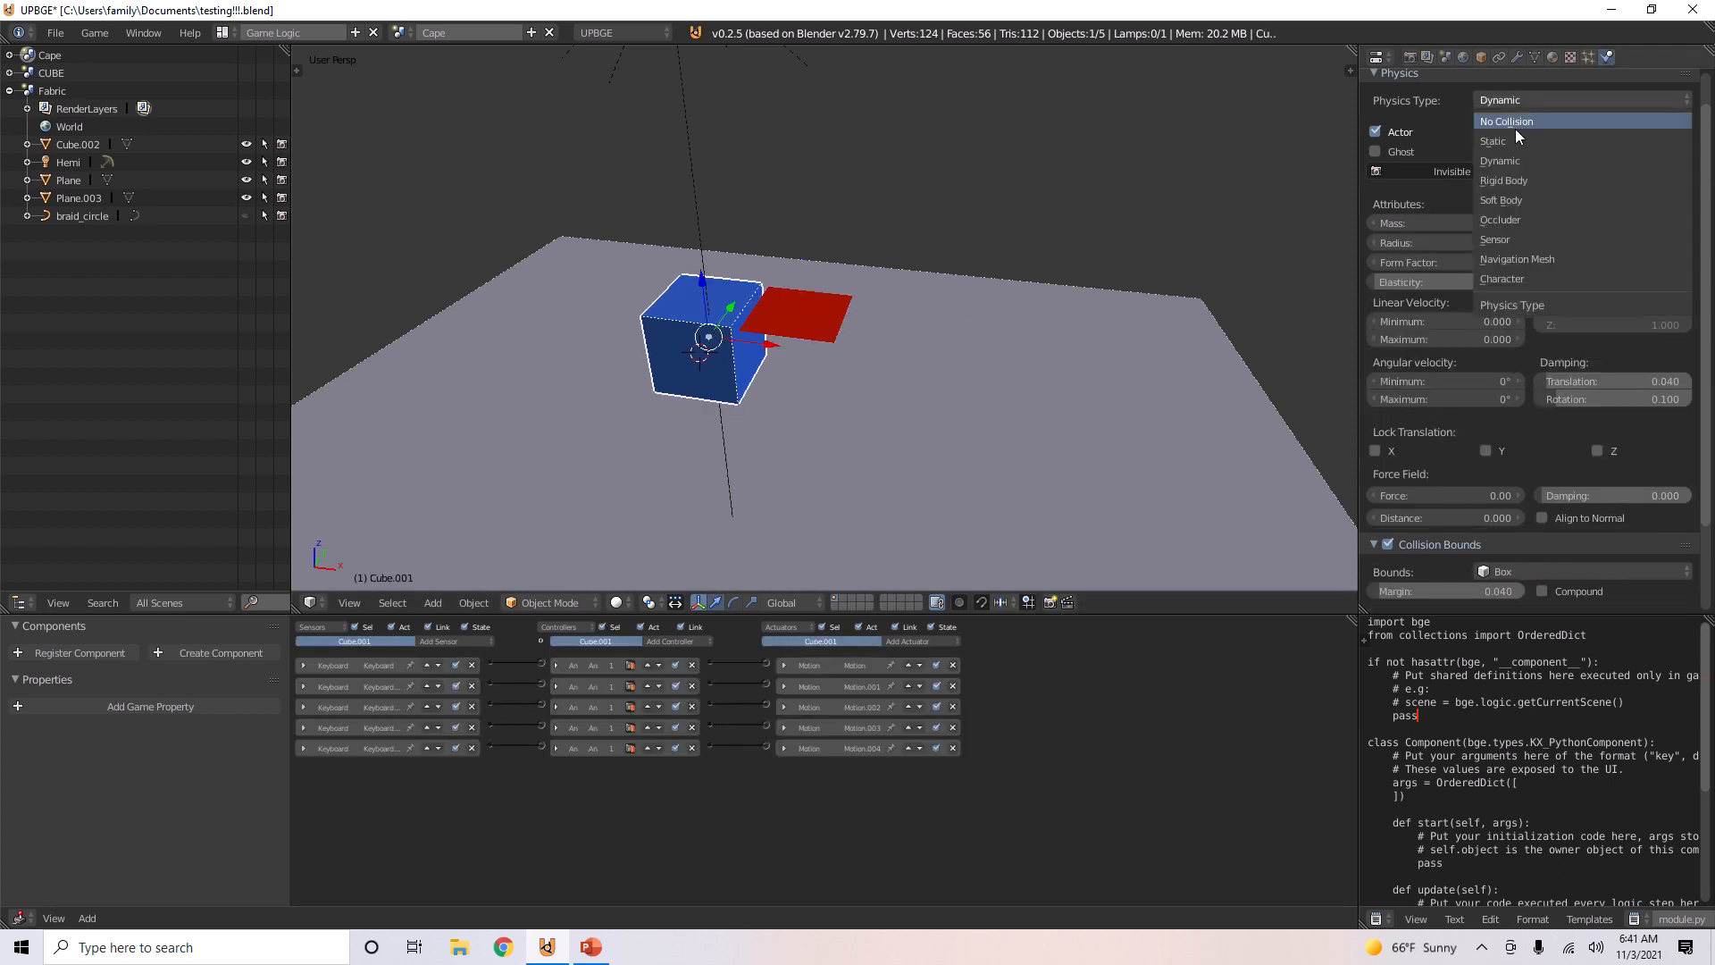
Step: Flatten blue Cube.001 into a slab, test the hanging red cape in play, and add a cube
left_click(1501, 279)
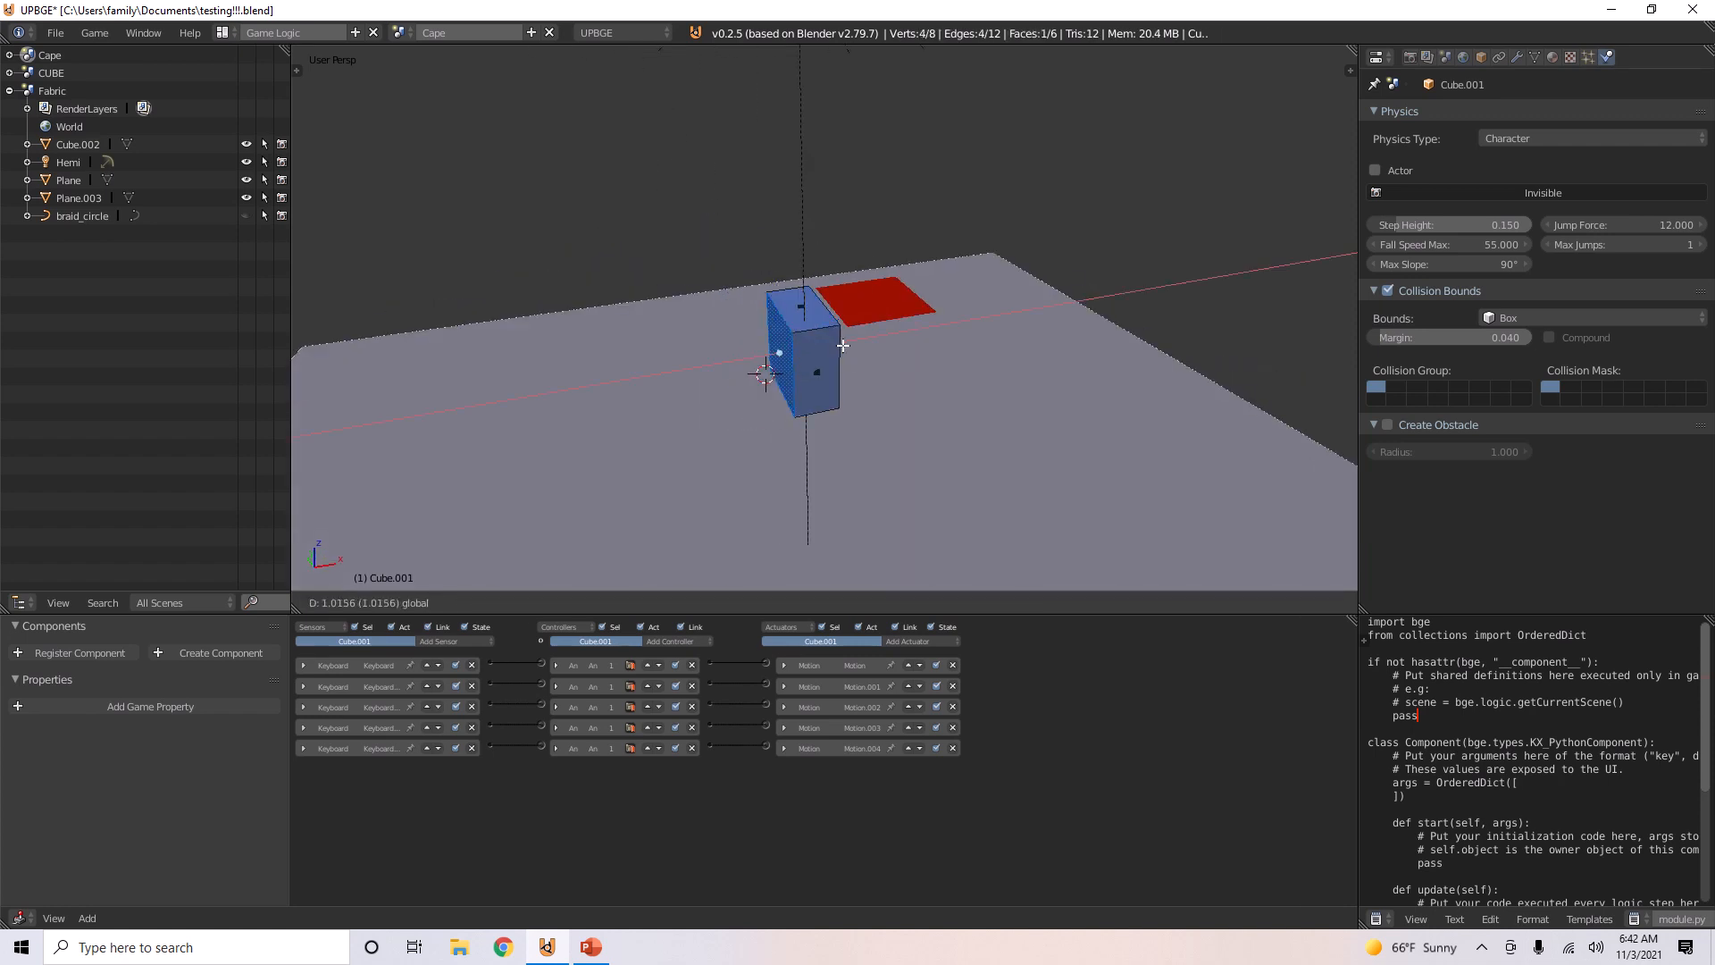
key("Tab")
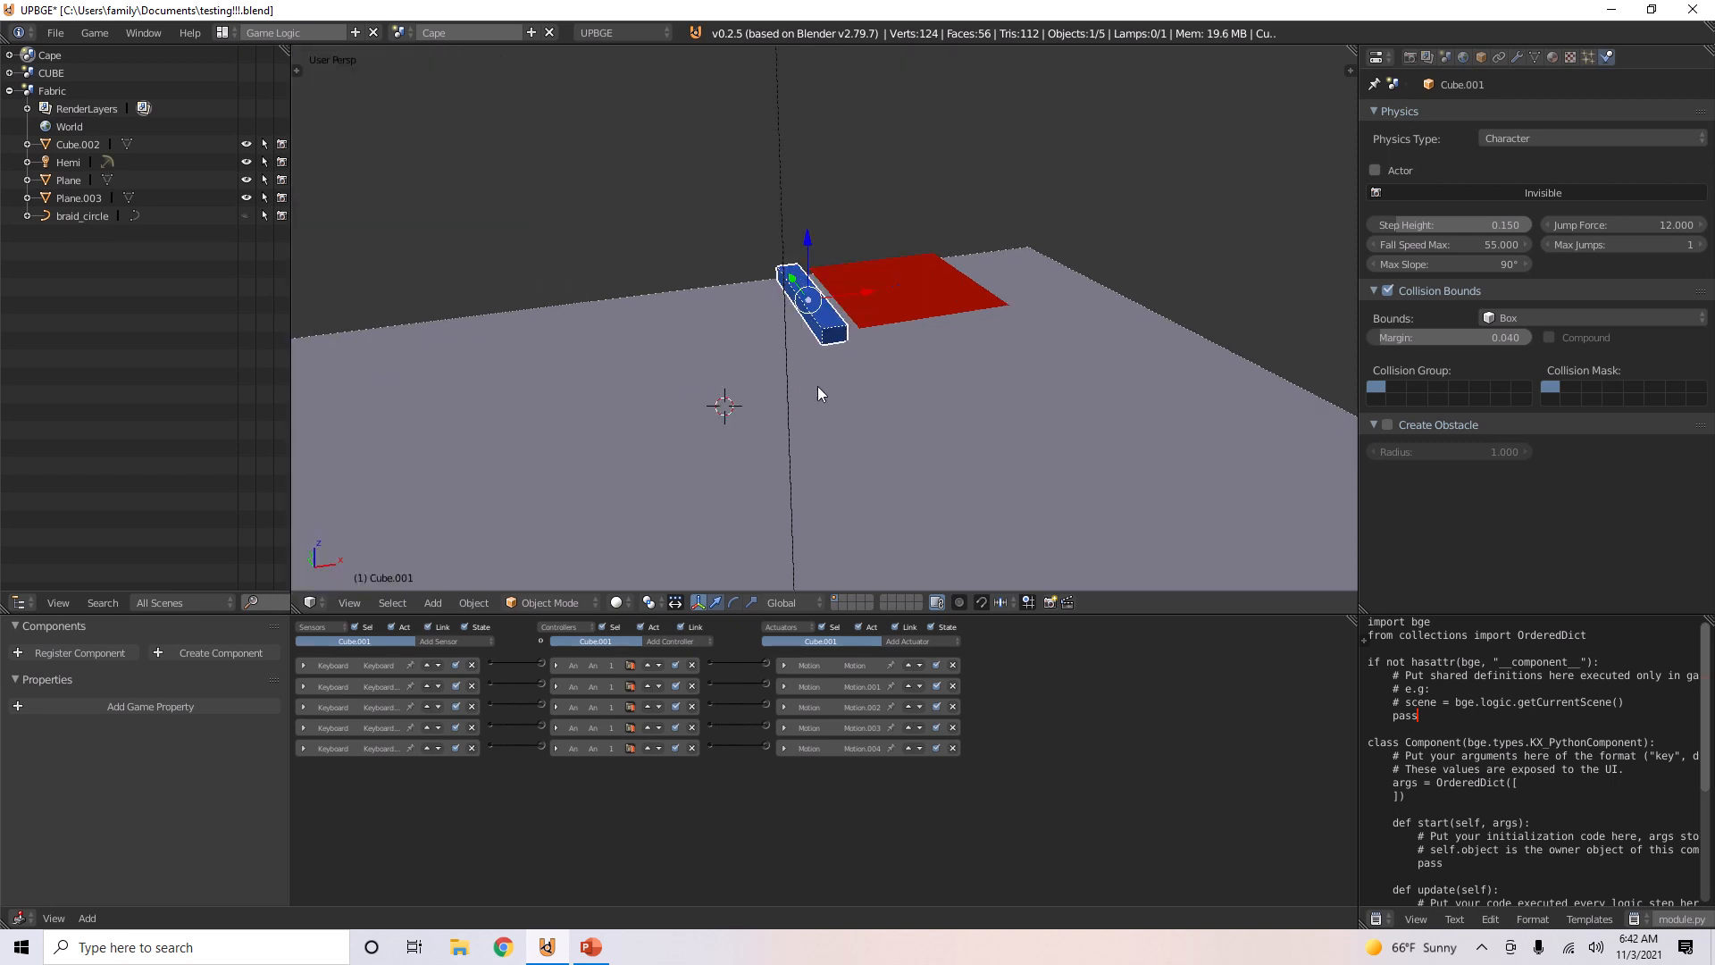
left_click(1591, 139)
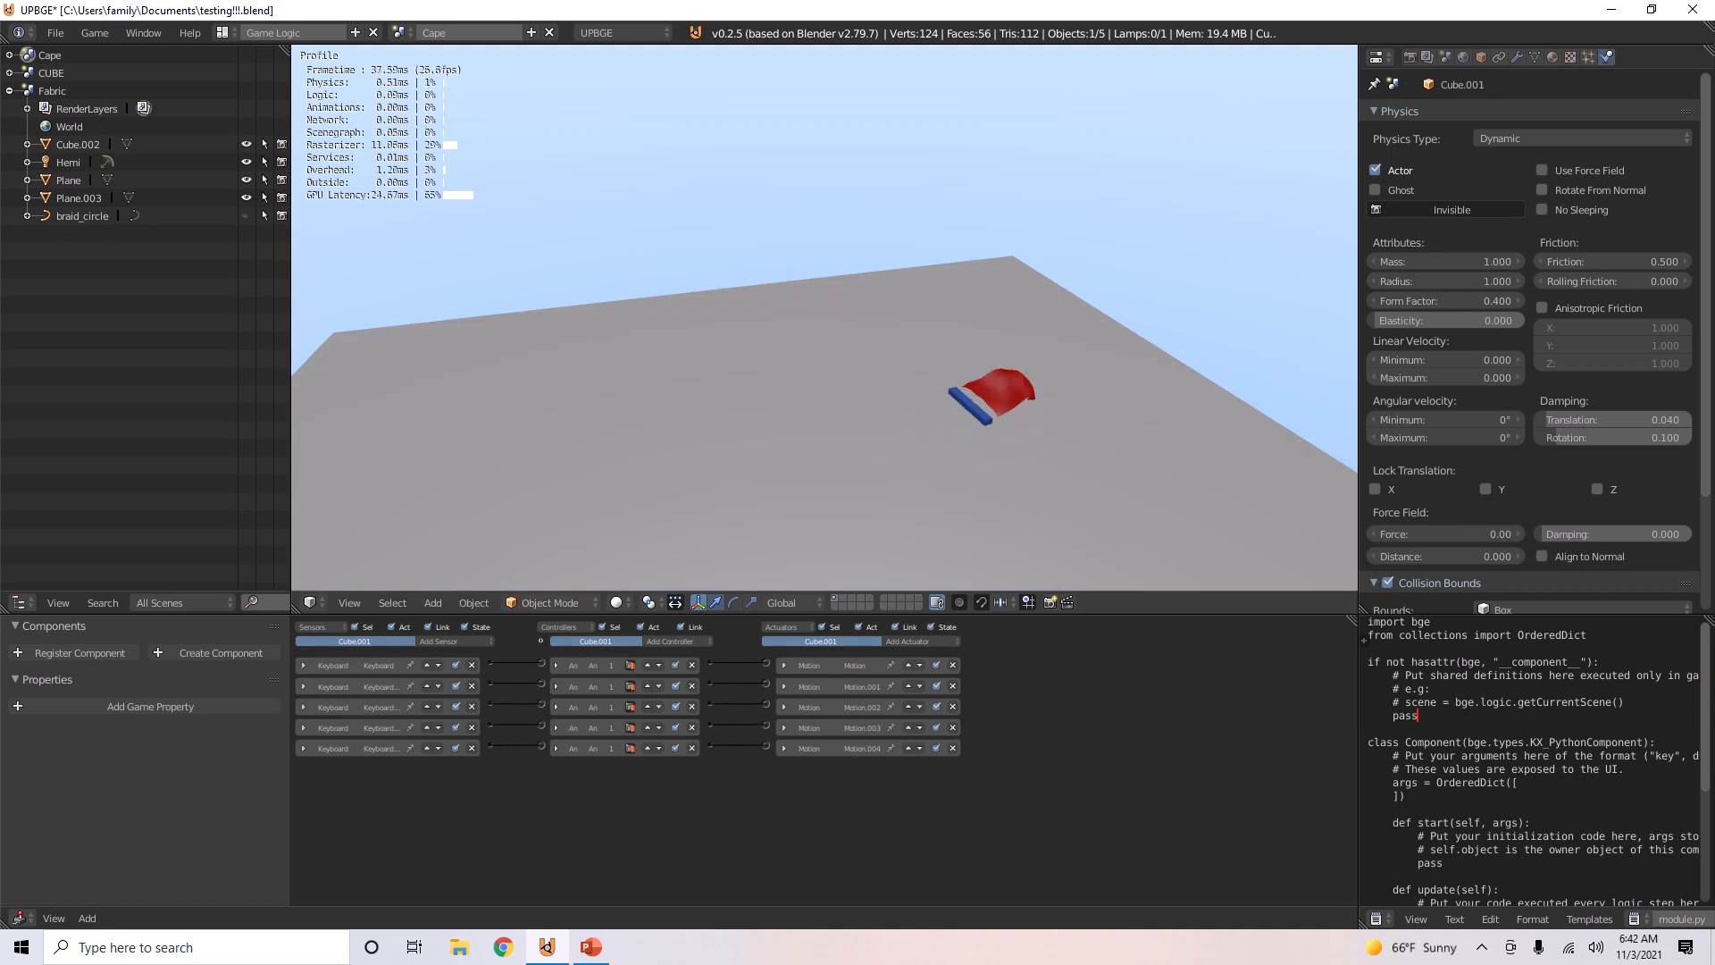
left_click(432, 603)
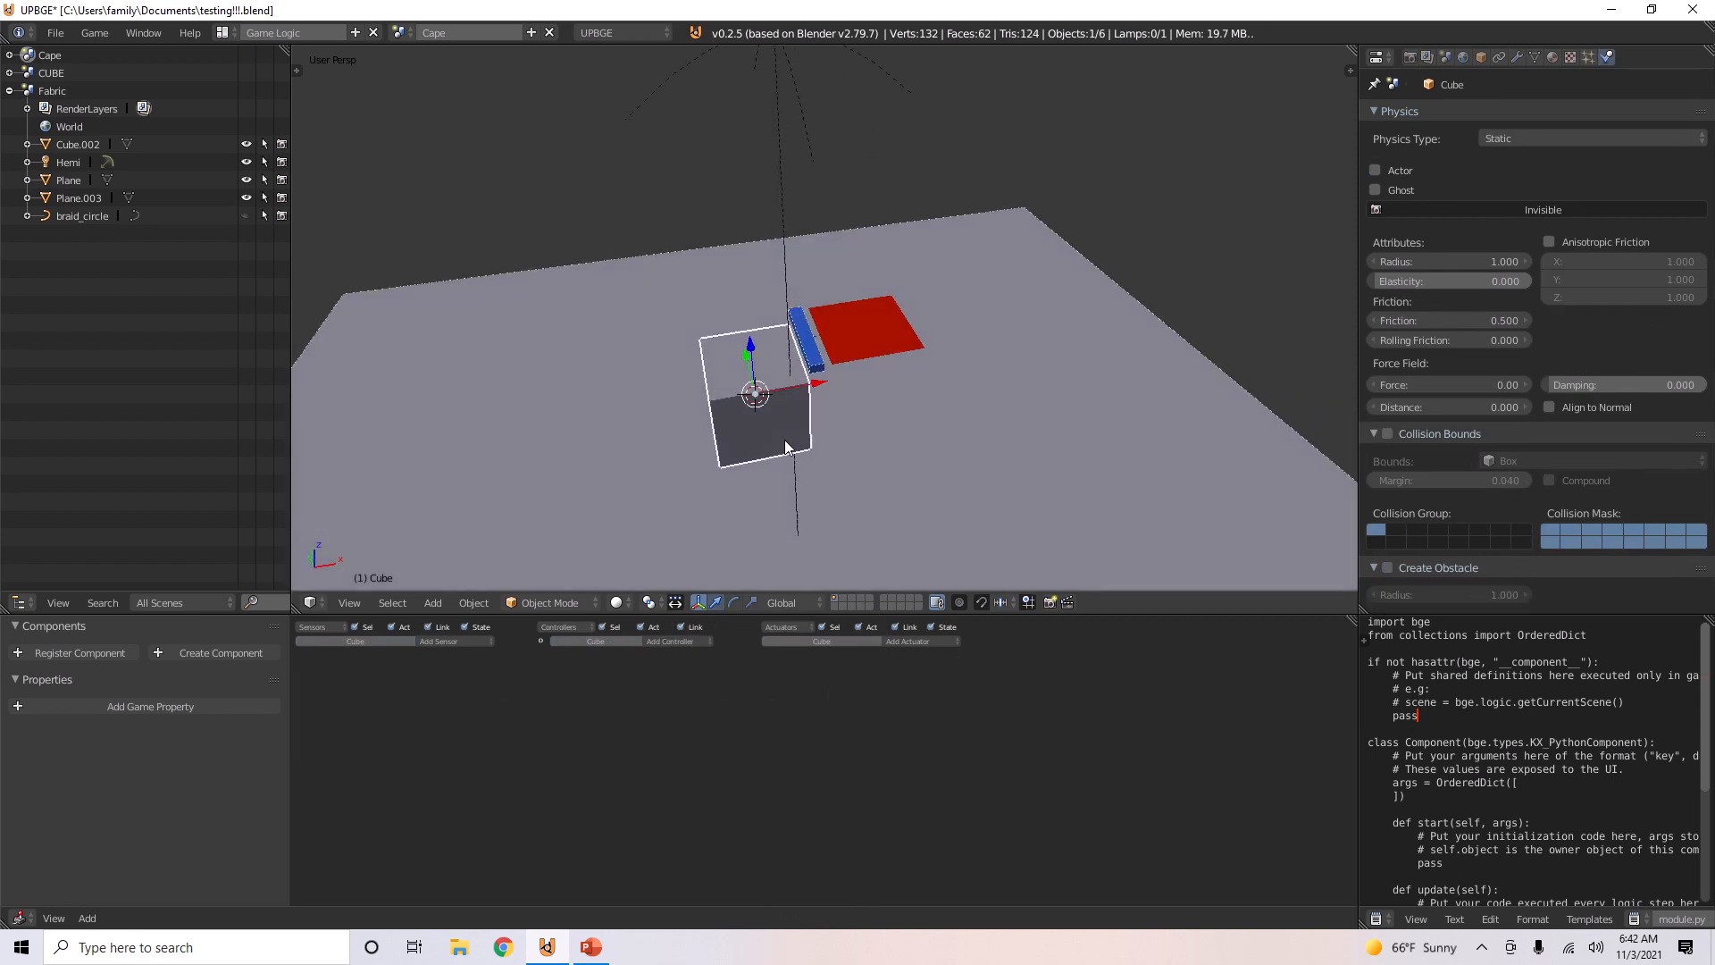
Step: Move the new cube away from the cape and set its Physics Type to Dynamic, then Character
left_click_drag(755, 394, 727, 311)
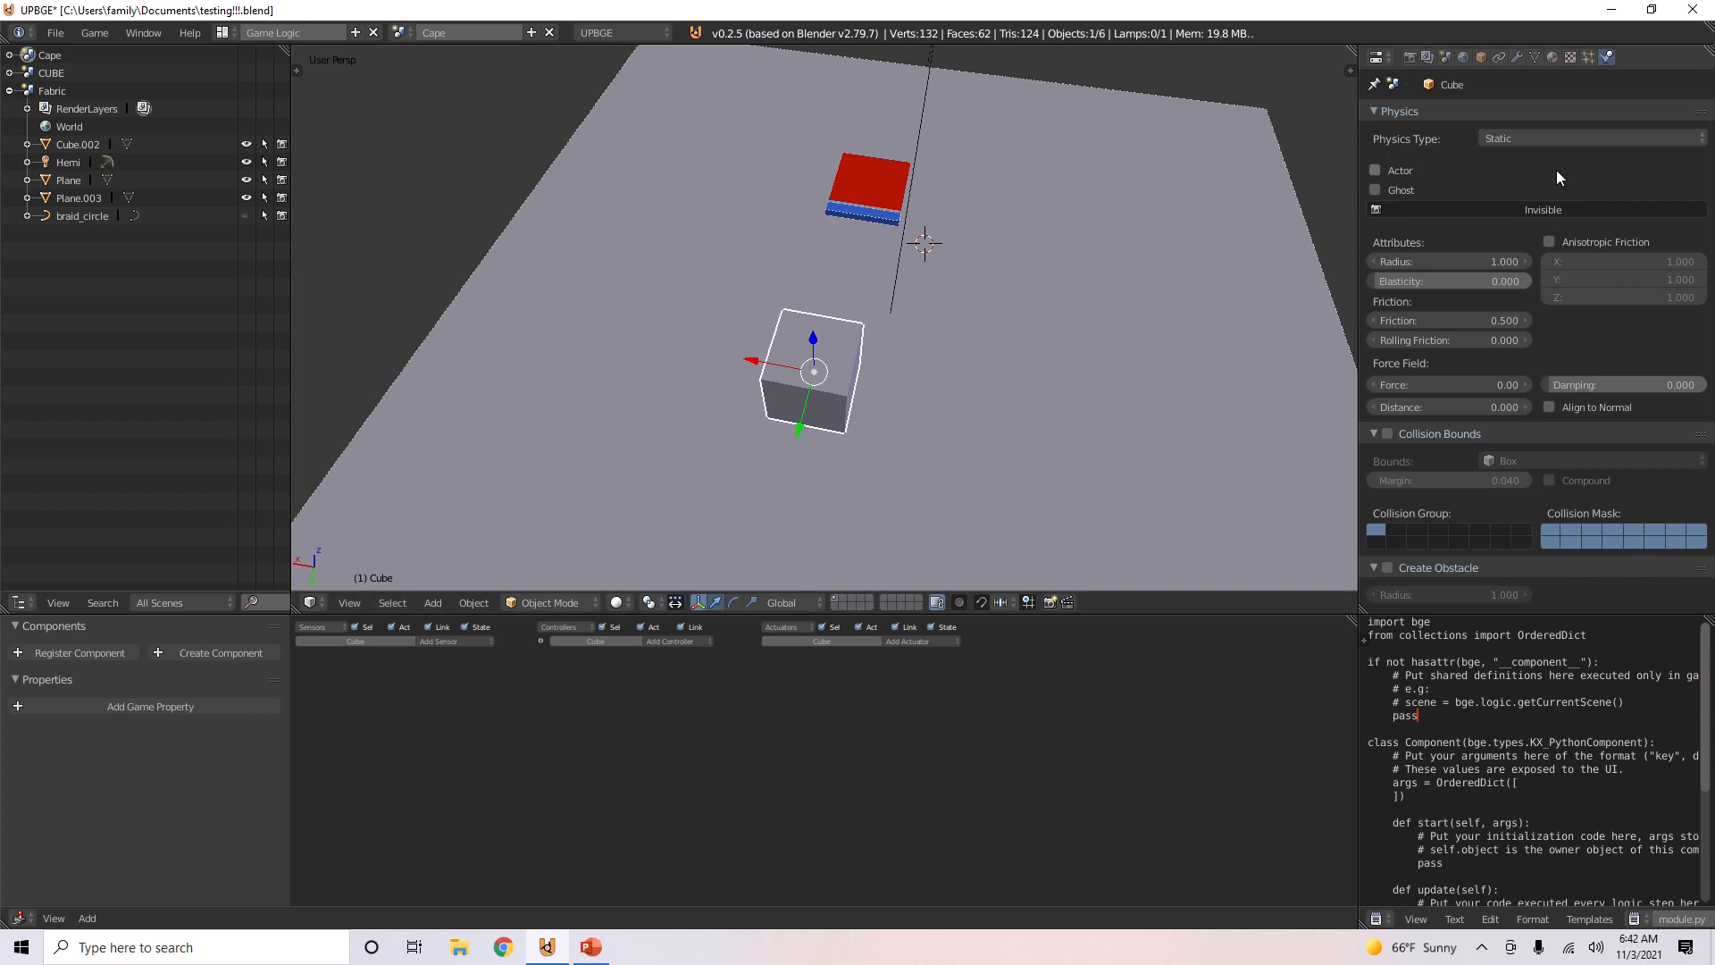
left_click(1591, 137)
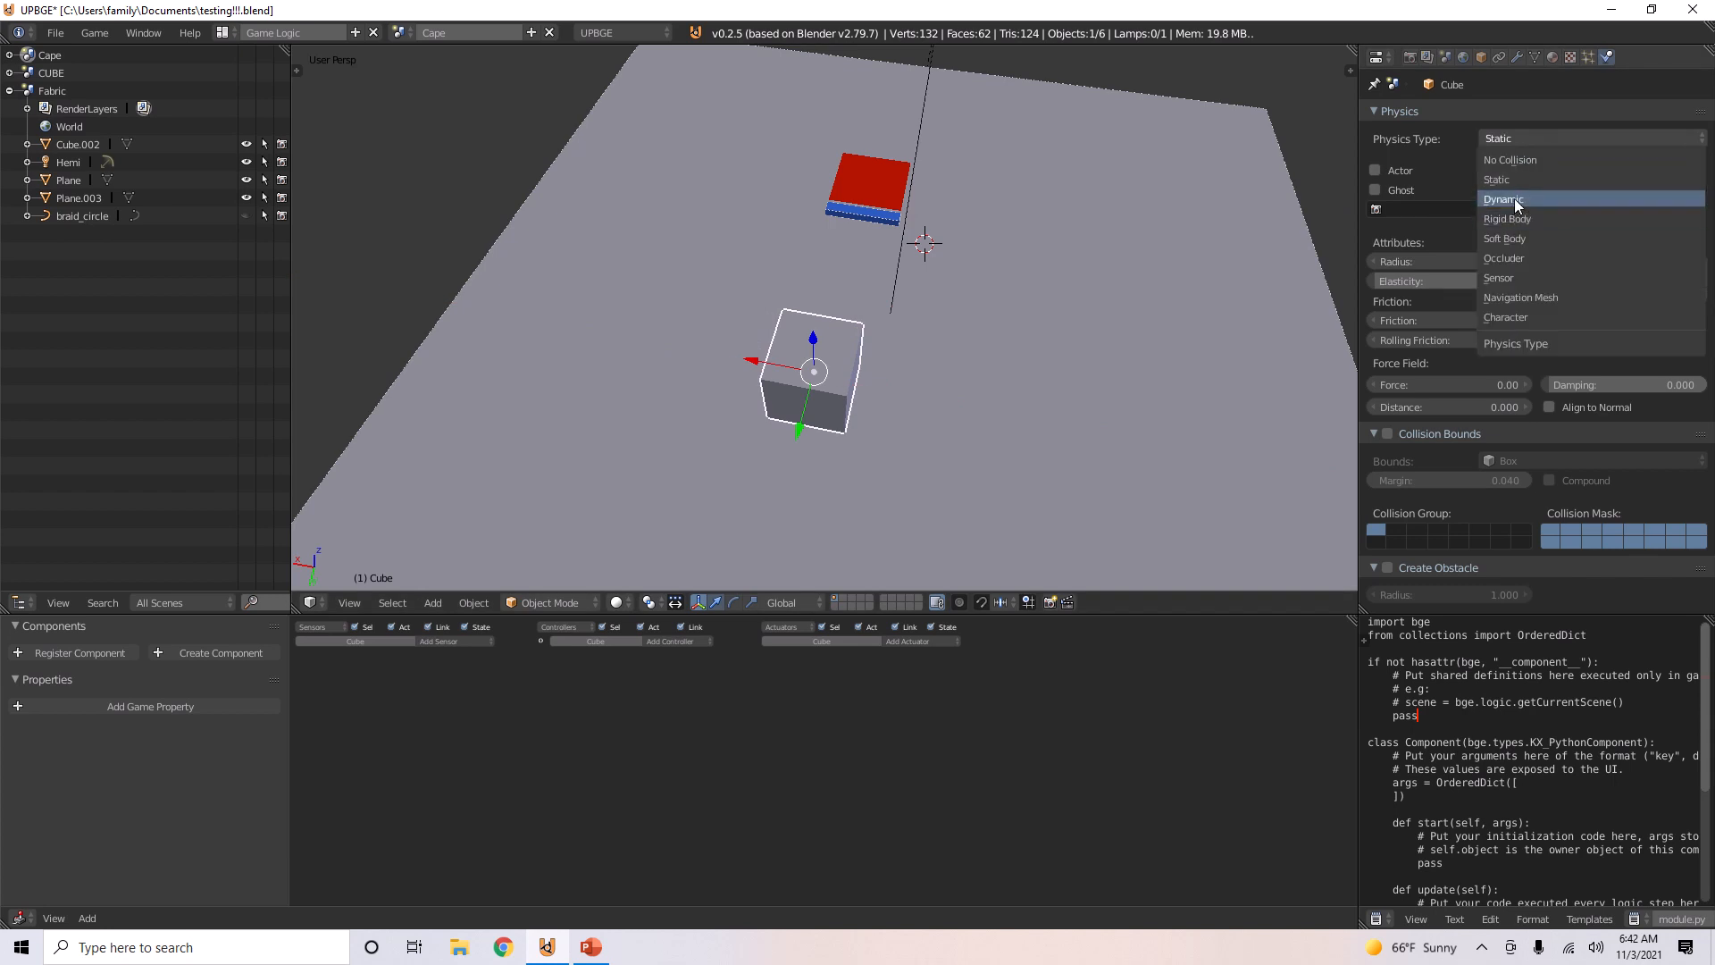
left_click(1503, 200)
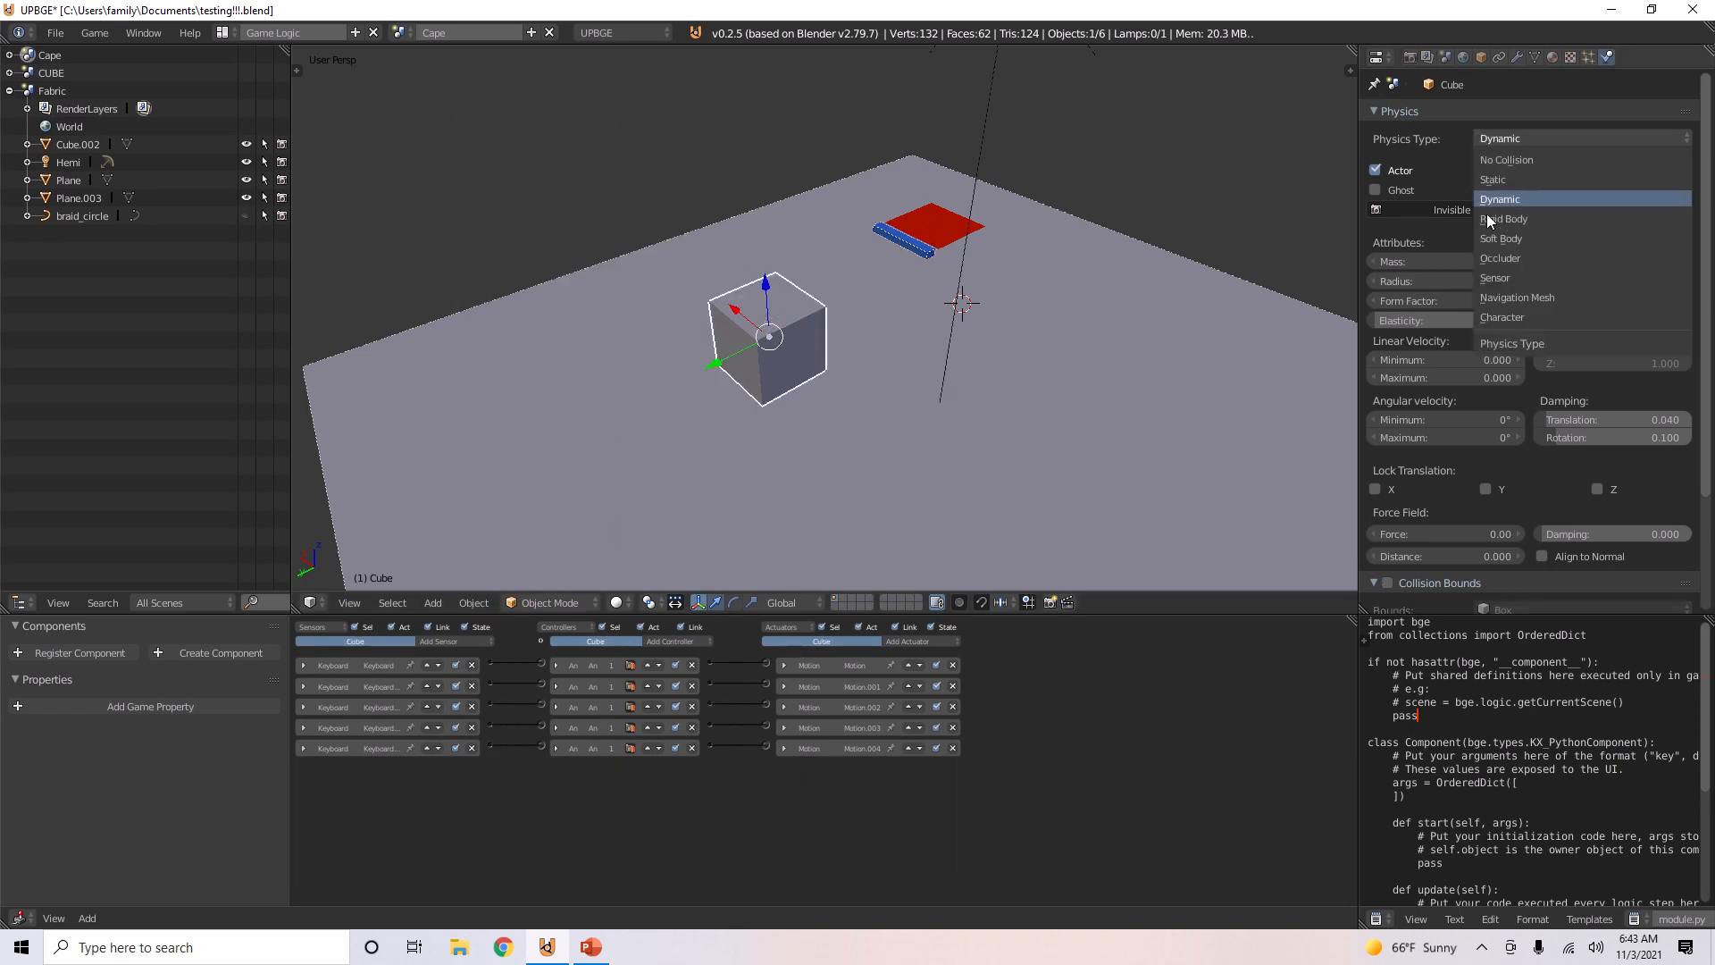
left_click(1502, 317)
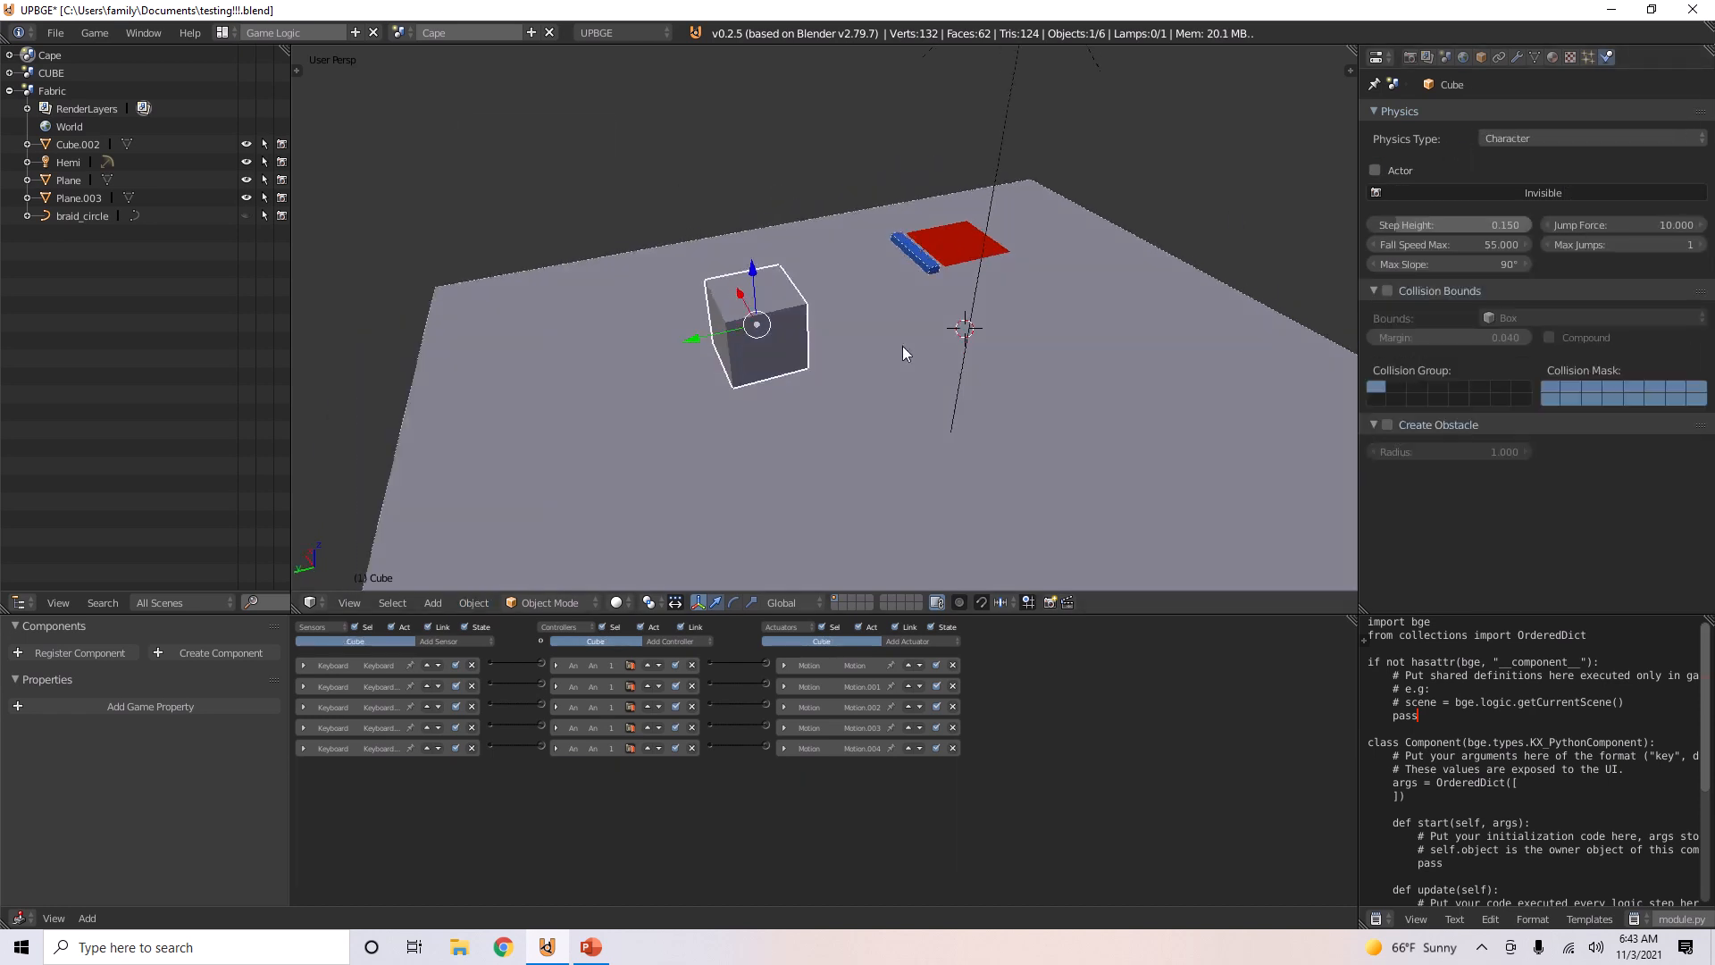